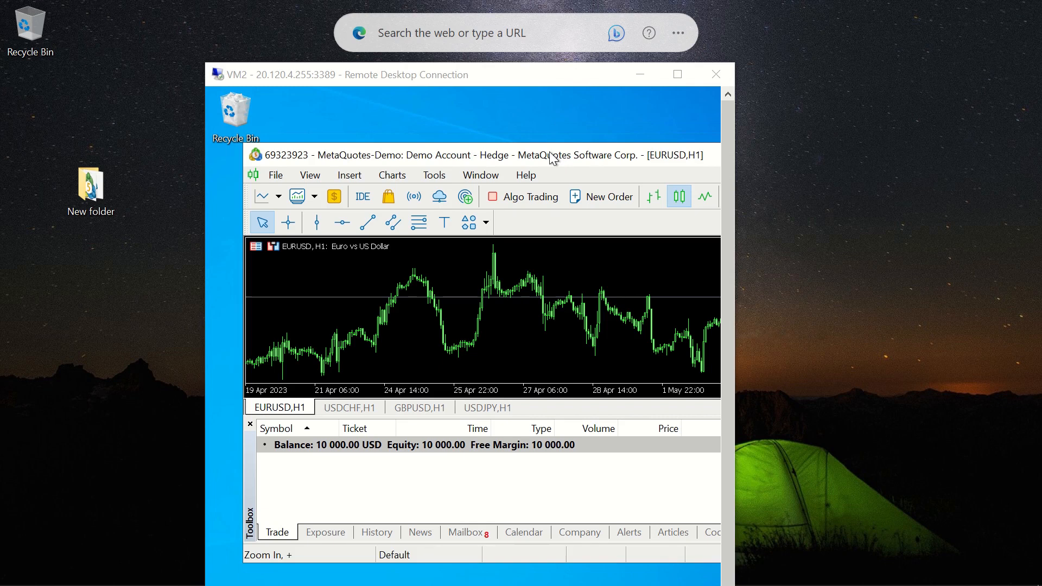
{"action": "mouse_move", "coordinate": [532, 83]}
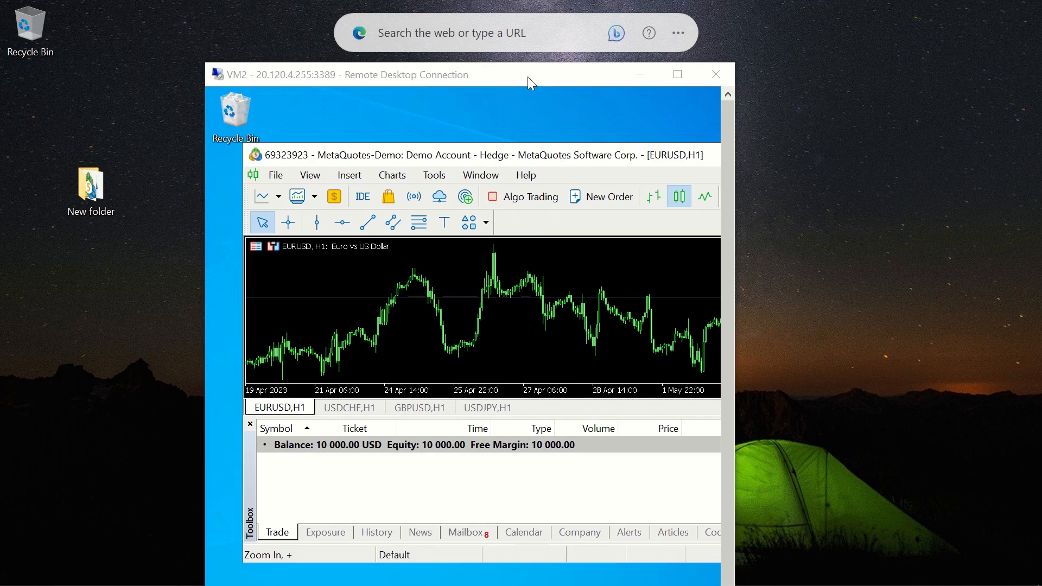
{"action": "mouse_move", "coordinate": [505, 81]}
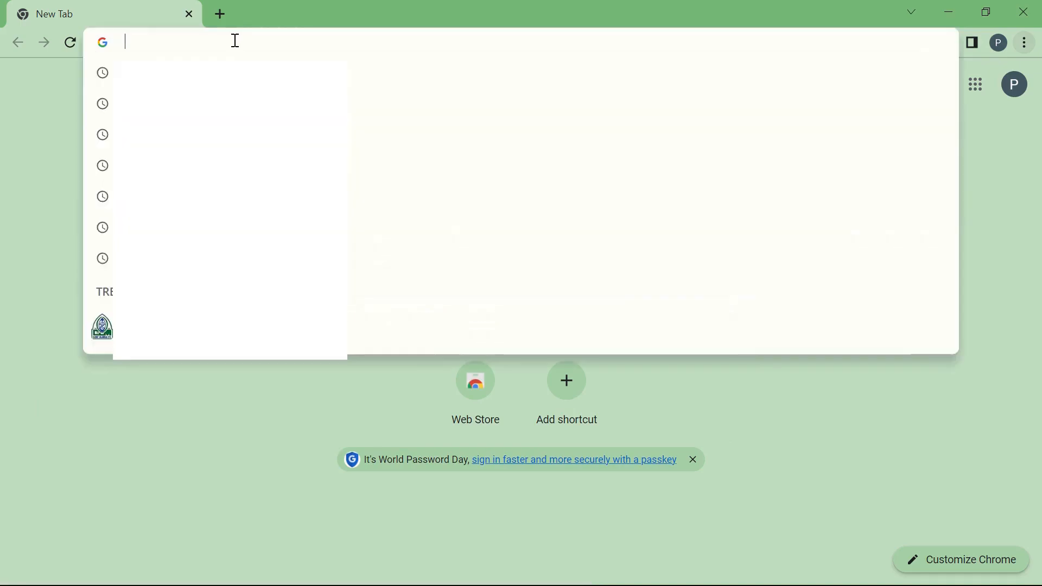
Step: Search Google for 'microsoft azure', follow the official Azure site and go to its free account offer
{"action": "type", "text": "microsodt"}
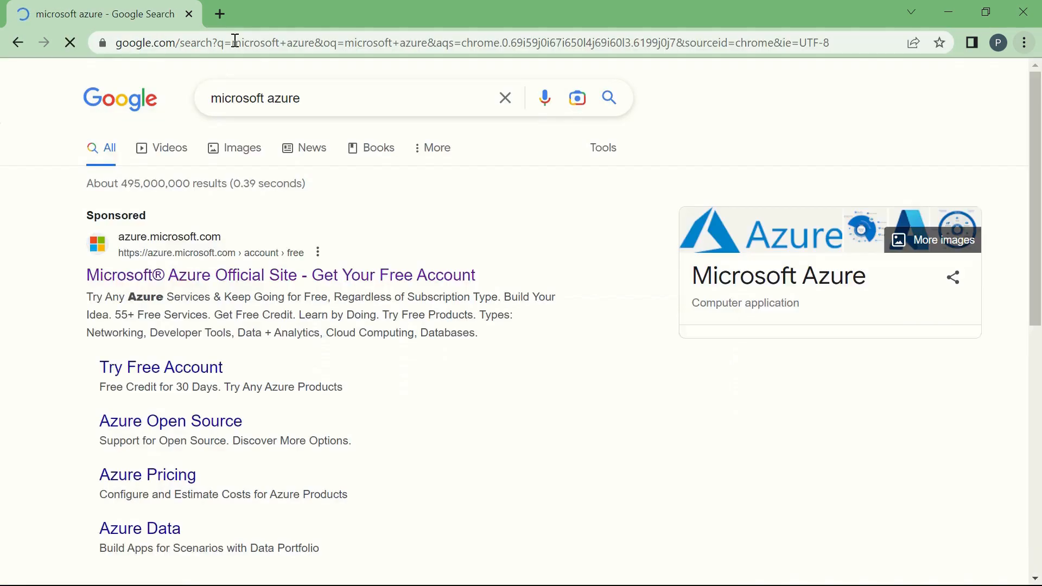
{"action": "scroll", "scroll_direction": "down", "scroll_amount": 3}
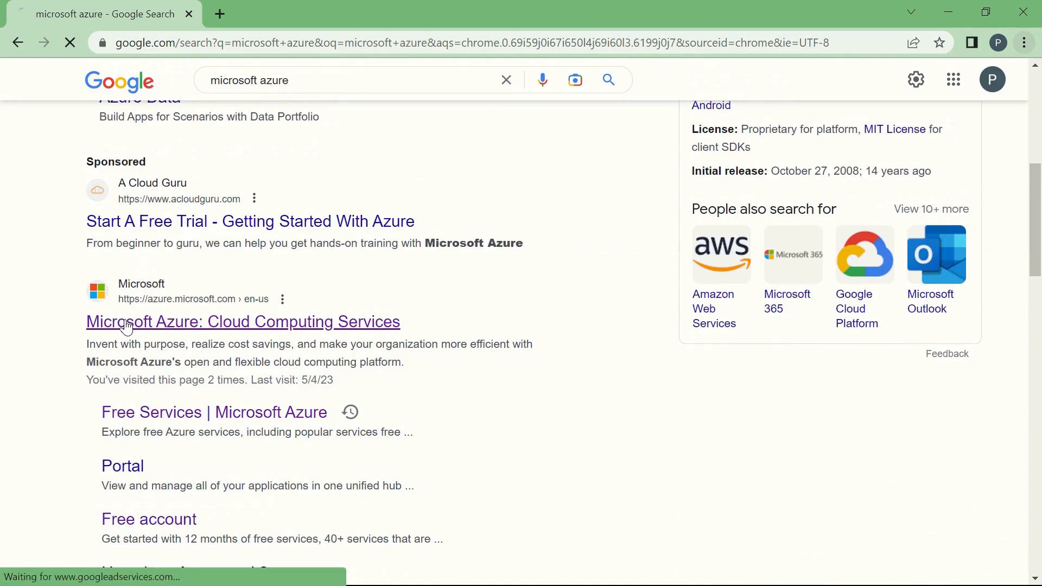
{"action": "left_click", "coordinate": [243, 322]}
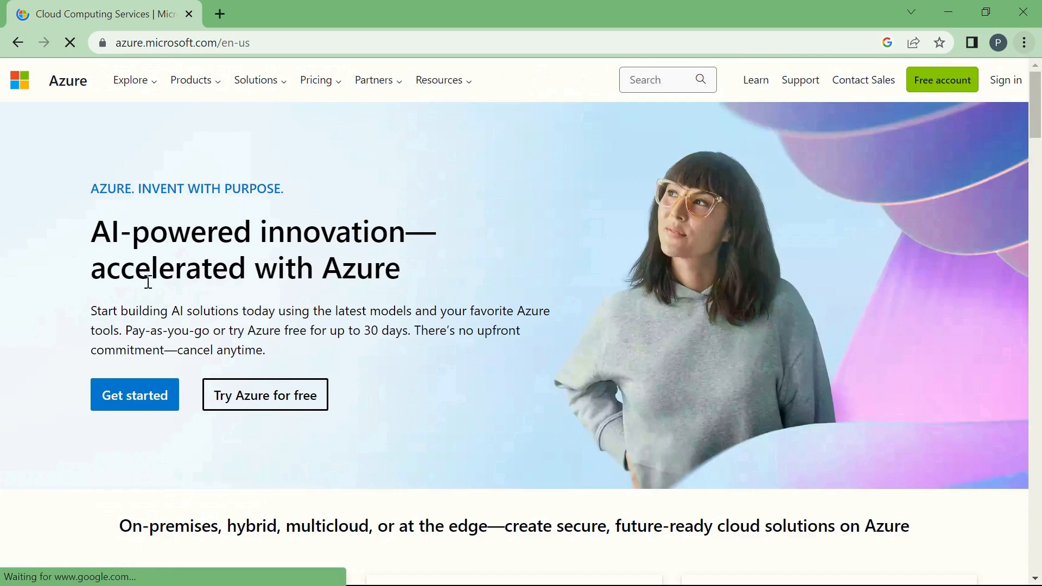
{"action": "left_click", "coordinate": [265, 396]}
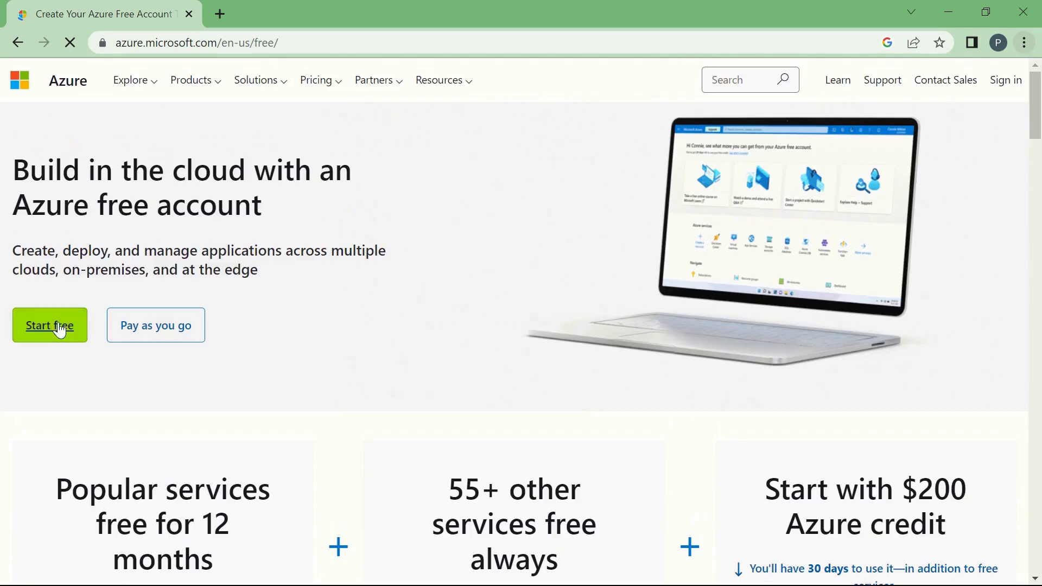
{"action": "left_click", "coordinate": [49, 325]}
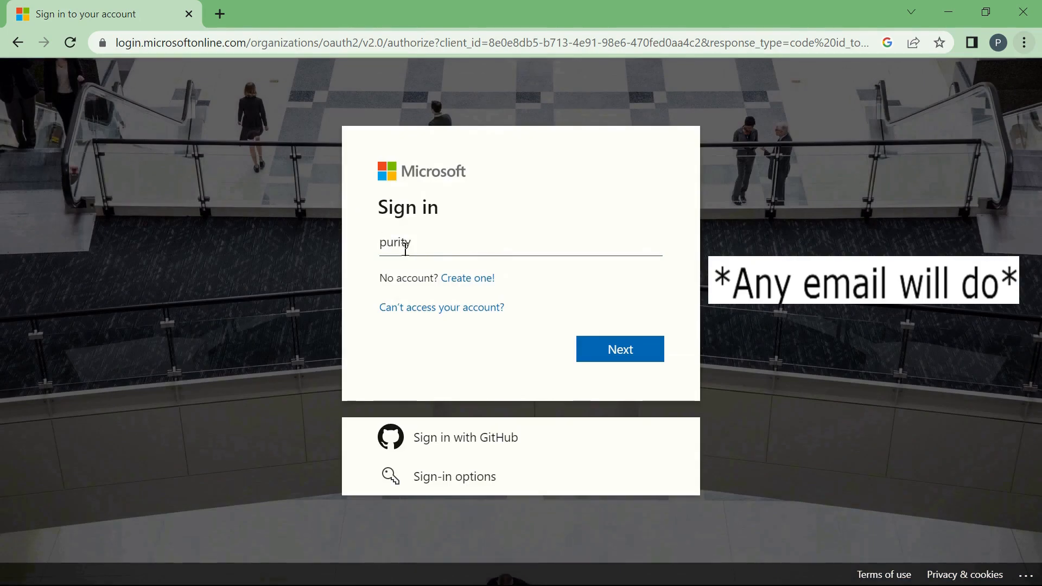
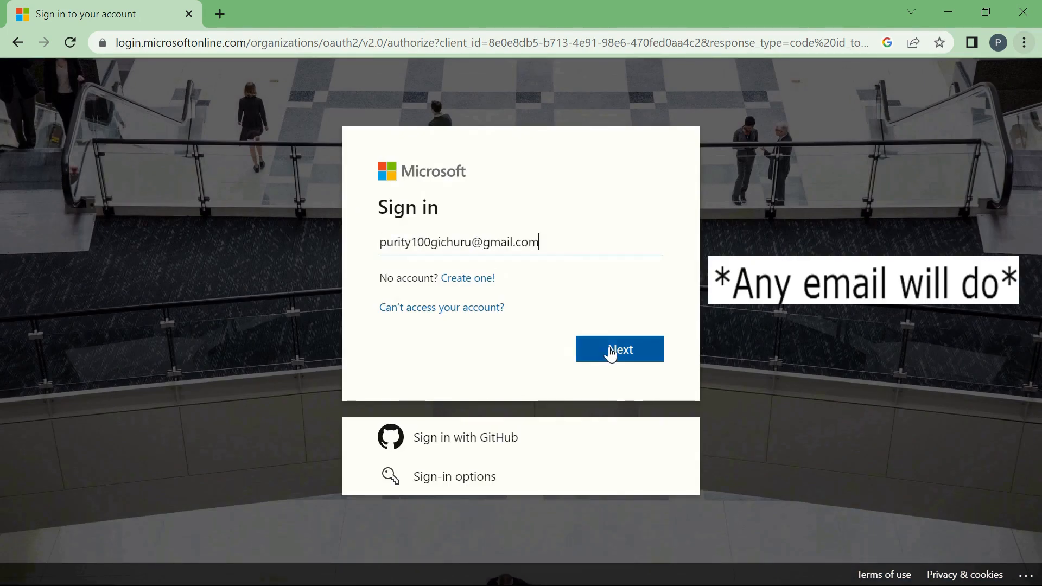
{"action": "left_click", "coordinate": [619, 349]}
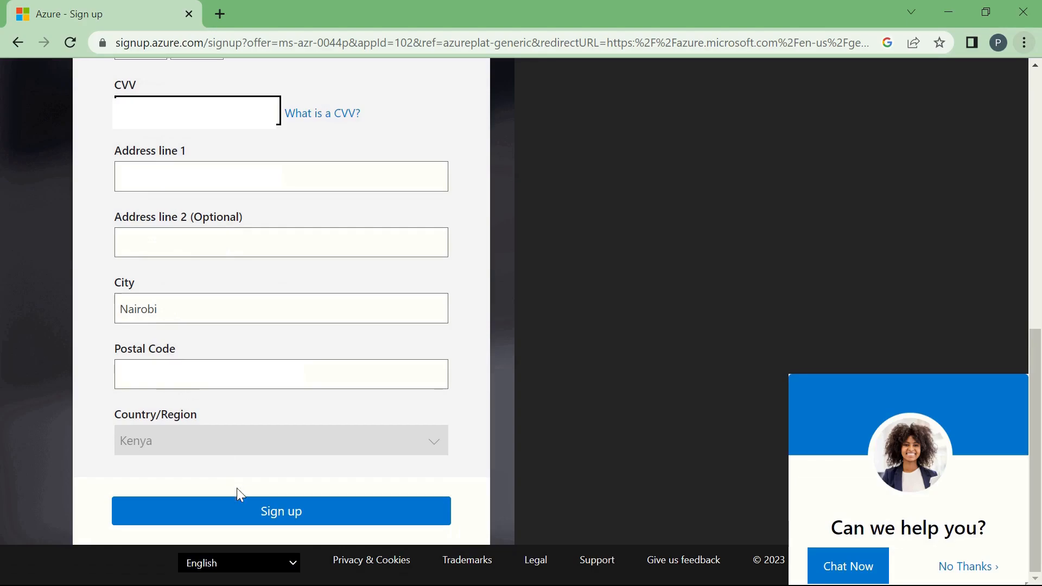
Step: Submit the free account sign-up form and proceed to the Azure portal once the account is set up
{"action": "left_click", "coordinate": [280, 512]}
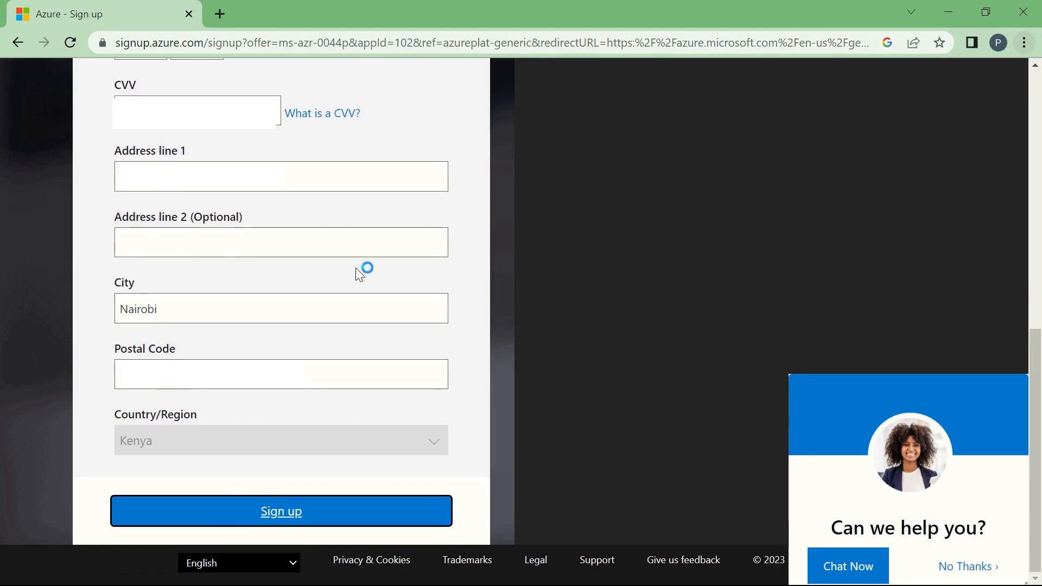
{"action": "left_click", "coordinate": [280, 512]}
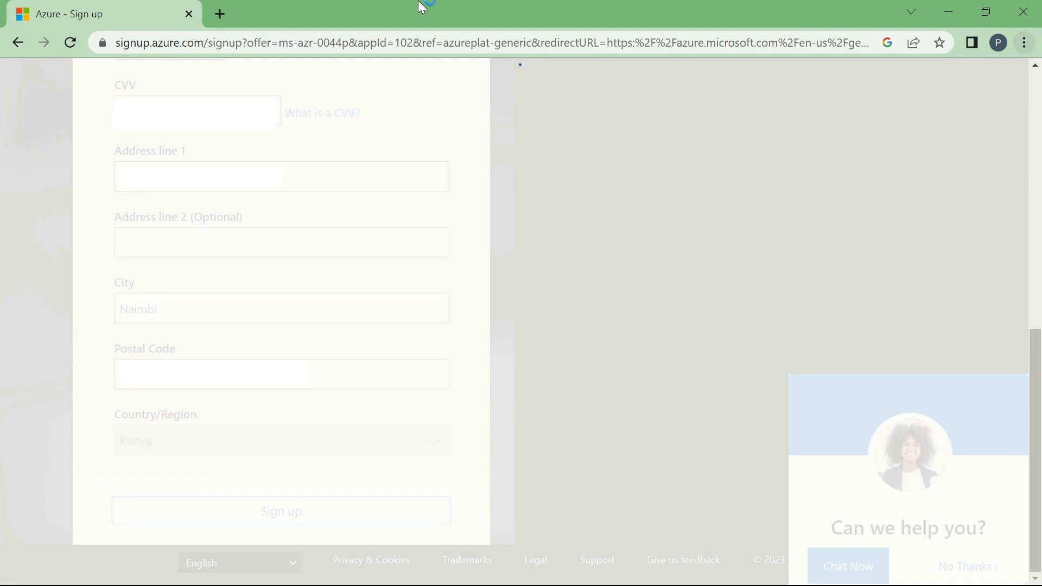
{"action": "left_click", "coordinate": [280, 510]}
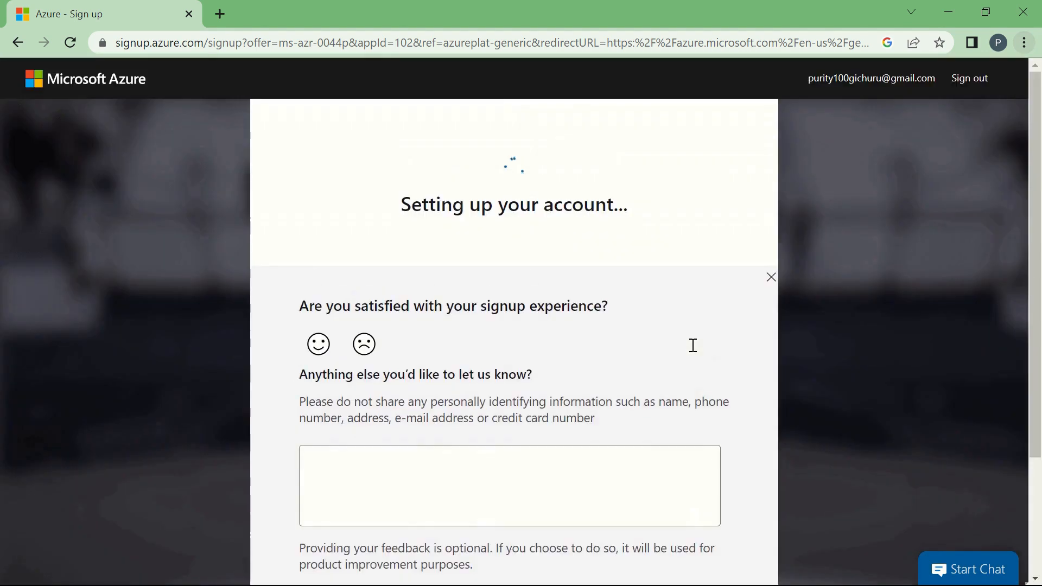
{"action": "left_click", "coordinate": [771, 277]}
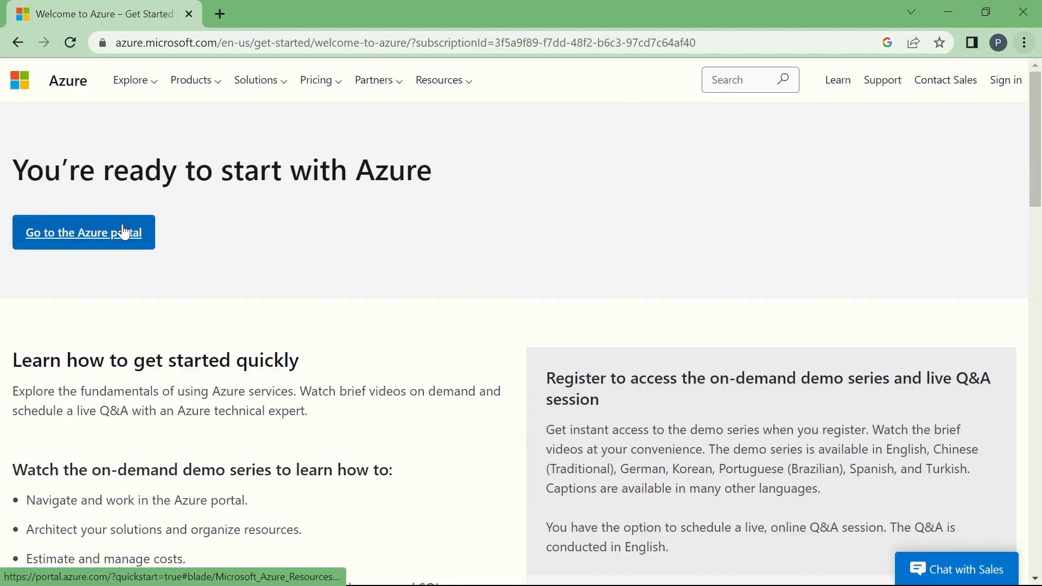
{"action": "left_click", "coordinate": [83, 233]}
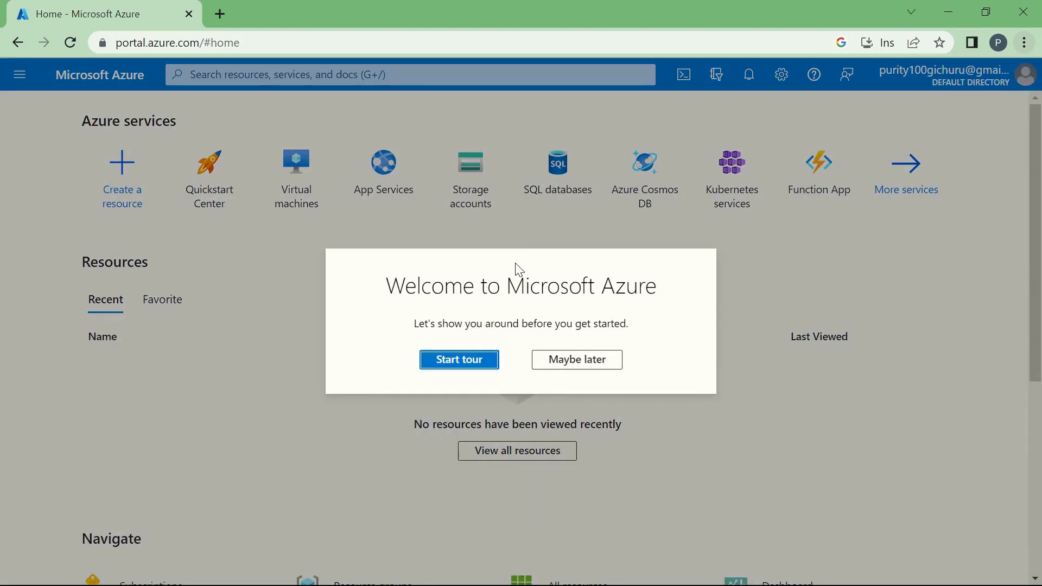
Step: Skip the Welcome to Microsoft Azure tour with 'Maybe later'
{"action": "left_click", "coordinate": [575, 359]}
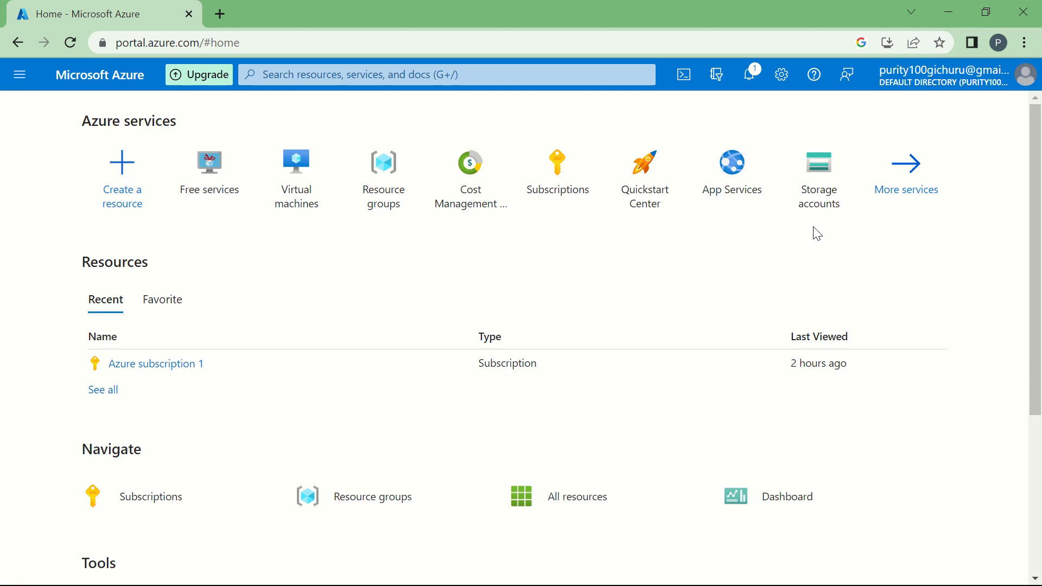
{"action": "mouse_move", "coordinate": [783, 211]}
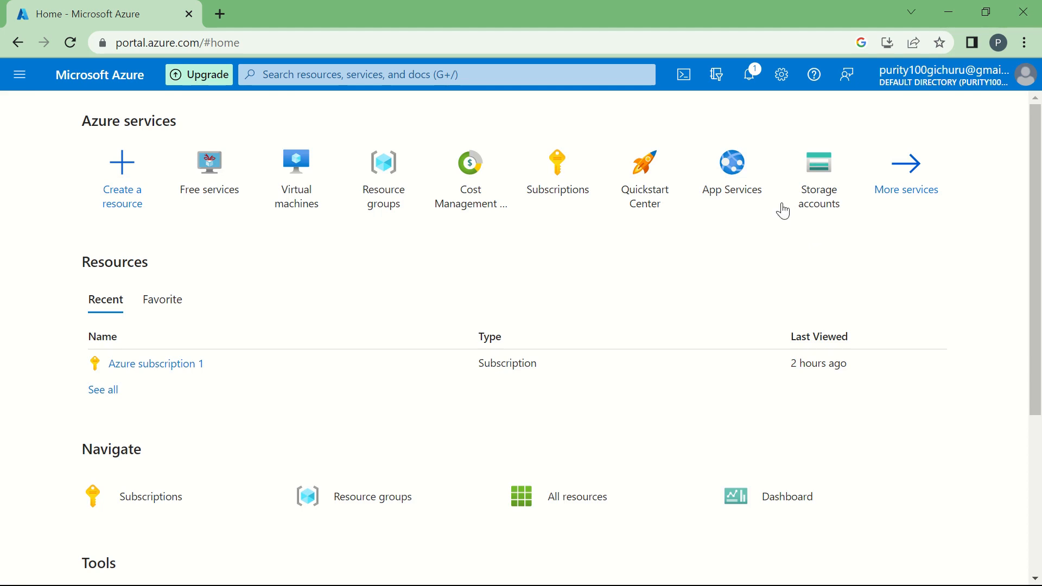
{"action": "mouse_move", "coordinate": [385, 256]}
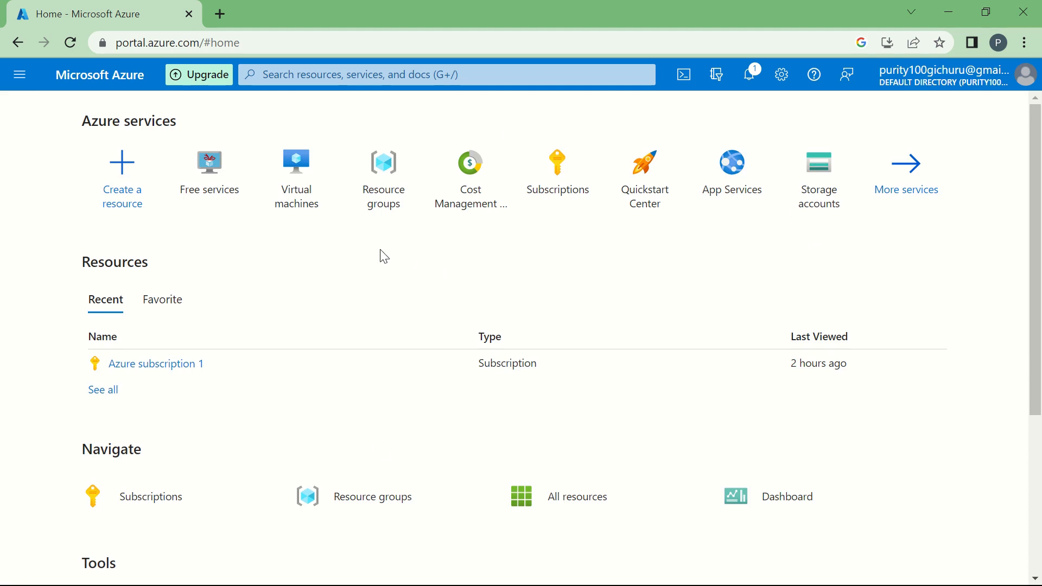
{"action": "mouse_move", "coordinate": [303, 262]}
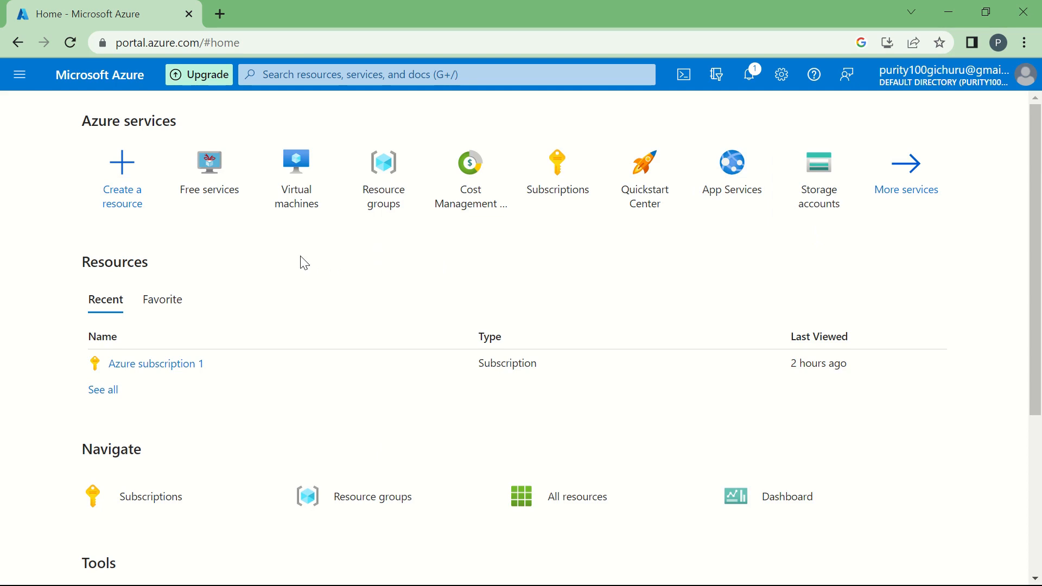
{"action": "mouse_move", "coordinate": [203, 257]}
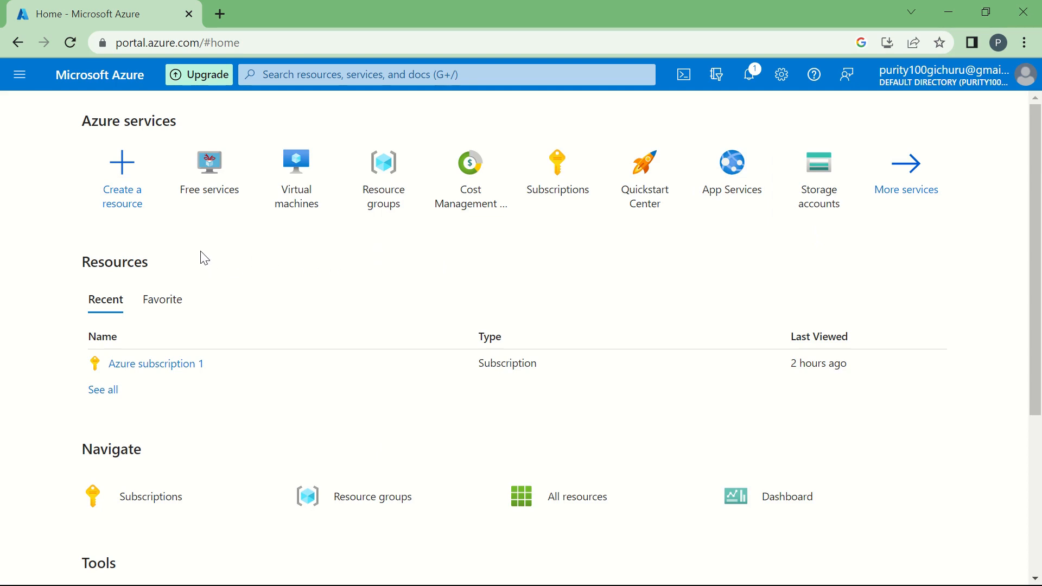
{"action": "mouse_move", "coordinate": [190, 223]}
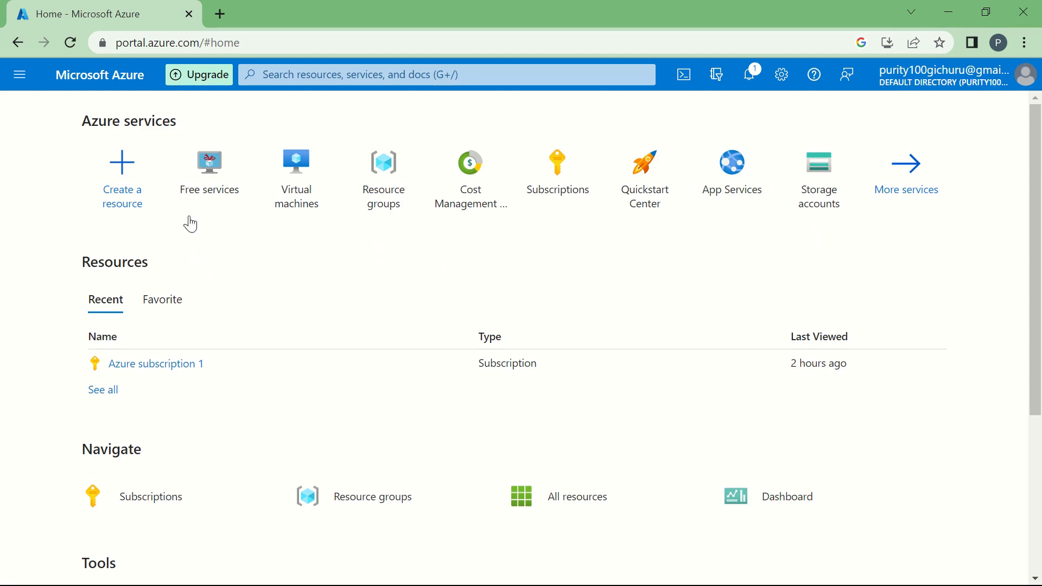
{"action": "mouse_move", "coordinate": [208, 160]}
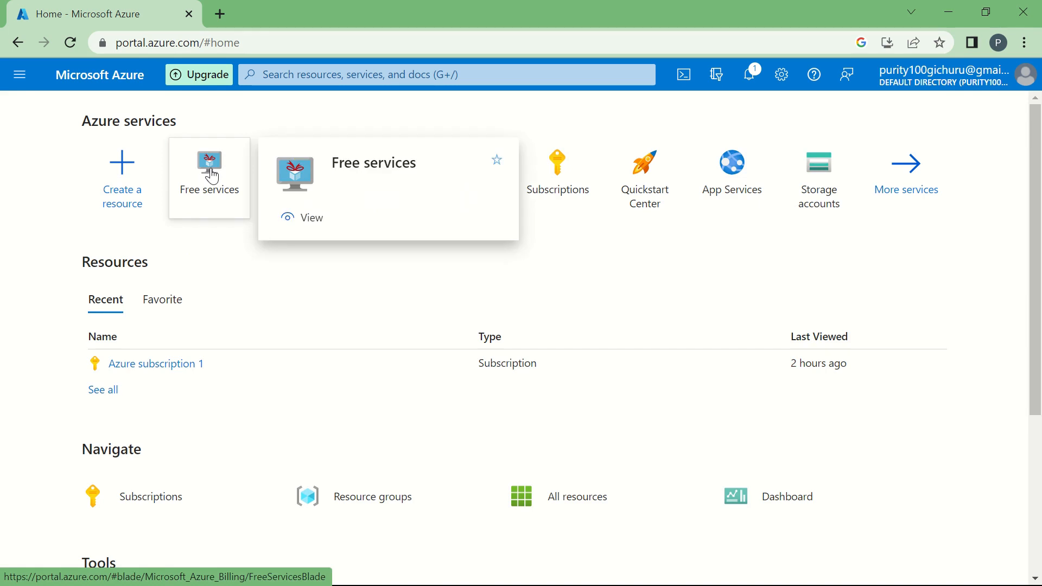
Step: Find 'Free services' via the portal search and select the Windows Virtual Machine free offer
{"action": "left_click", "coordinate": [445, 74]}
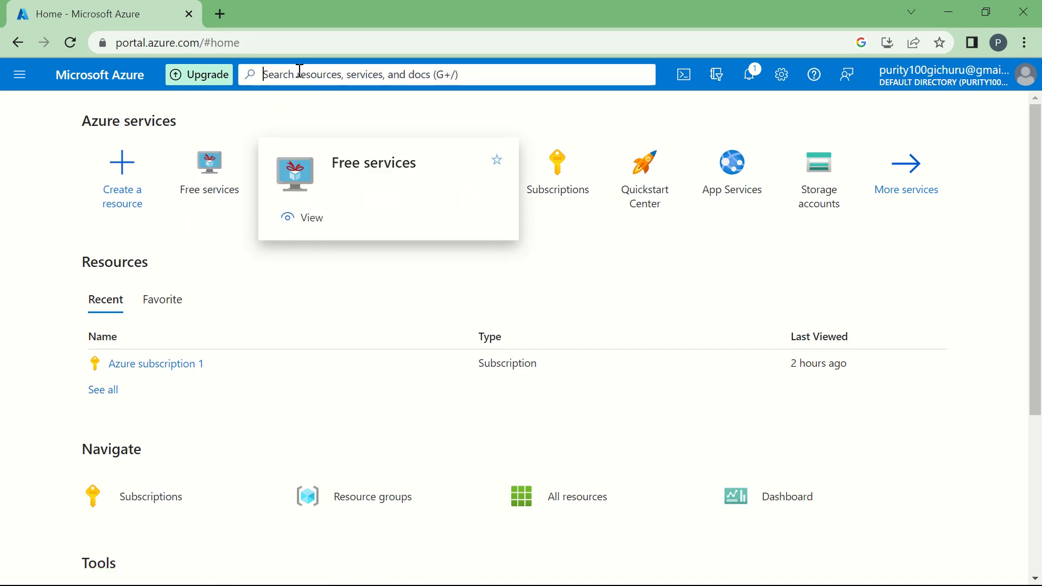
{"action": "type", "text": "free"}
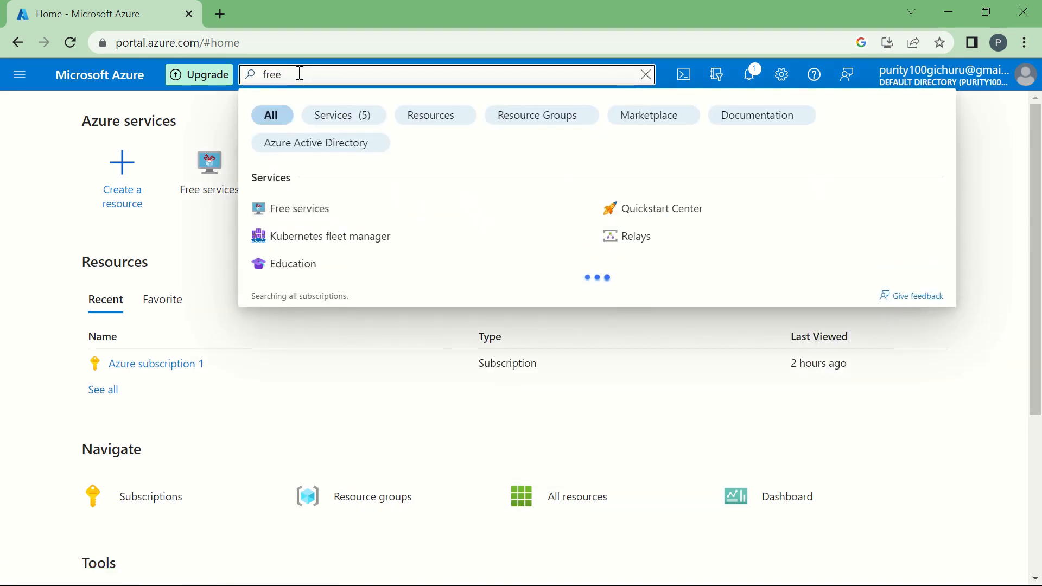
{"action": "type", "text": "se"}
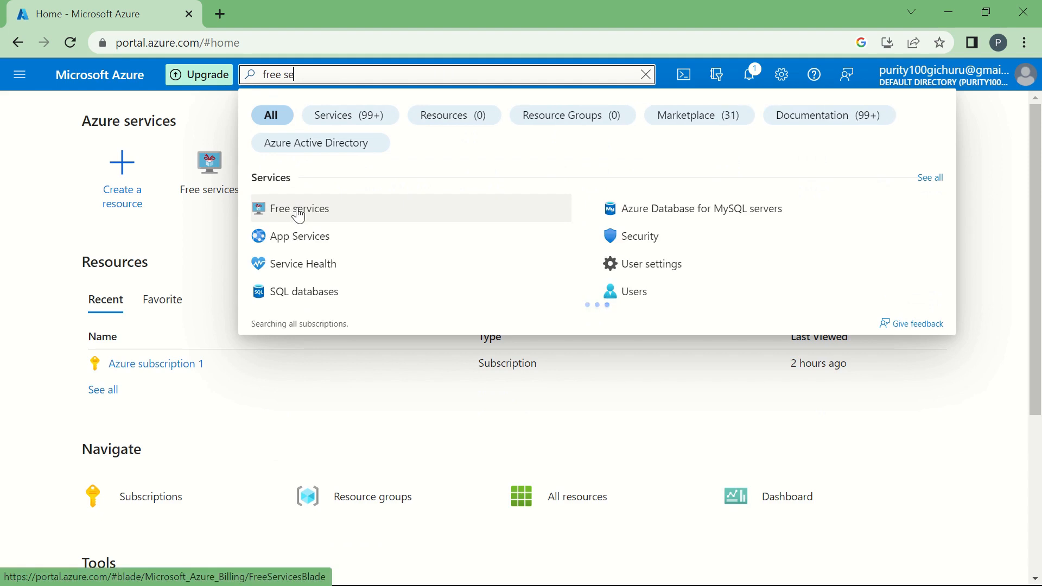
{"action": "left_click", "coordinate": [299, 209]}
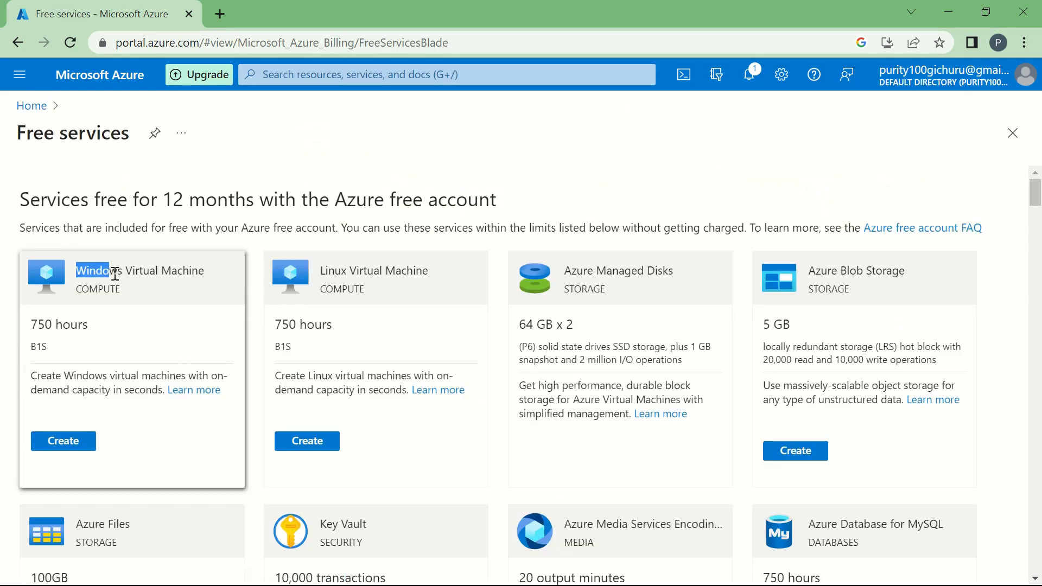
{"action": "double_click", "coordinate": [97, 287]}
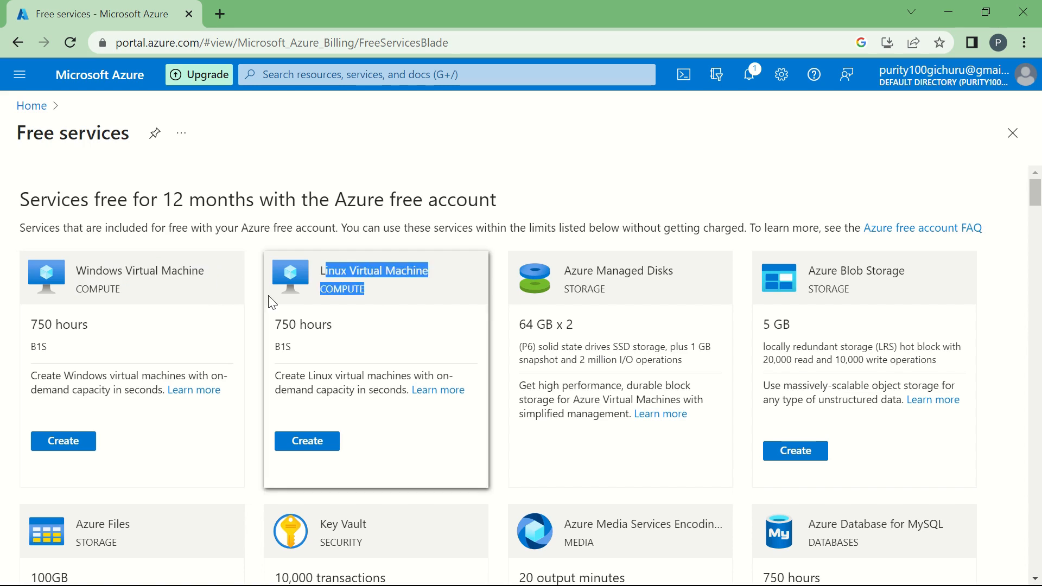
{"action": "scroll", "scroll_direction": "up", "scroll_amount": 3}
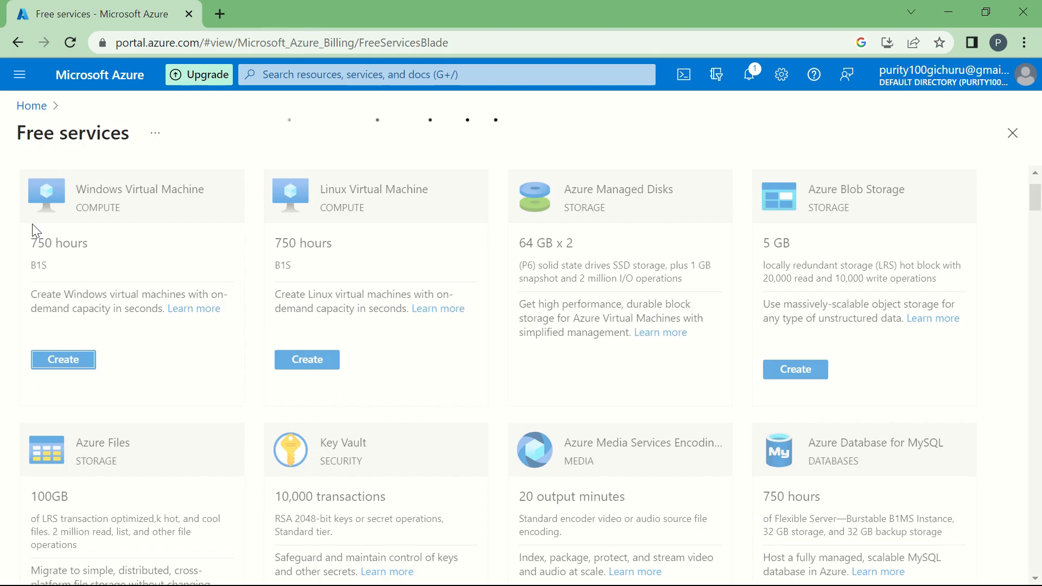
Step: In the VM form's Project details, create a new resource group named RG1
{"action": "left_click", "coordinate": [63, 359]}
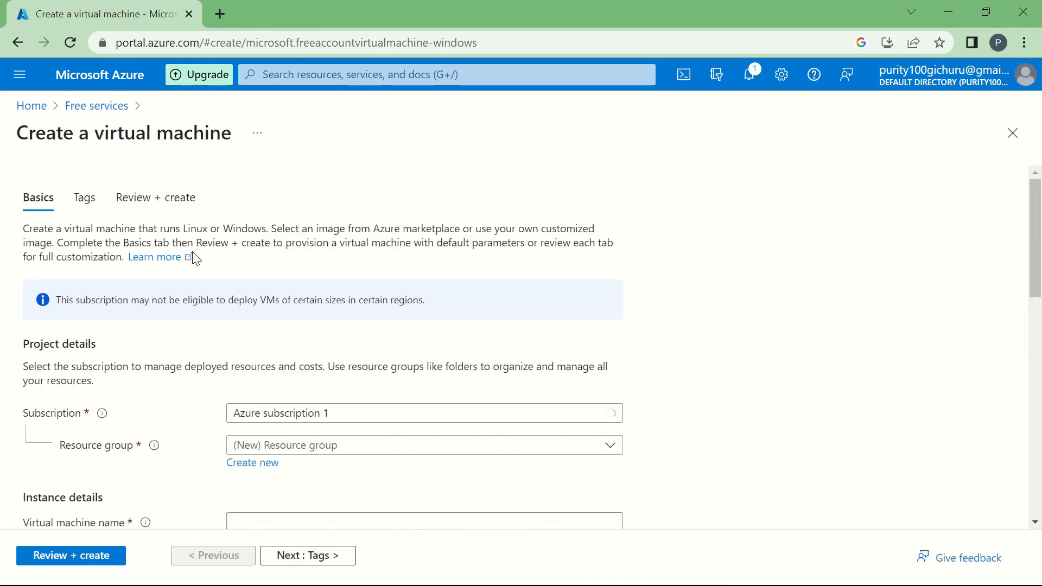
{"action": "mouse_move", "coordinate": [110, 122]}
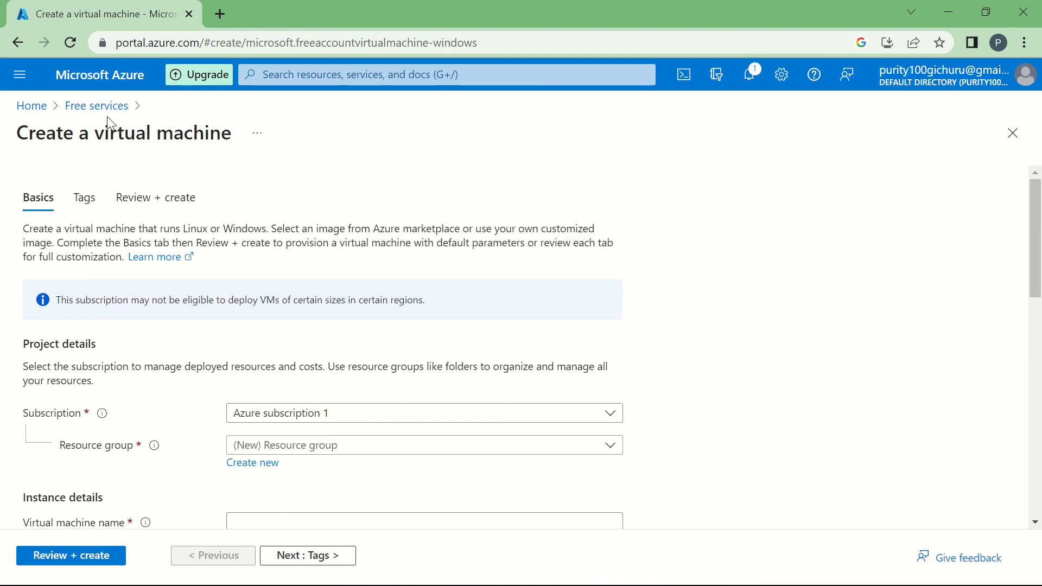
{"action": "double_click", "coordinate": [123, 133]}
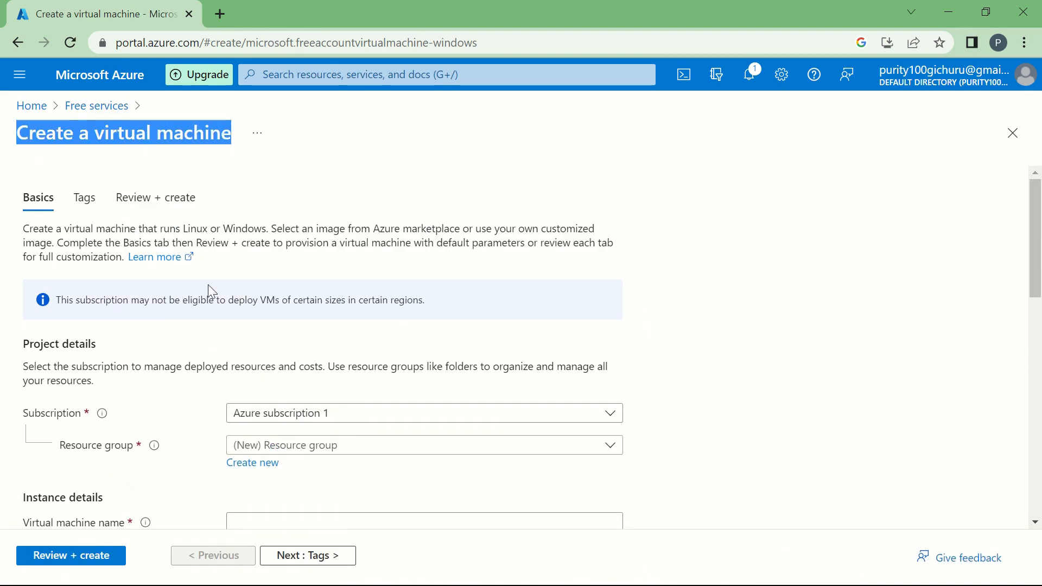
{"action": "scroll", "scroll_direction": "down", "scroll_amount": 3}
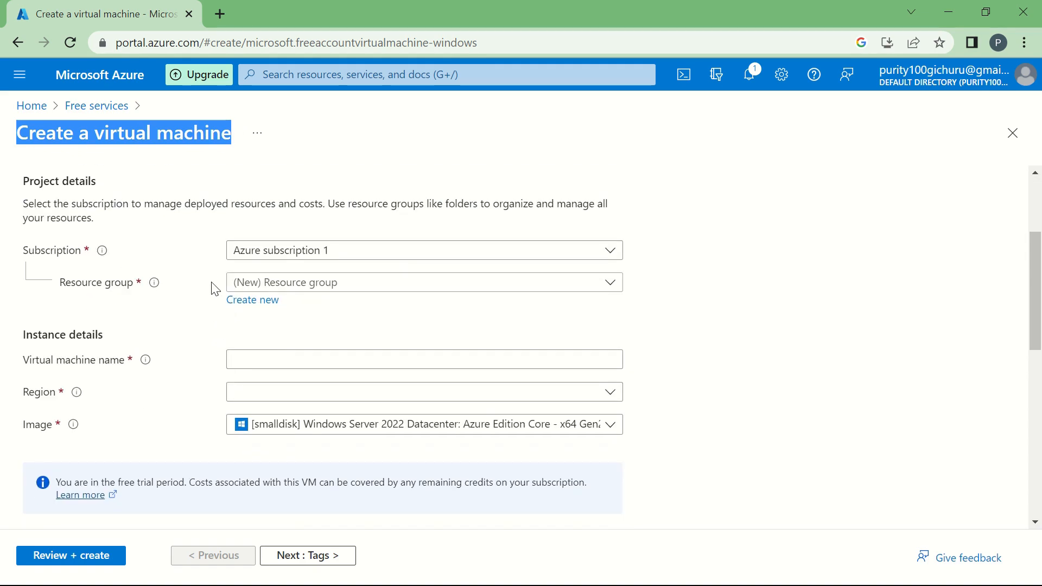
{"action": "left_click", "coordinate": [253, 299]}
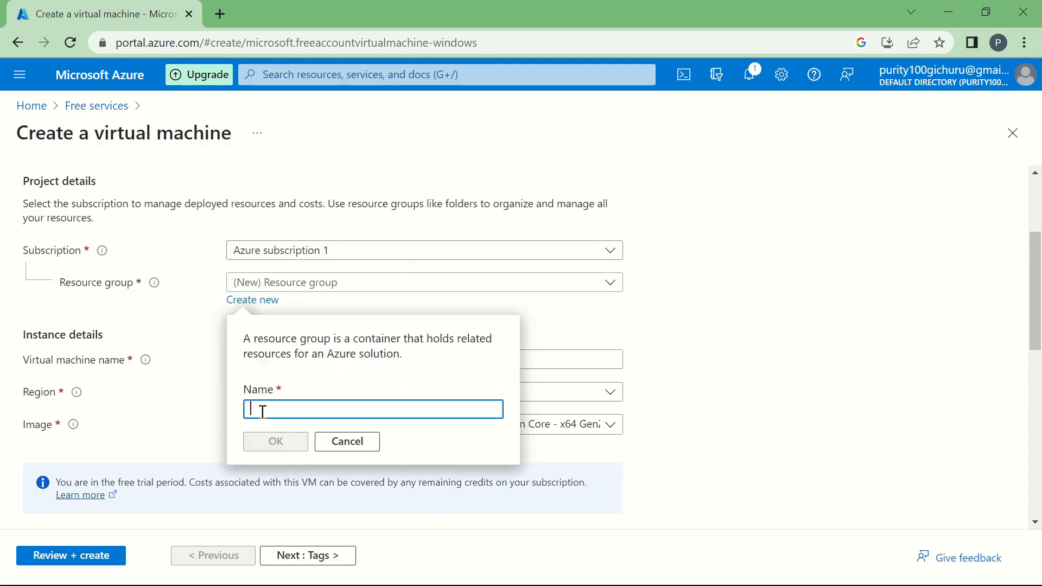
{"action": "type", "text": "RG"}
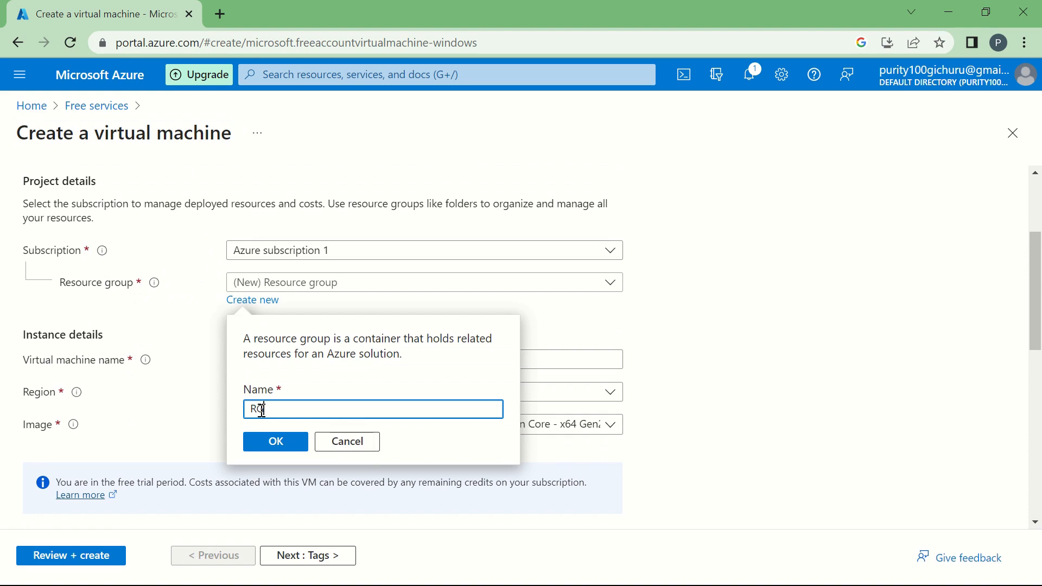
{"action": "type", "text": "1"}
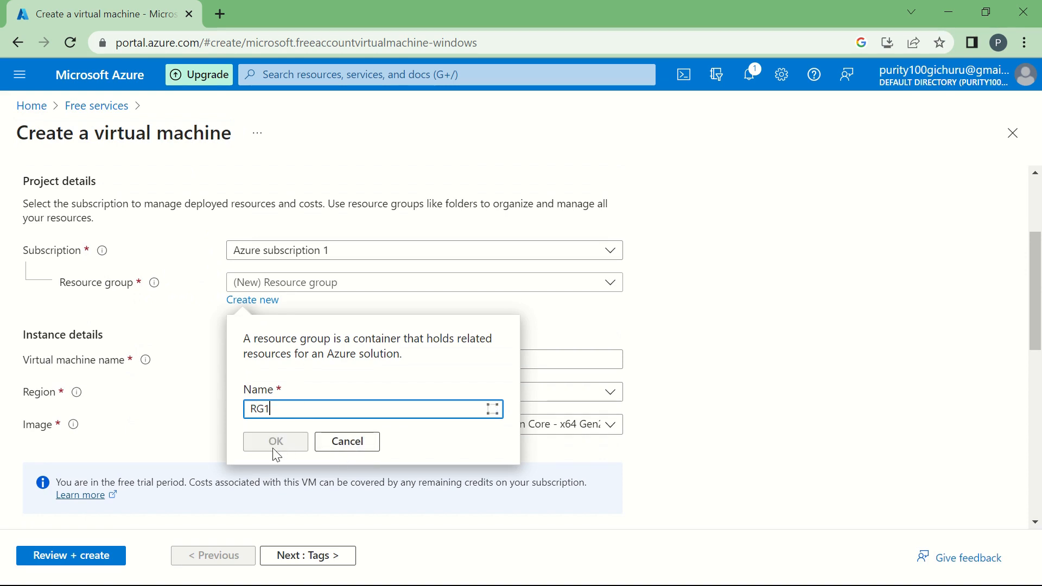
{"action": "left_click", "coordinate": [275, 442]}
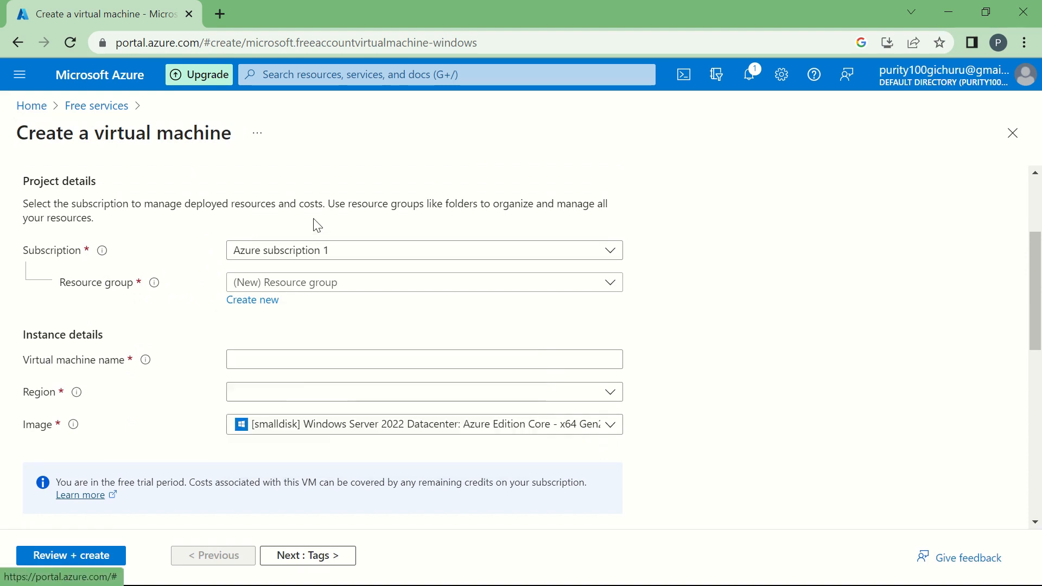
Step: Name the virtual machine VM1 and set its region to West Europe
{"action": "left_click", "coordinate": [423, 360]}
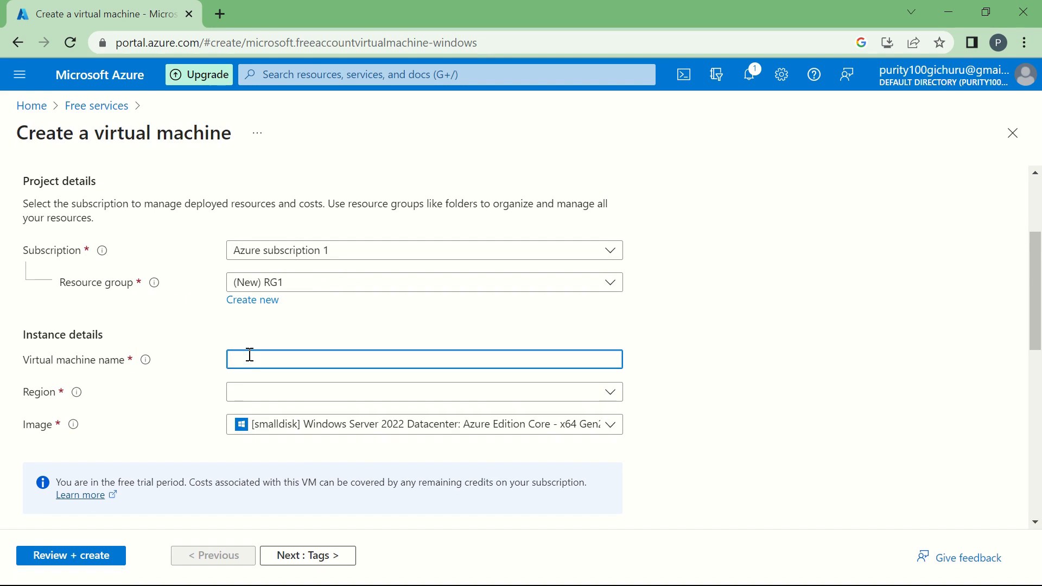
{"action": "type", "text": "VM1"}
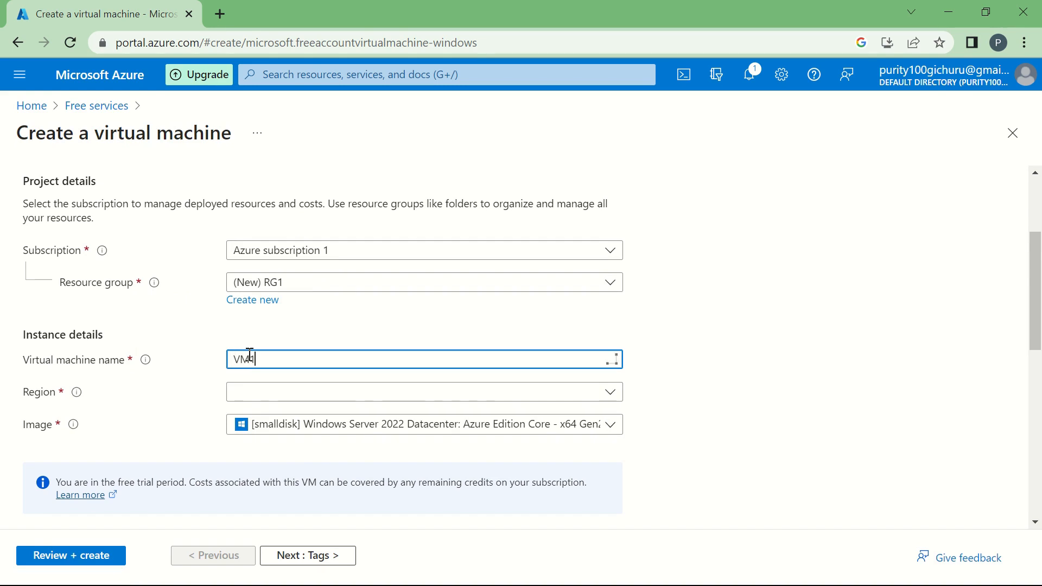
{"action": "scroll", "scroll_direction": "down", "scroll_amount": 3}
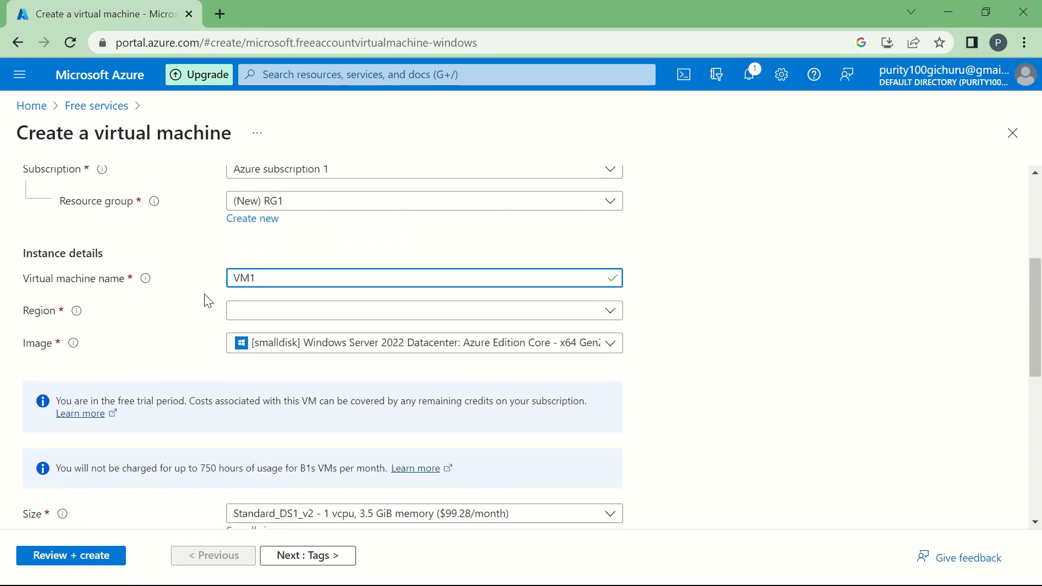
{"action": "left_click", "coordinate": [423, 309]}
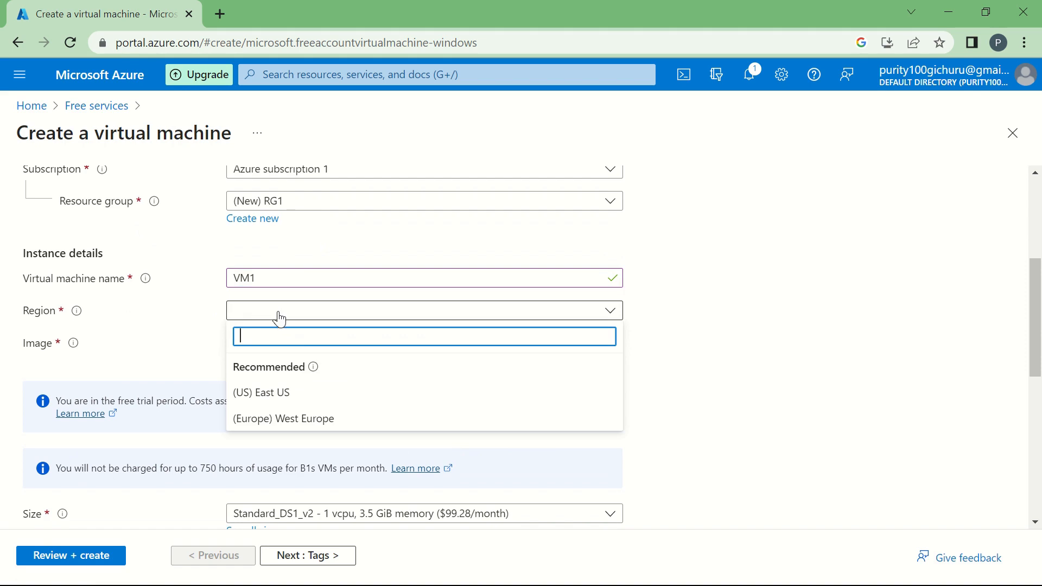
{"action": "mouse_move", "coordinate": [348, 326]}
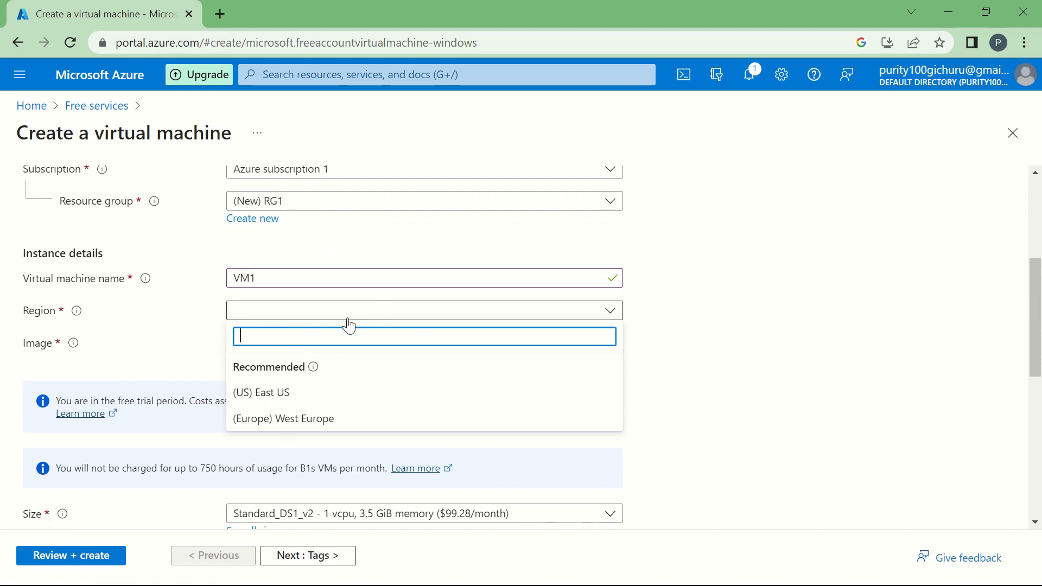
{"action": "mouse_move", "coordinate": [298, 392]}
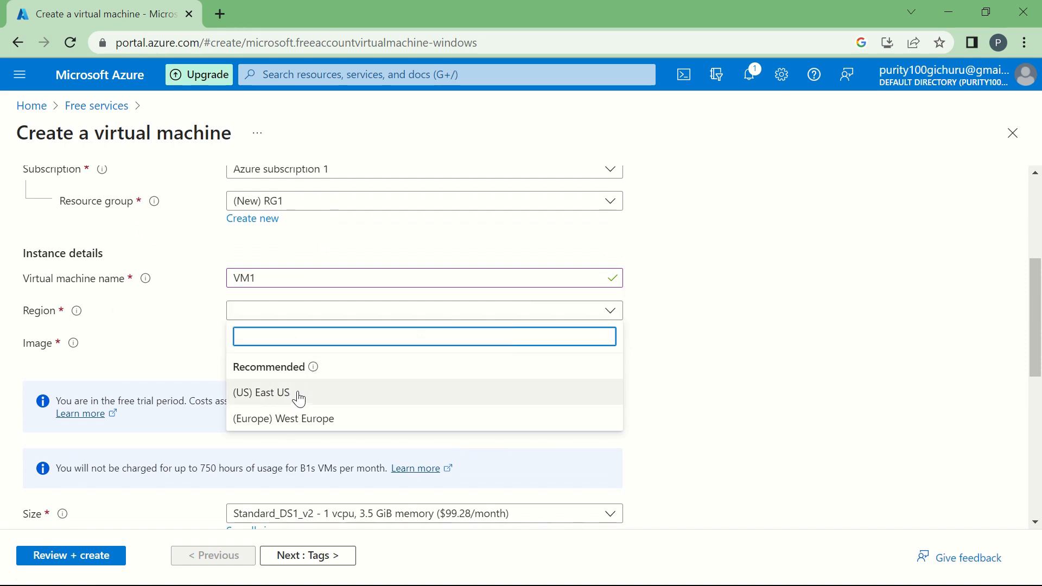
{"action": "mouse_move", "coordinate": [270, 410]}
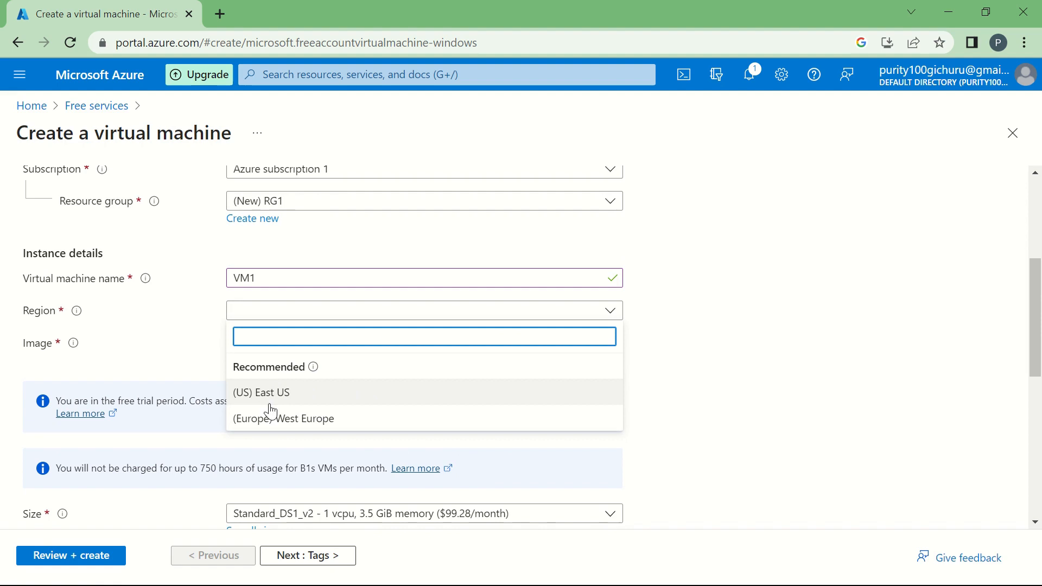
{"action": "left_click", "coordinate": [283, 418]}
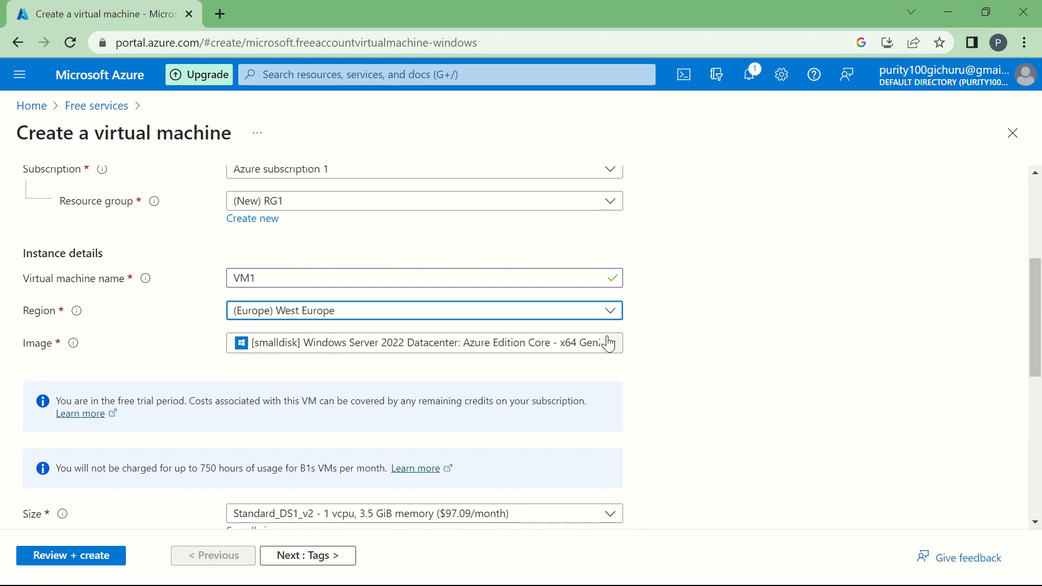
Step: Try several Windows Server images, settling on the free-eligible [smalldisk] Windows Server 2022 Datacenter x64 Gen2
{"action": "left_click", "coordinate": [423, 343]}
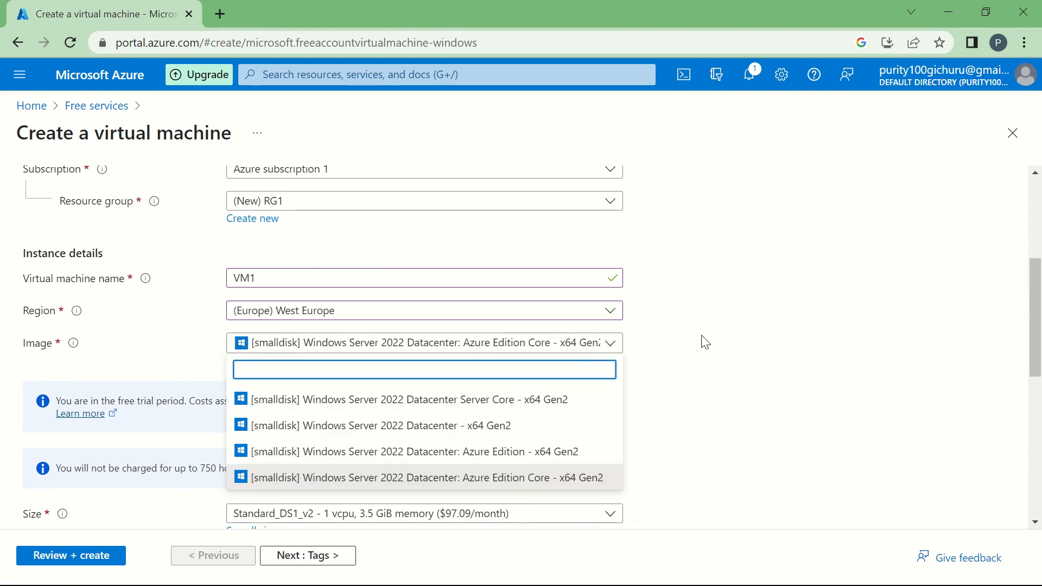
{"action": "scroll", "scroll_direction": "down", "scroll_amount": 3}
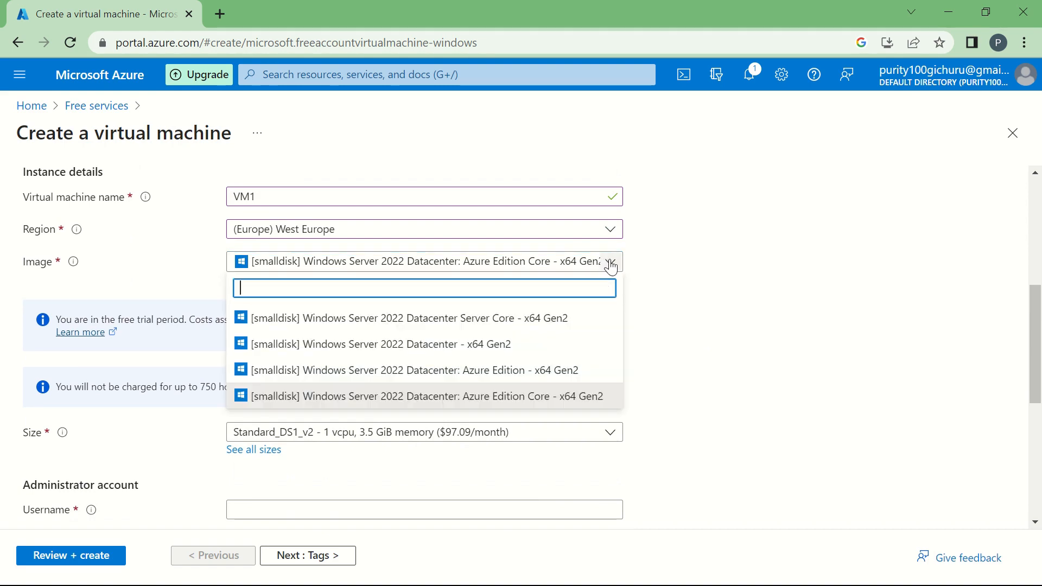
{"action": "mouse_move", "coordinate": [369, 365]}
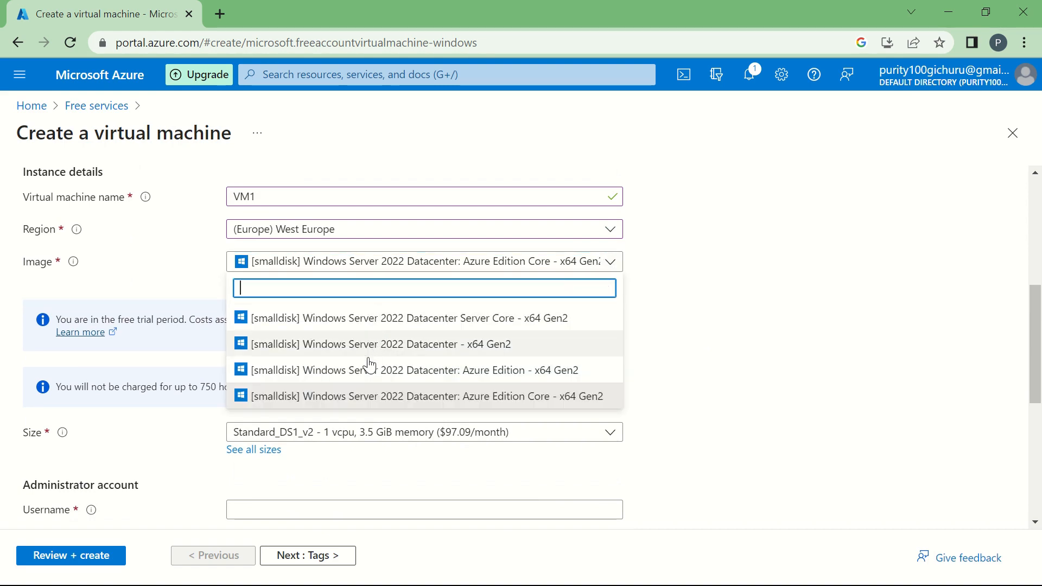
{"action": "mouse_move", "coordinate": [464, 363]}
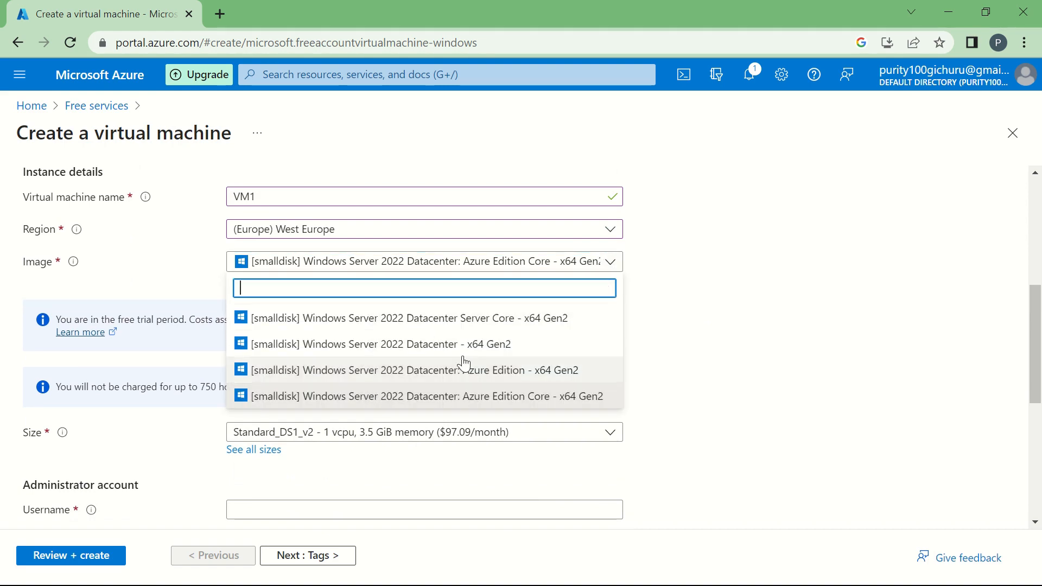
{"action": "mouse_move", "coordinate": [395, 370]}
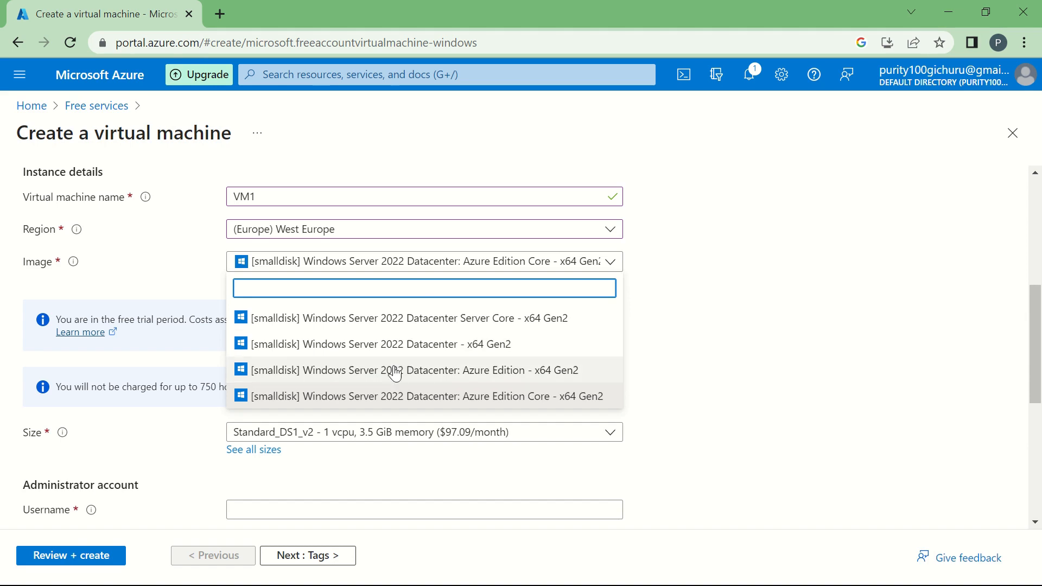
{"action": "mouse_move", "coordinate": [336, 371]}
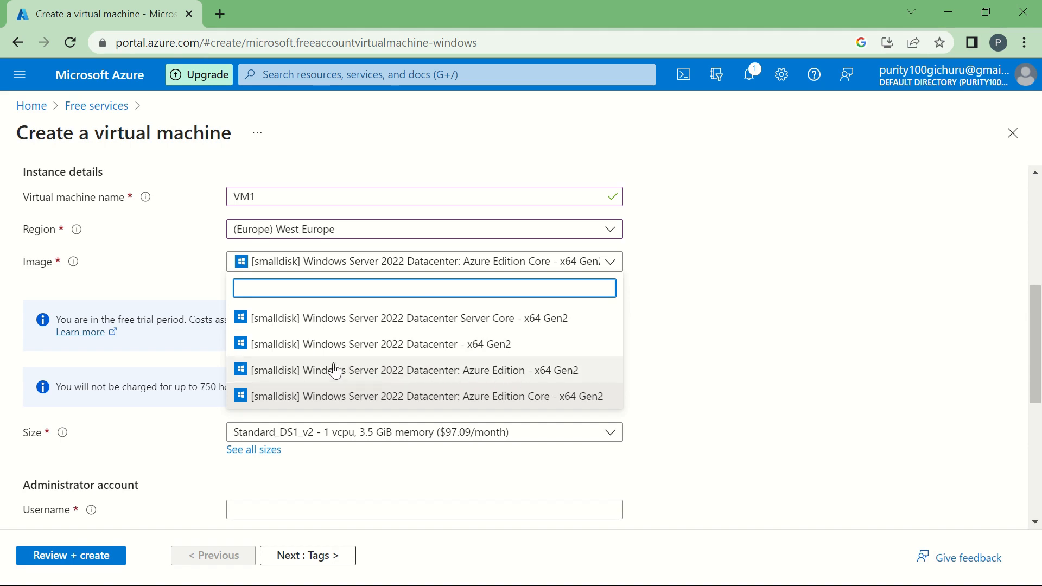
{"action": "left_click", "coordinate": [411, 370]}
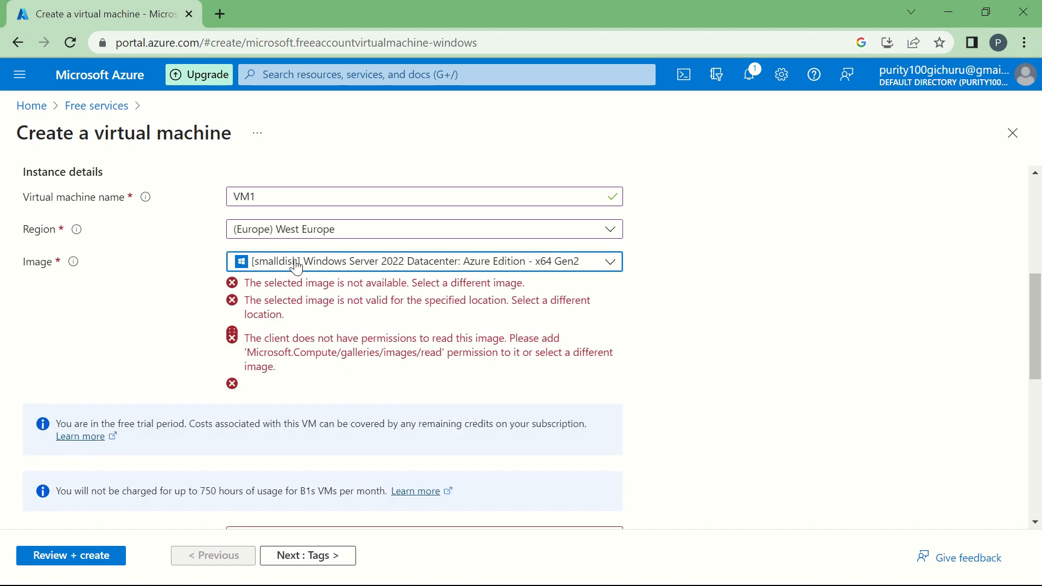
{"action": "left_click", "coordinate": [423, 261]}
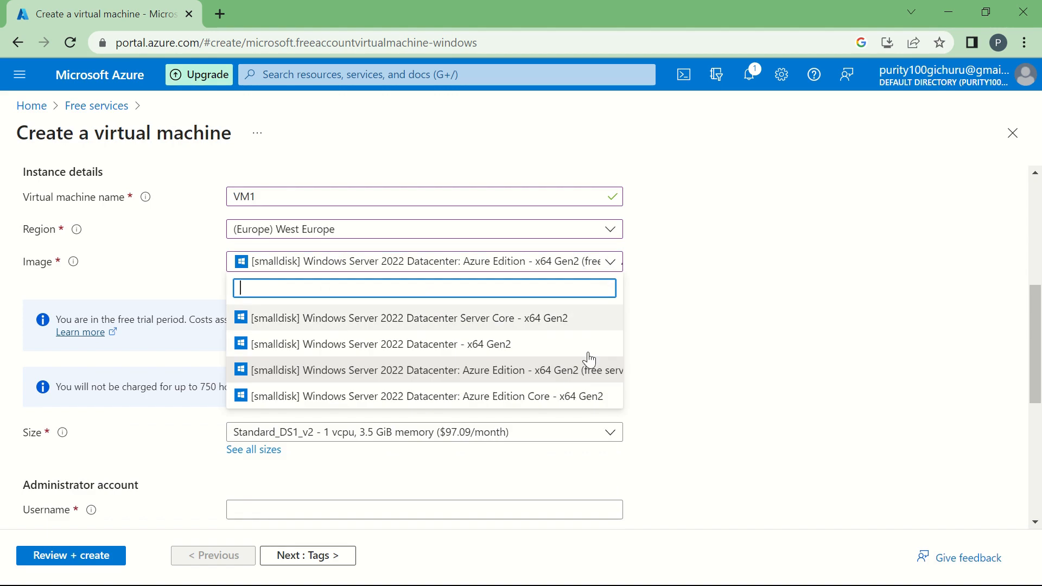
{"action": "mouse_move", "coordinate": [432, 323]}
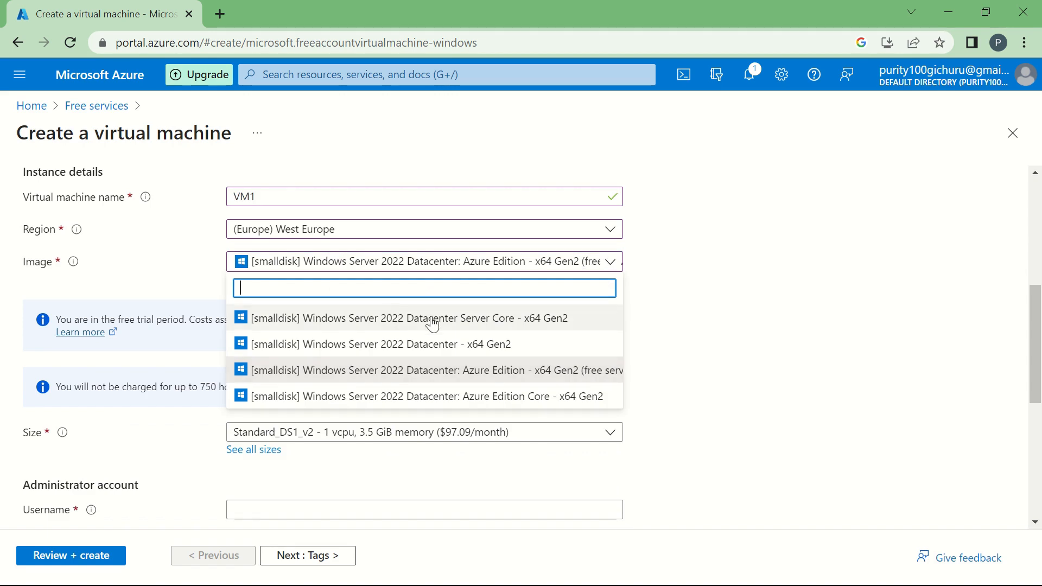
{"action": "left_click", "coordinate": [377, 345]}
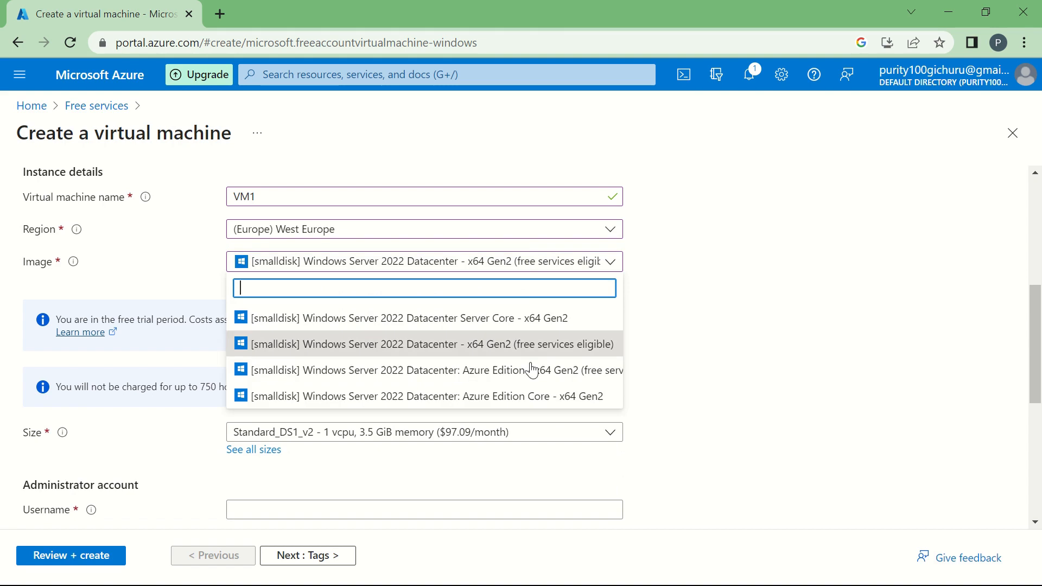
{"action": "mouse_move", "coordinate": [434, 318]}
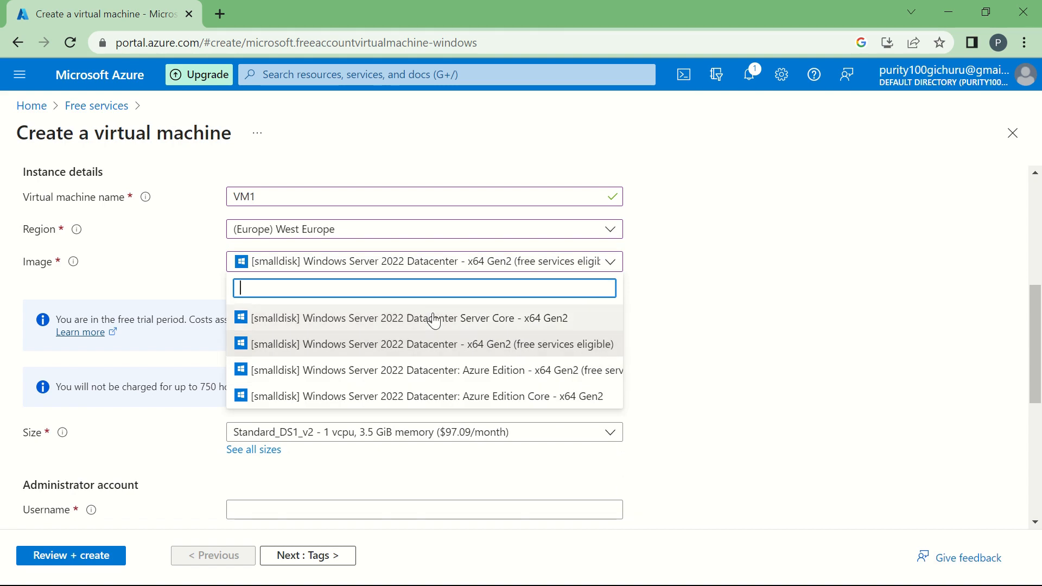
{"action": "left_click", "coordinate": [405, 318]}
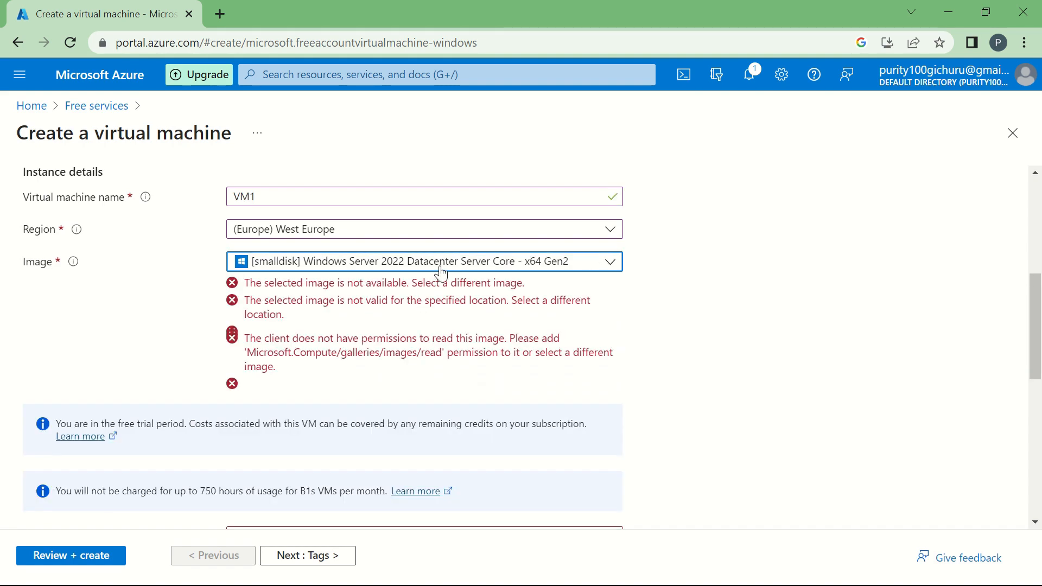
{"action": "left_click", "coordinate": [424, 261]}
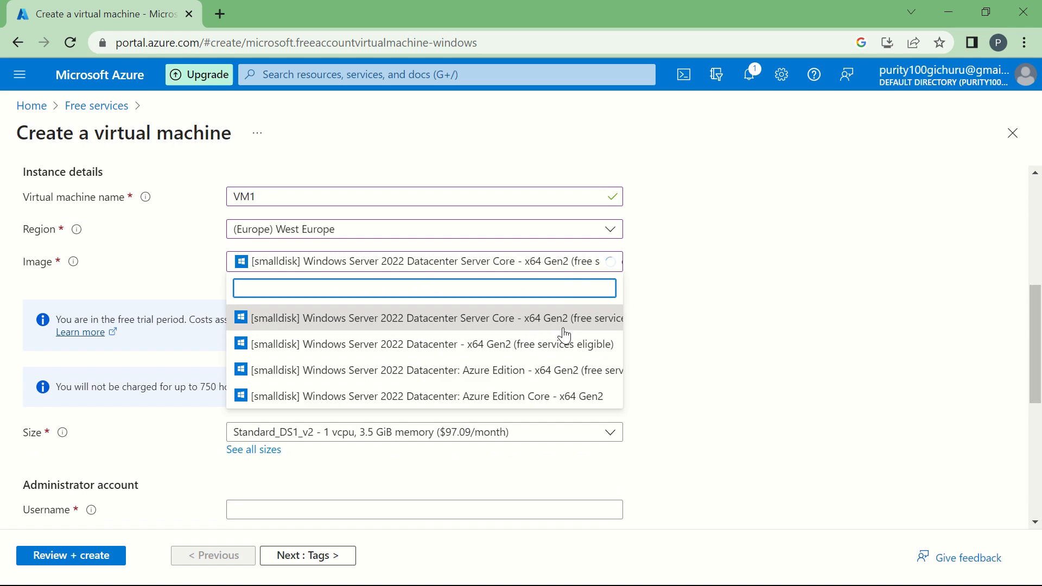
{"action": "mouse_move", "coordinate": [512, 385]}
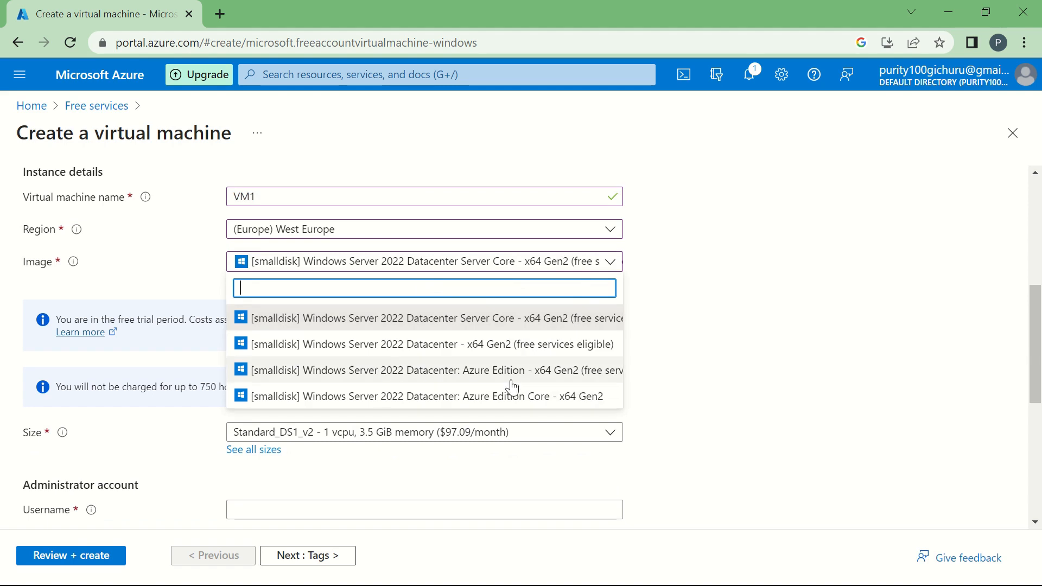
{"action": "mouse_move", "coordinate": [422, 397]}
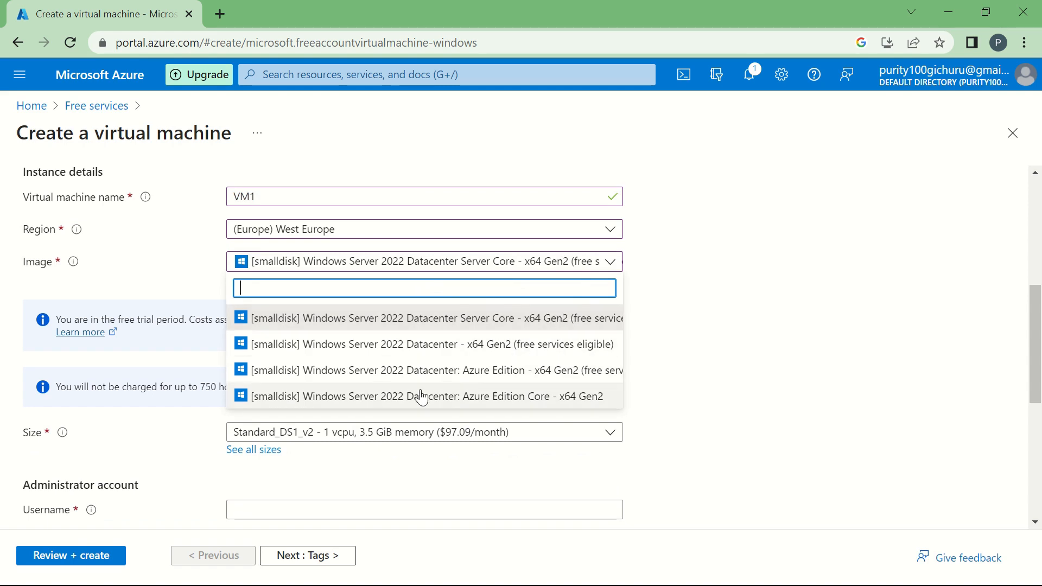
{"action": "left_click", "coordinate": [423, 396]}
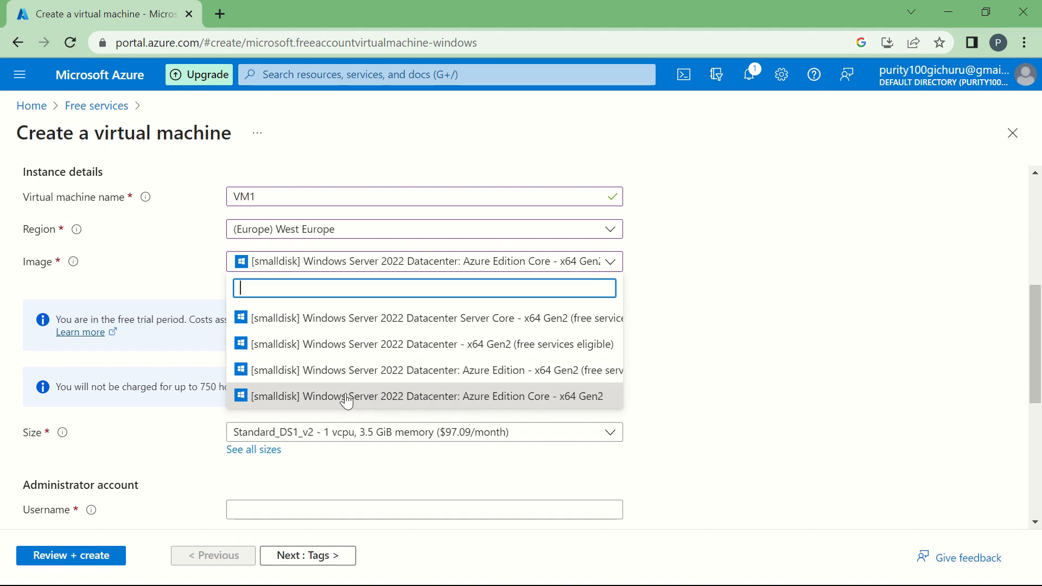
{"action": "mouse_move", "coordinate": [501, 401]}
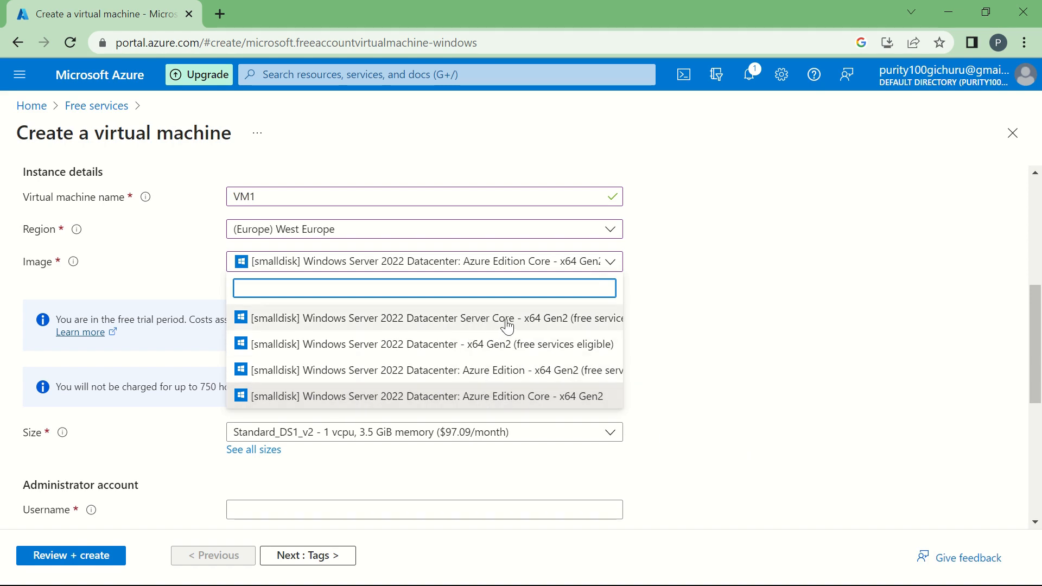
{"action": "mouse_move", "coordinate": [412, 358]}
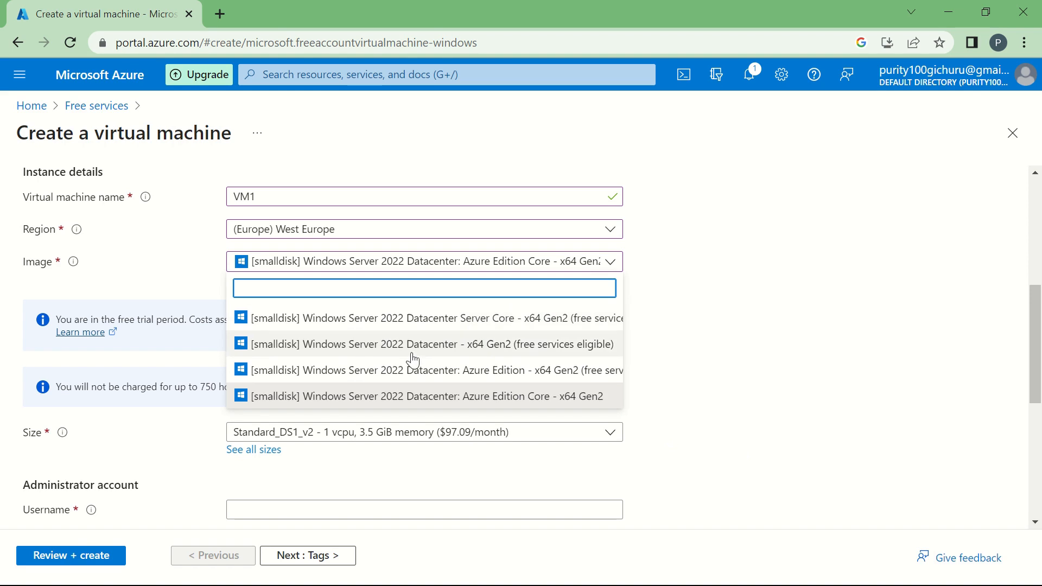
{"action": "mouse_move", "coordinate": [410, 347]}
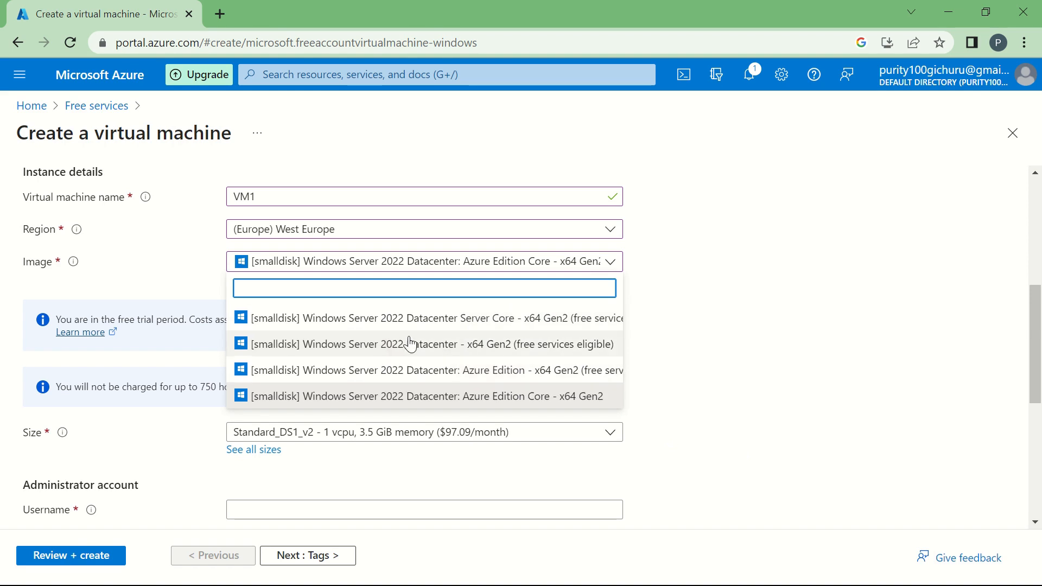
{"action": "mouse_move", "coordinate": [480, 370]}
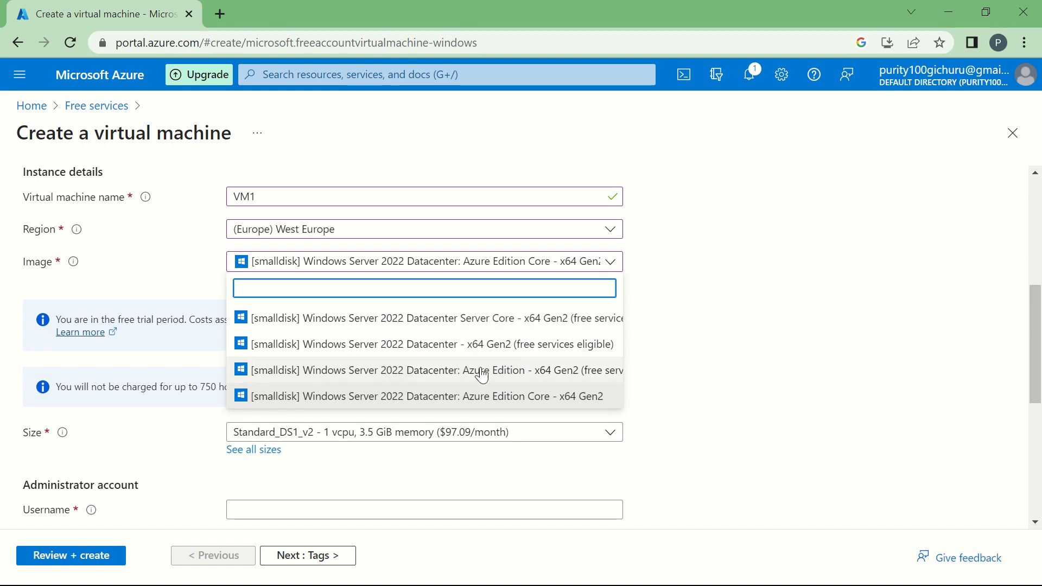
{"action": "left_click", "coordinate": [425, 344]}
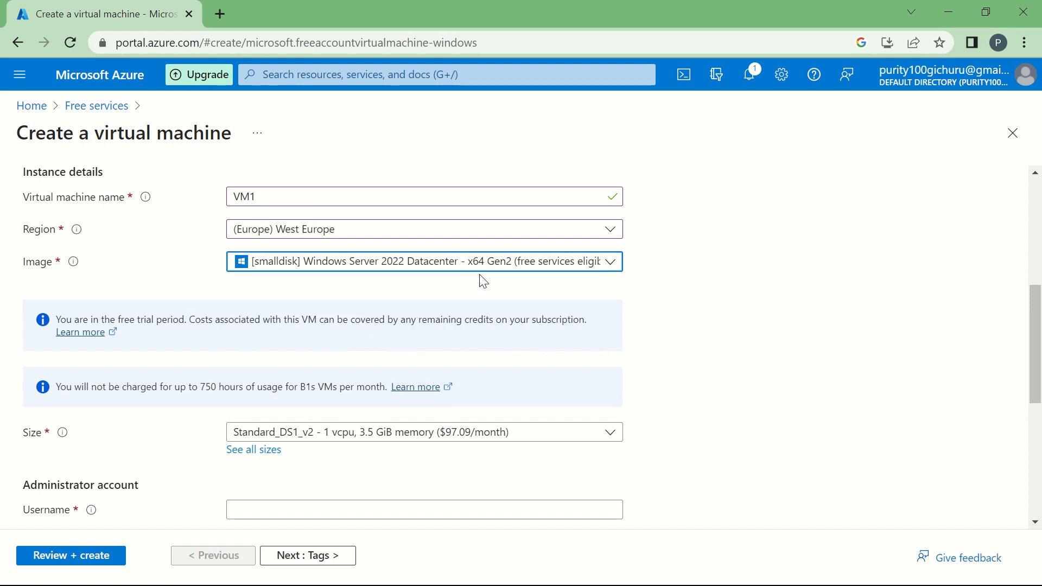
Step: Choose the free-eligible B1s size (1 vCPU, 1 GiB memory) from the full size list
{"action": "scroll", "scroll_direction": "down", "scroll_amount": 3}
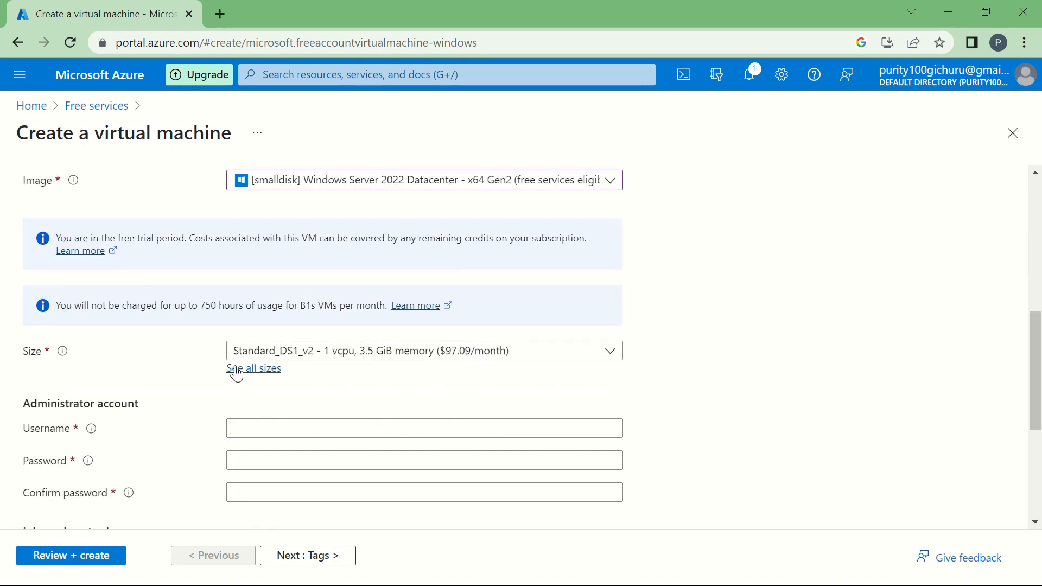
{"action": "left_click", "coordinate": [252, 368]}
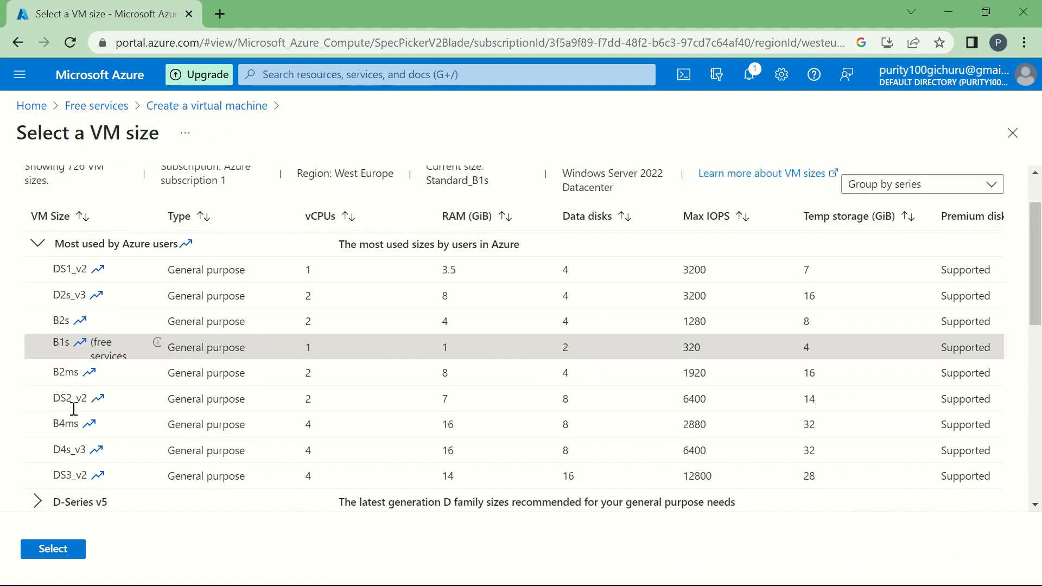
{"action": "scroll", "scroll_direction": "down", "scroll_amount": 3}
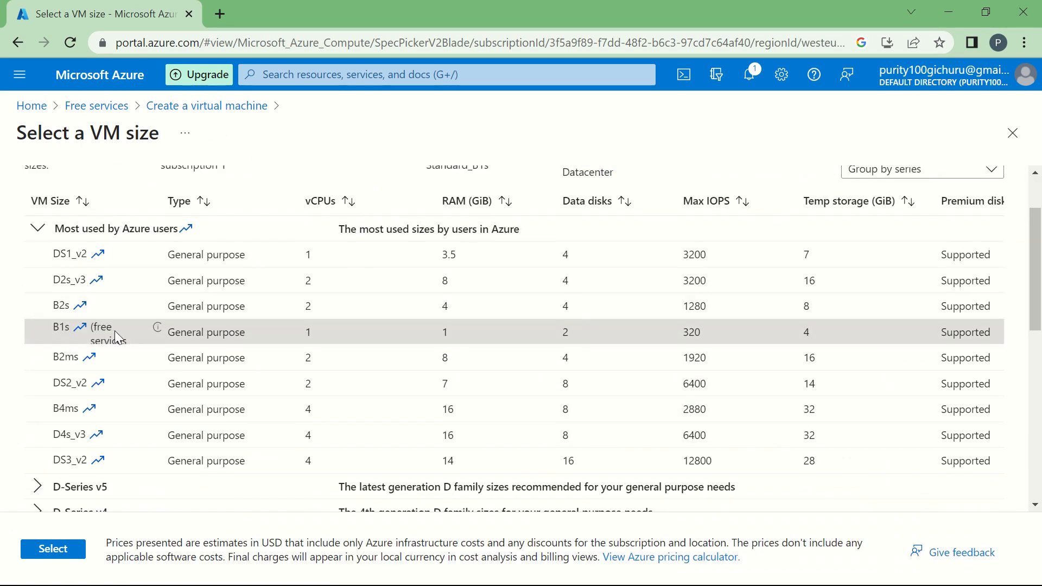
{"action": "scroll", "scroll_direction": "down", "scroll_amount": 3}
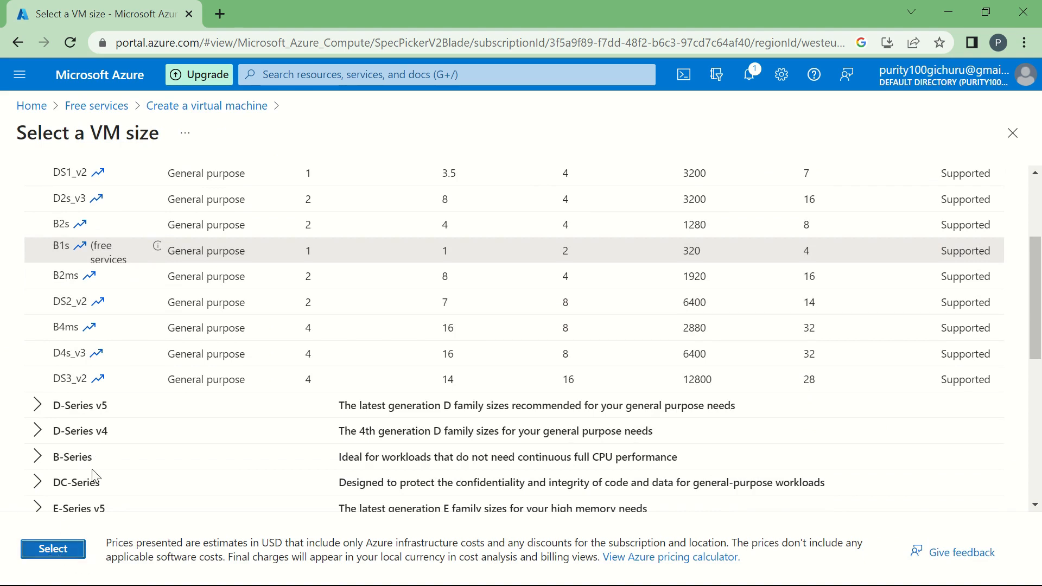
{"action": "left_click", "coordinate": [52, 548]}
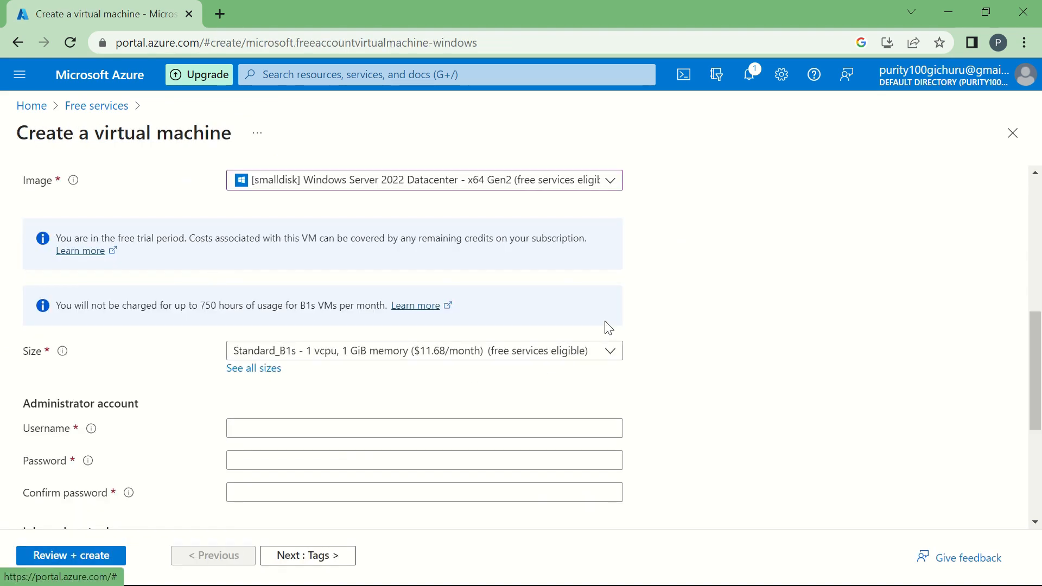
Step: Set the administrator username to VM1 with a confirmed password
{"action": "scroll", "scroll_direction": "down", "scroll_amount": 3}
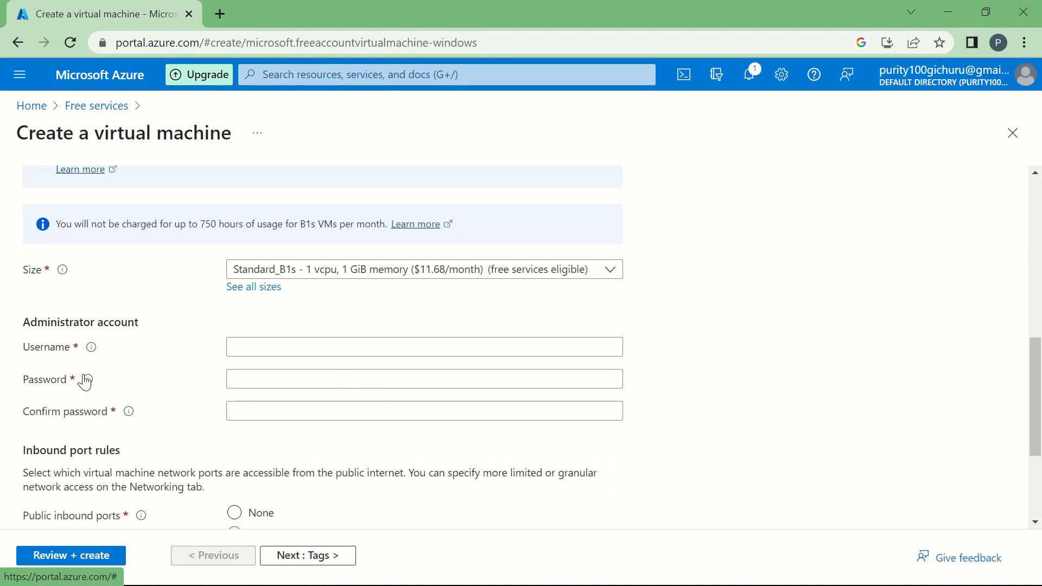
{"action": "left_click", "coordinate": [425, 346]}
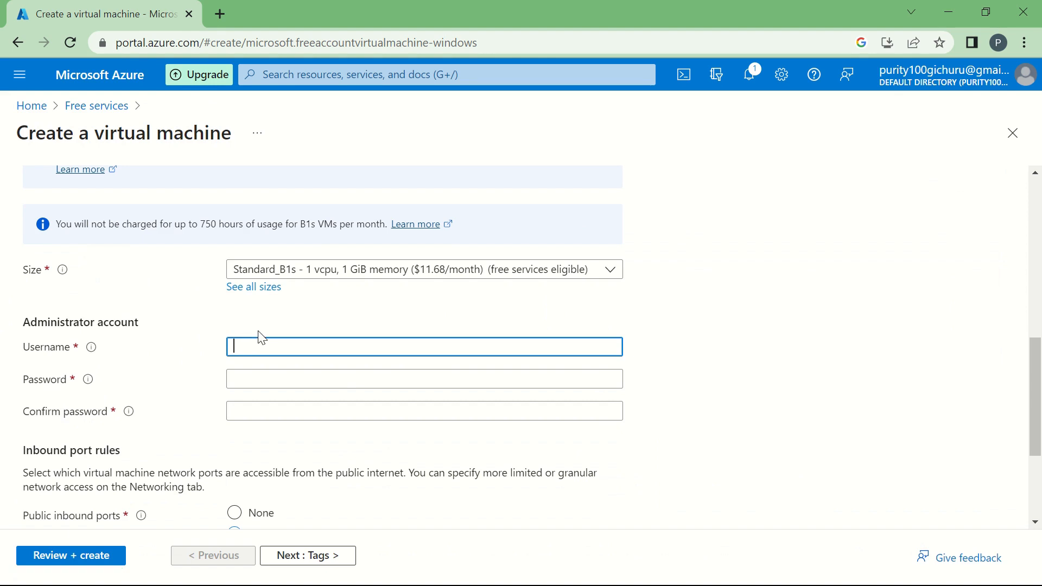
{"action": "mouse_move", "coordinate": [251, 324]}
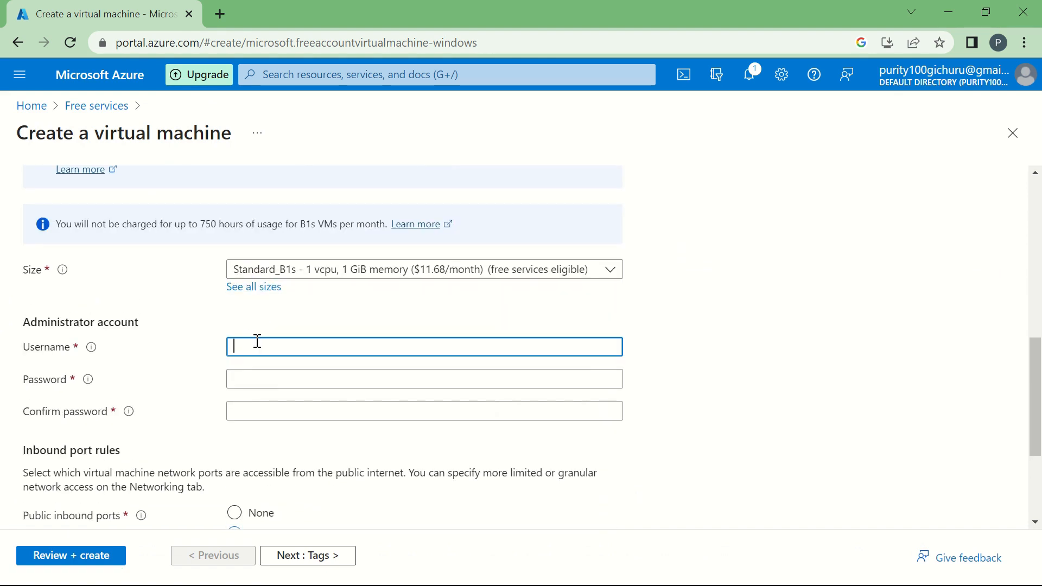
{"action": "type", "text": "VM1"}
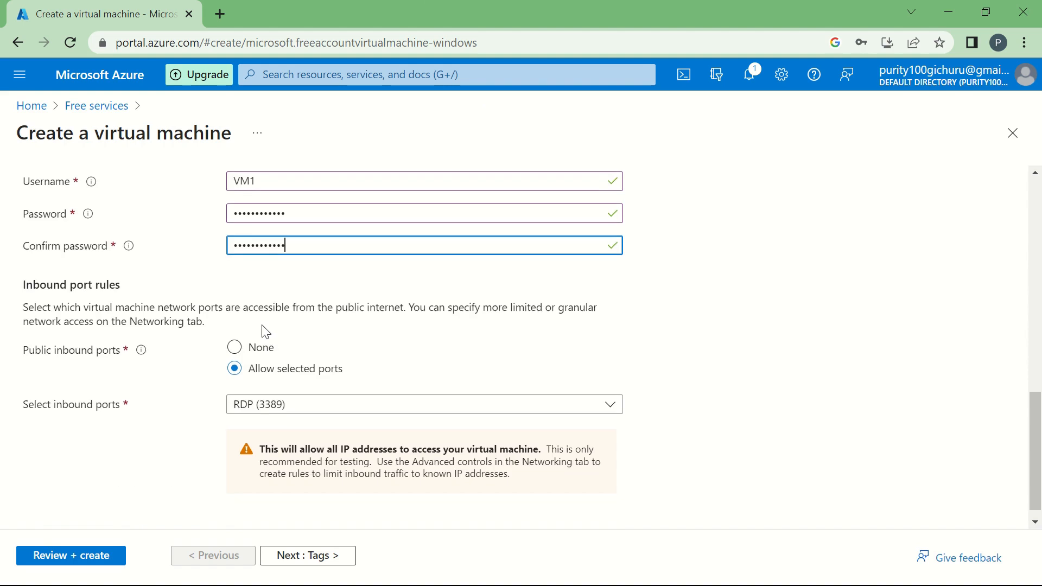
{"action": "scroll", "scroll_direction": "down", "scroll_amount": 3}
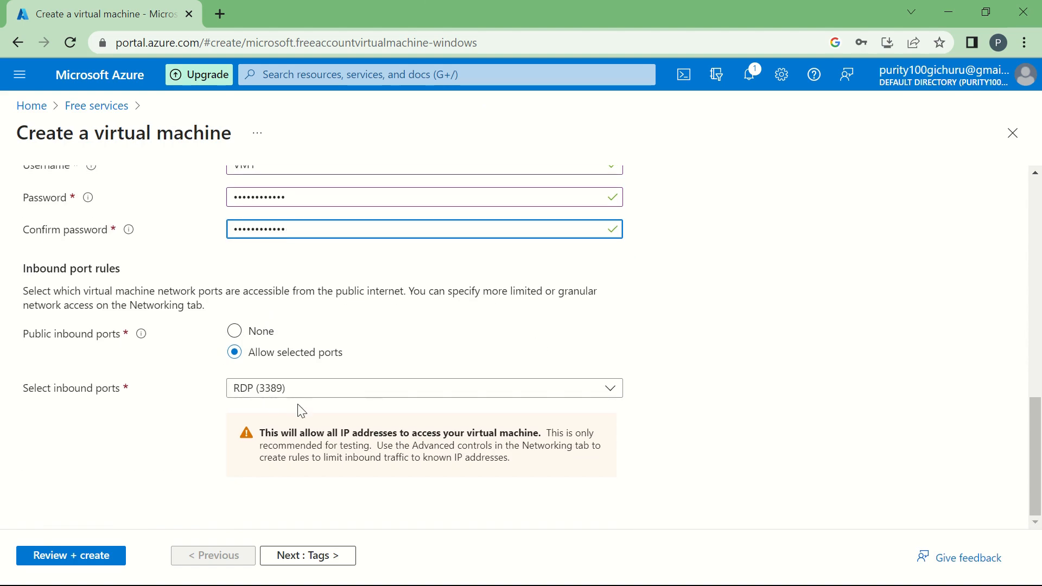
Step: Uncheck HTTPS (443) so RDP (3389) is the only inbound port
{"action": "left_click", "coordinate": [424, 389]}
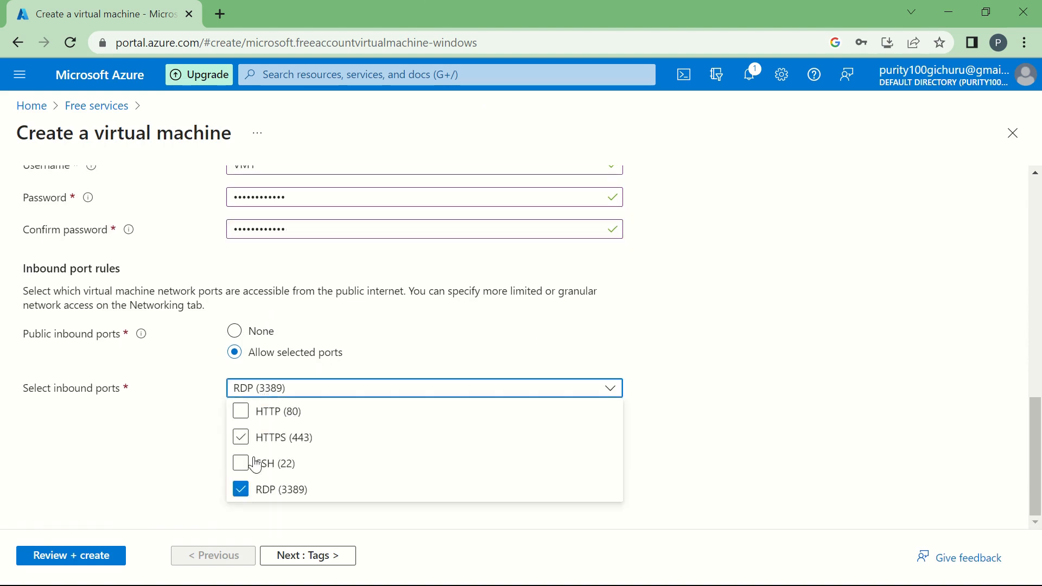
{"action": "left_click", "coordinate": [240, 436]}
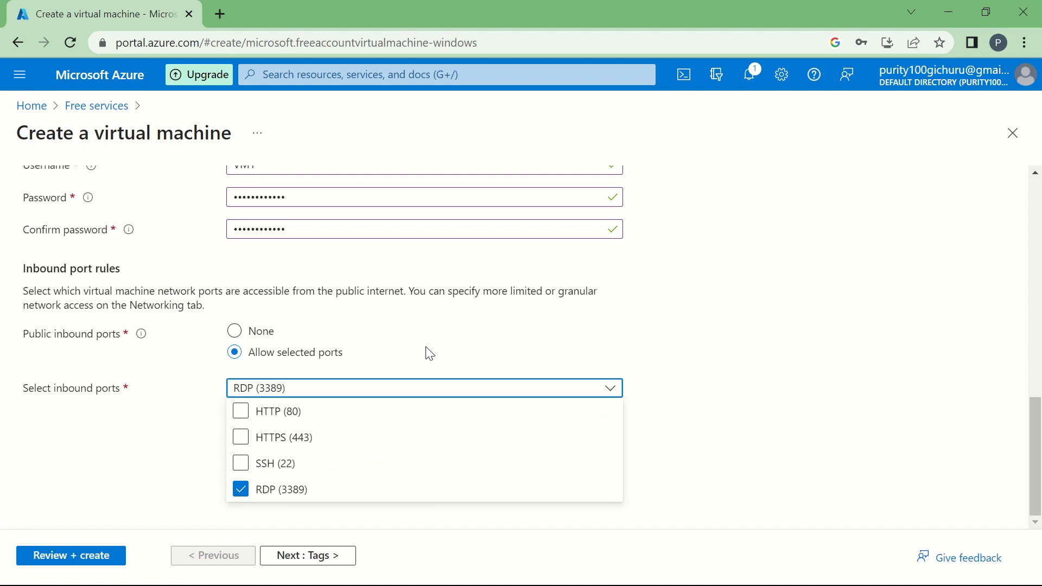
{"action": "left_click", "coordinate": [71, 555]}
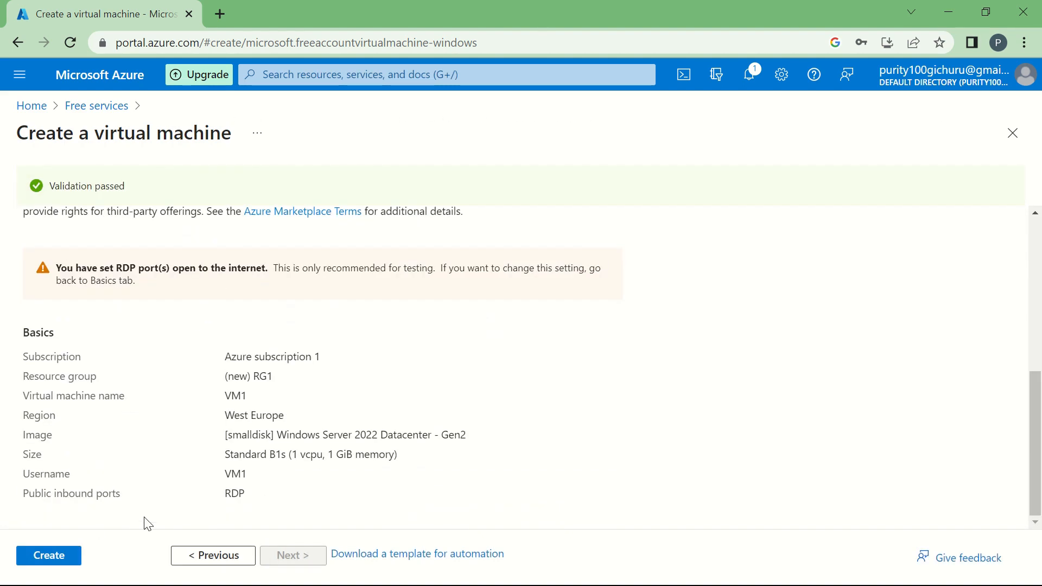
Step: Create the validated VM1 and bring up its in-progress deployment page
{"action": "left_click", "coordinate": [49, 555]}
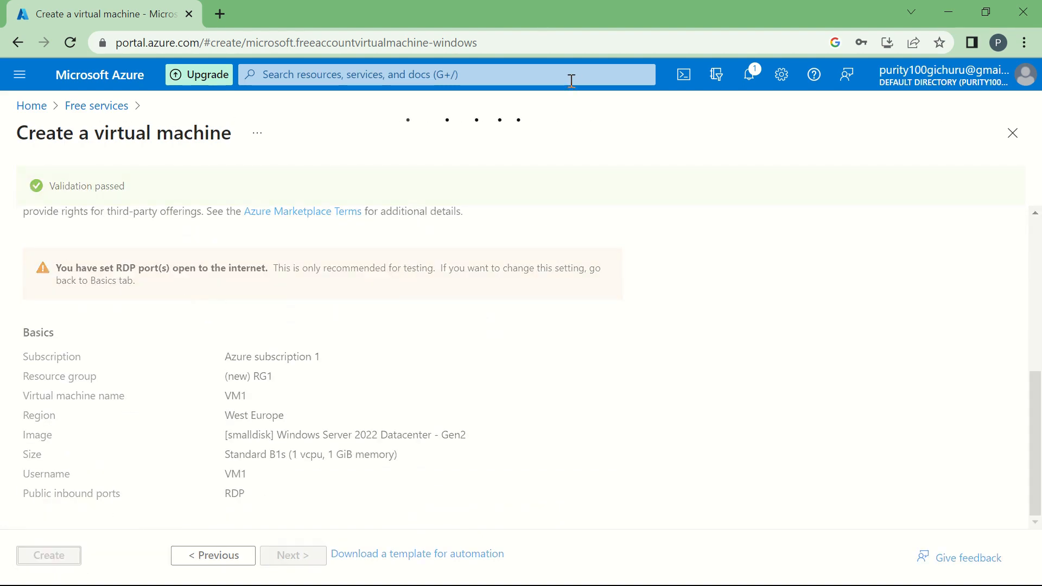
{"action": "left_click", "coordinate": [49, 555]}
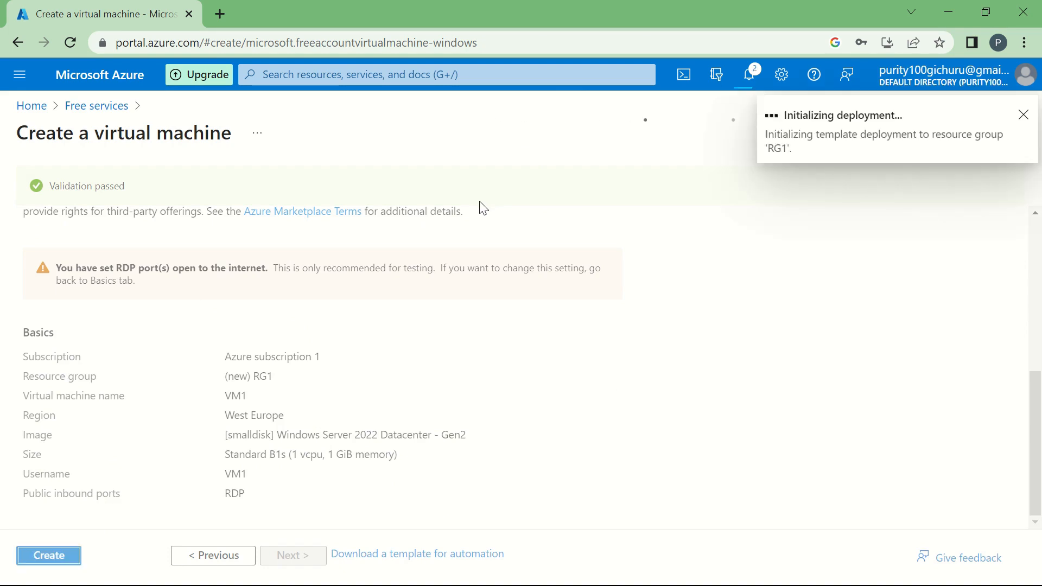
{"action": "mouse_move", "coordinate": [749, 129]}
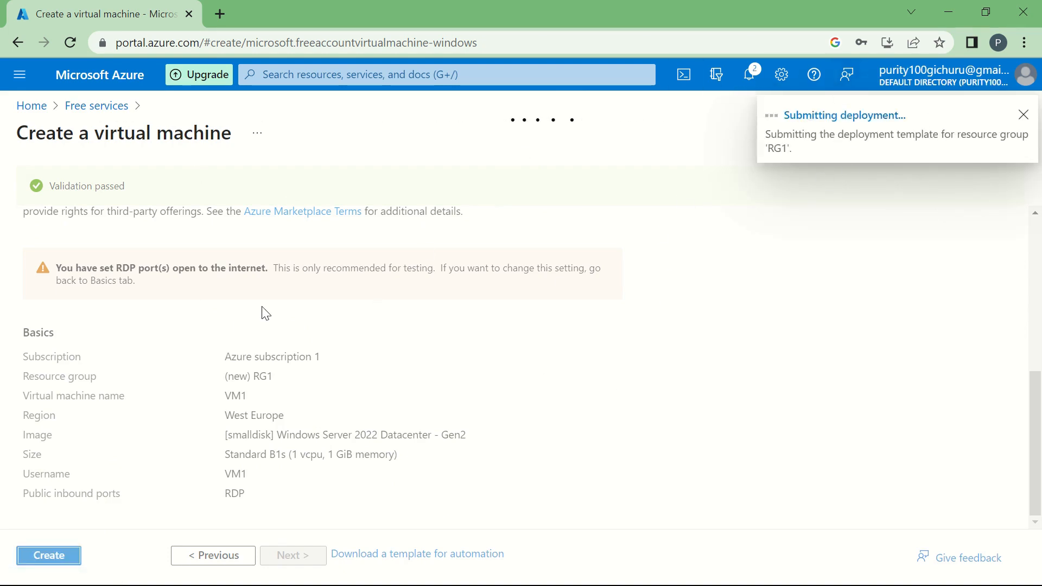
{"action": "mouse_move", "coordinate": [432, 243]}
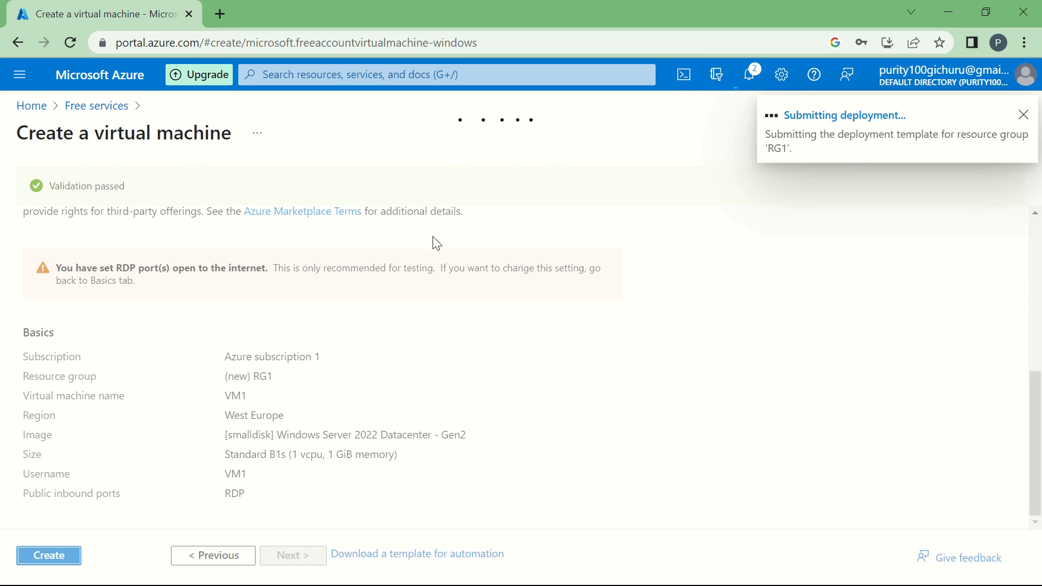
{"action": "left_click", "coordinate": [49, 555]}
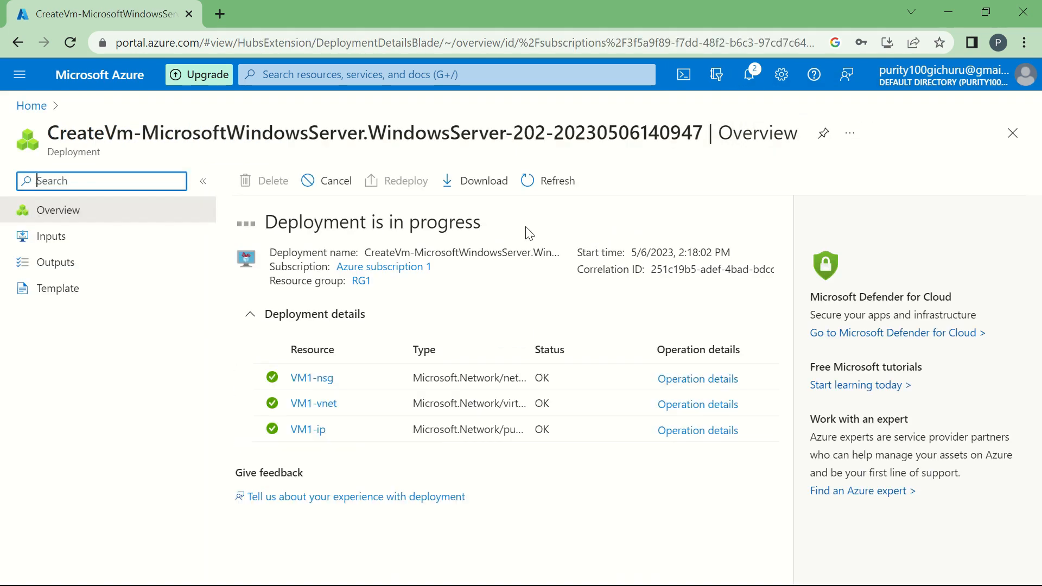
Step: Wait on the deployment Overview until 'Your deployment is complete' appears
{"action": "left_click", "coordinate": [750, 74]}
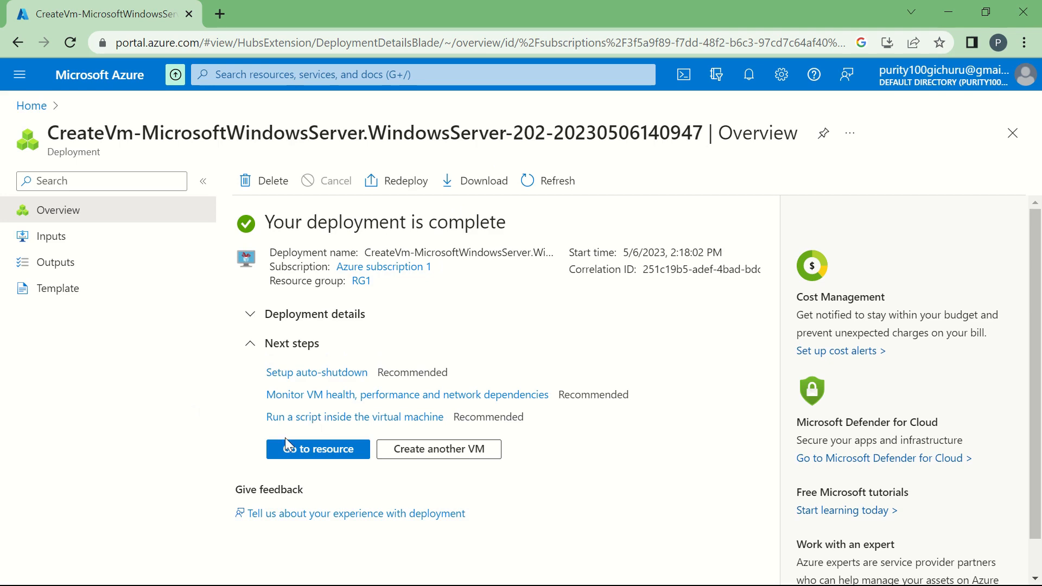
Step: Download VM1's RDP file via Connect > RDP and show it in the Downloads folder
{"action": "left_click", "coordinate": [317, 449]}
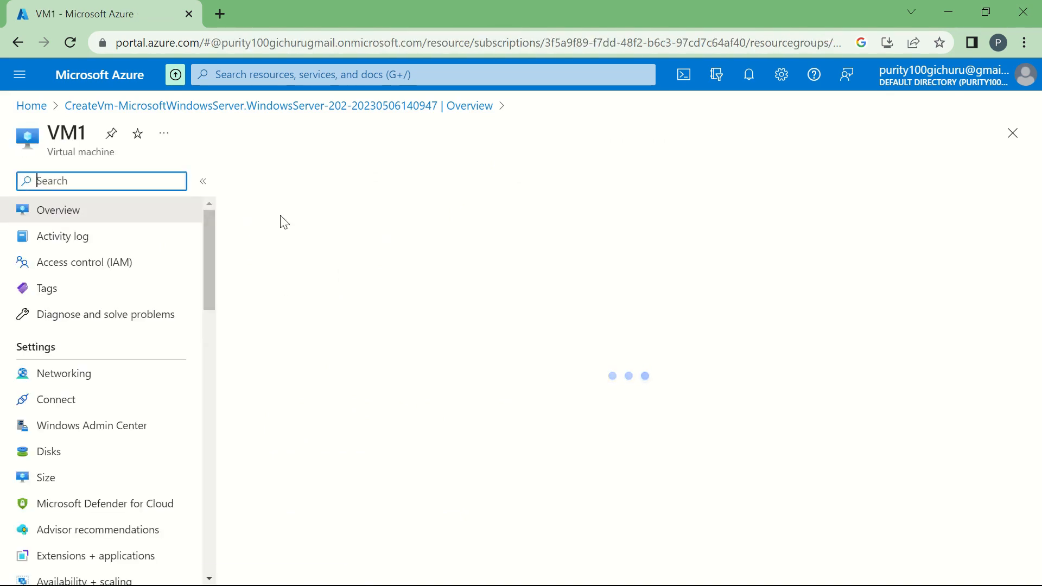
{"action": "mouse_move", "coordinate": [390, 283]}
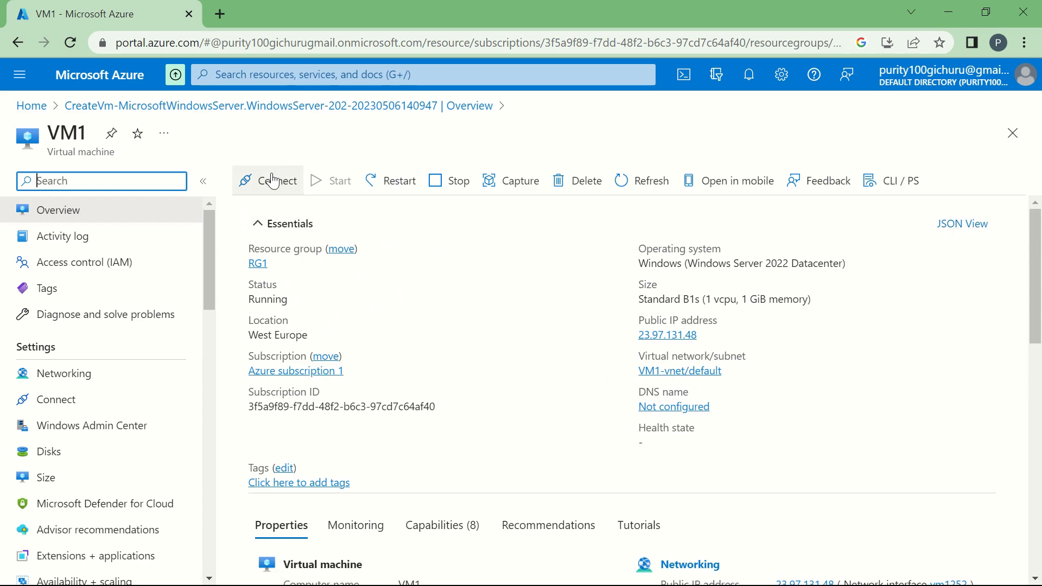
{"action": "left_click", "coordinate": [270, 180]}
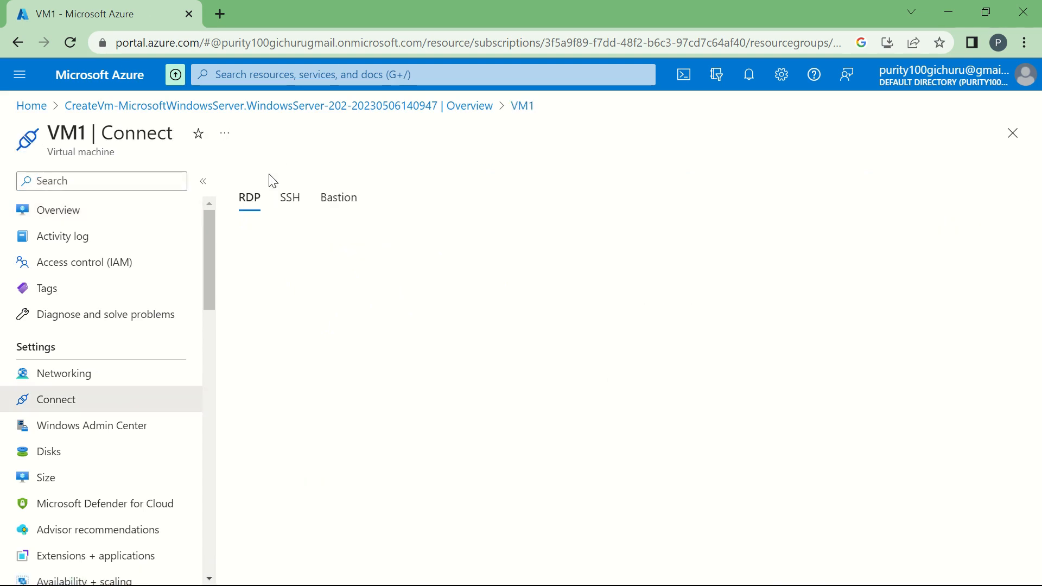
{"action": "mouse_move", "coordinate": [279, 304]}
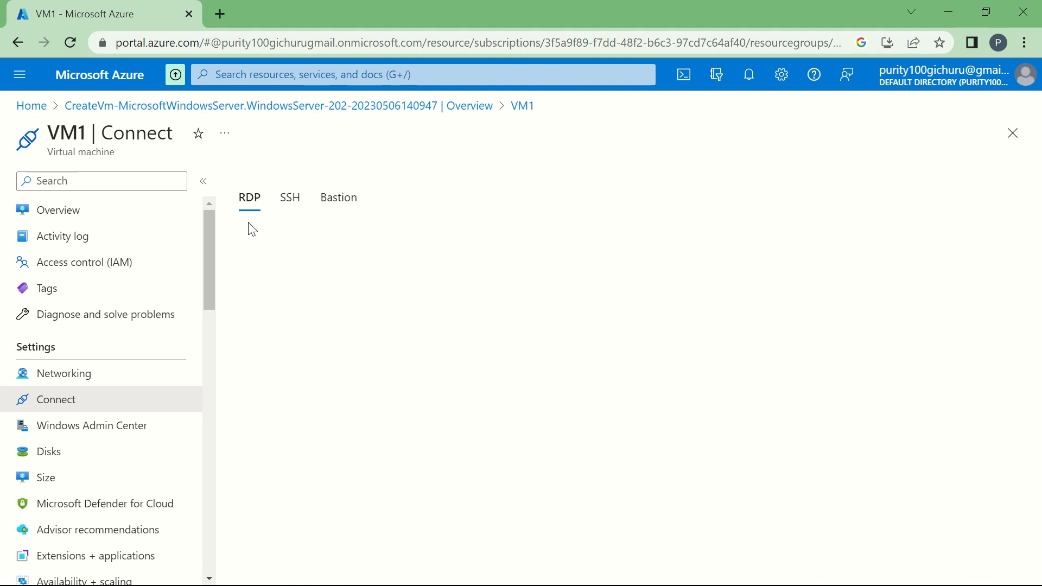
{"action": "mouse_move", "coordinate": [201, 131]}
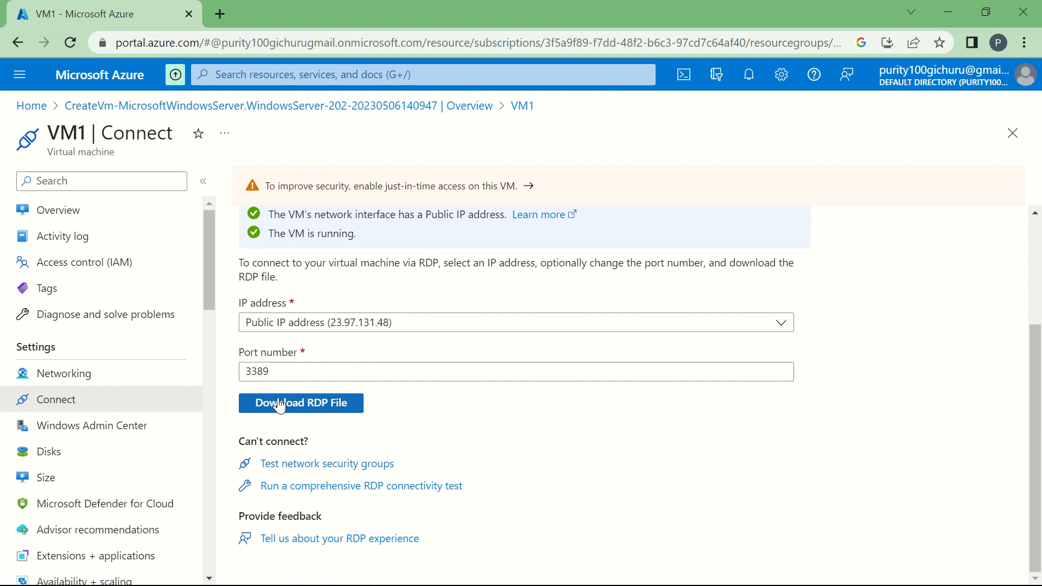
{"action": "left_click", "coordinate": [301, 403]}
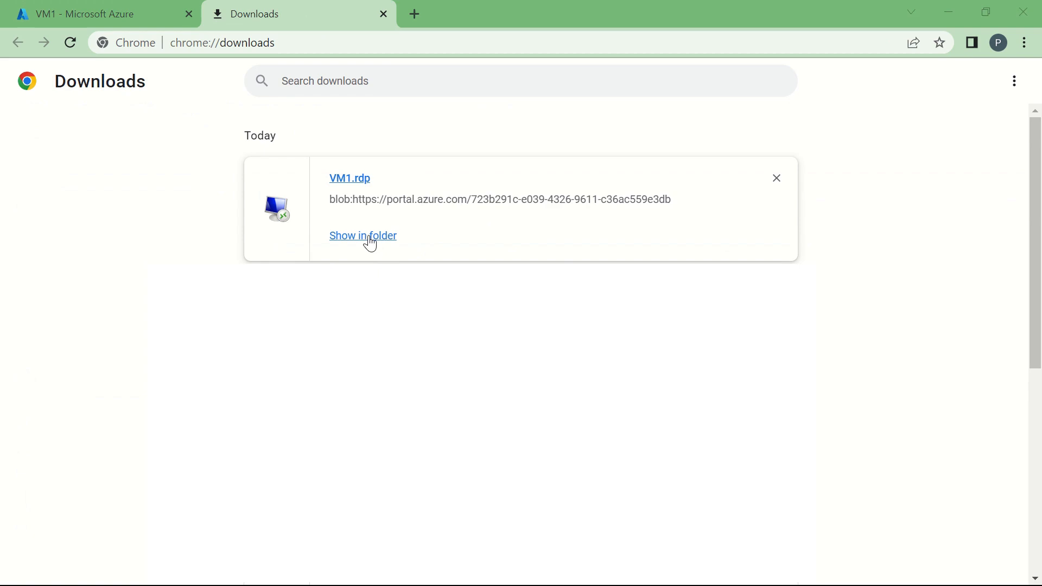
{"action": "left_click", "coordinate": [363, 235]}
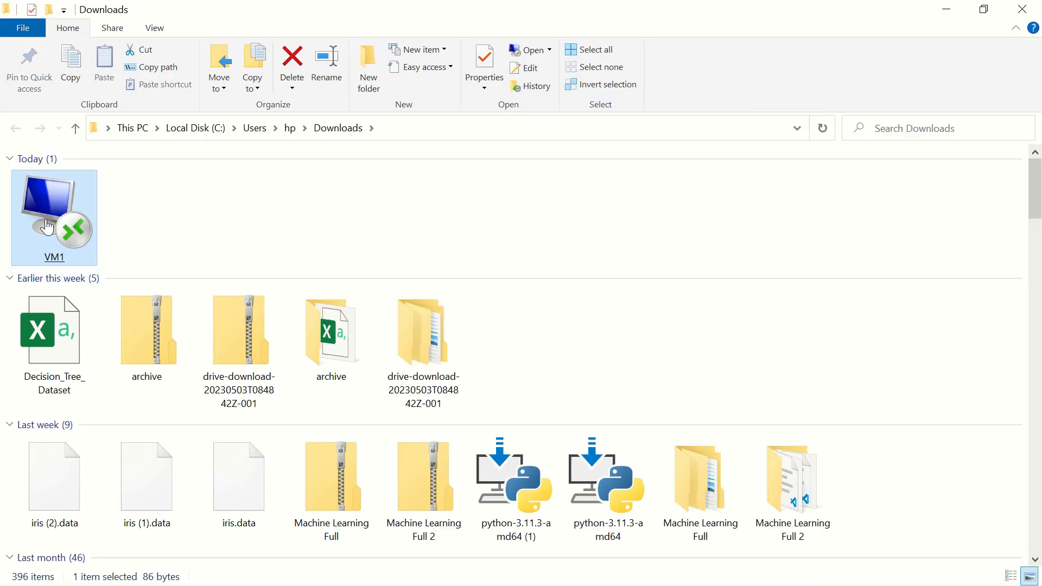
{"action": "double_click", "coordinate": [55, 208]}
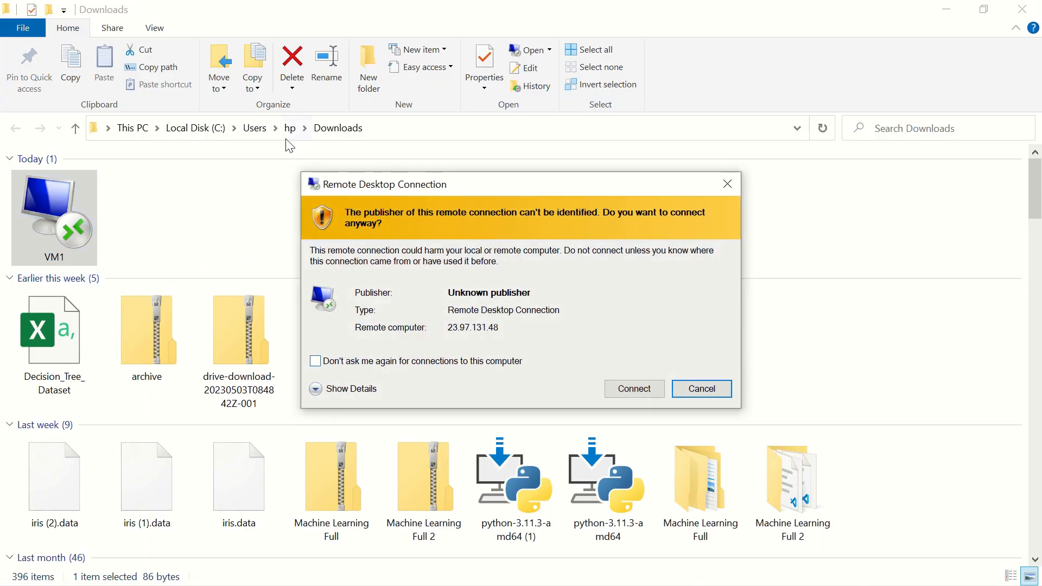
{"action": "left_click", "coordinate": [700, 388]}
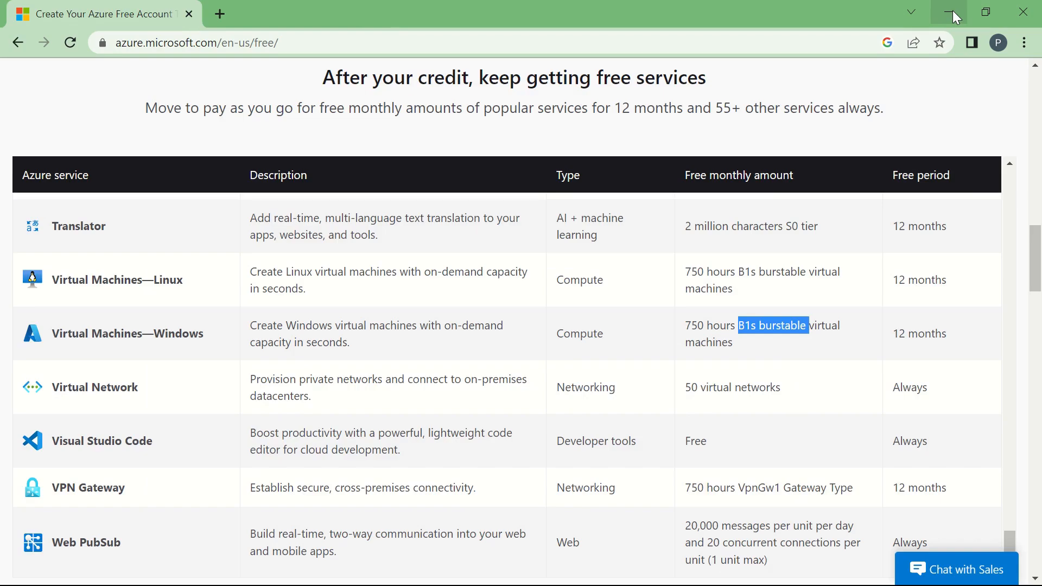
Step: Minimize Chrome and search Start for Remote desktop settings
{"action": "left_click", "coordinate": [954, 12]}
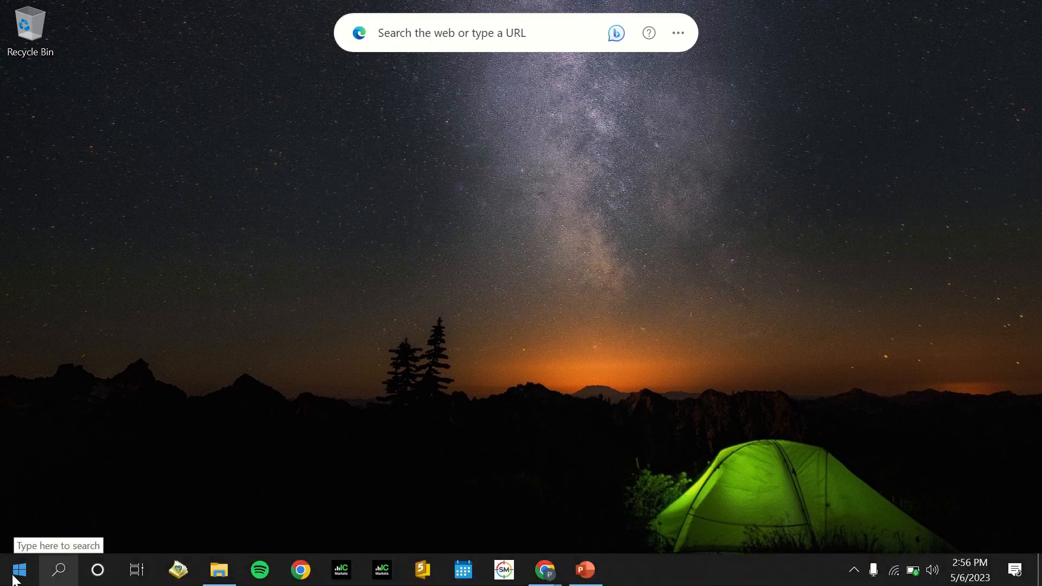
{"action": "left_click", "coordinate": [19, 570]}
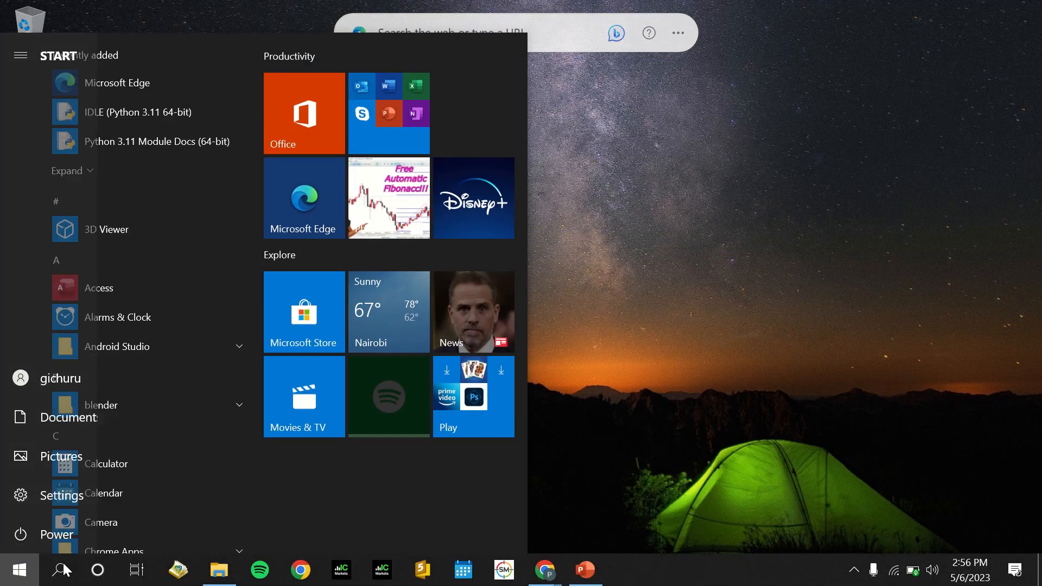
{"action": "left_click", "coordinate": [62, 570]}
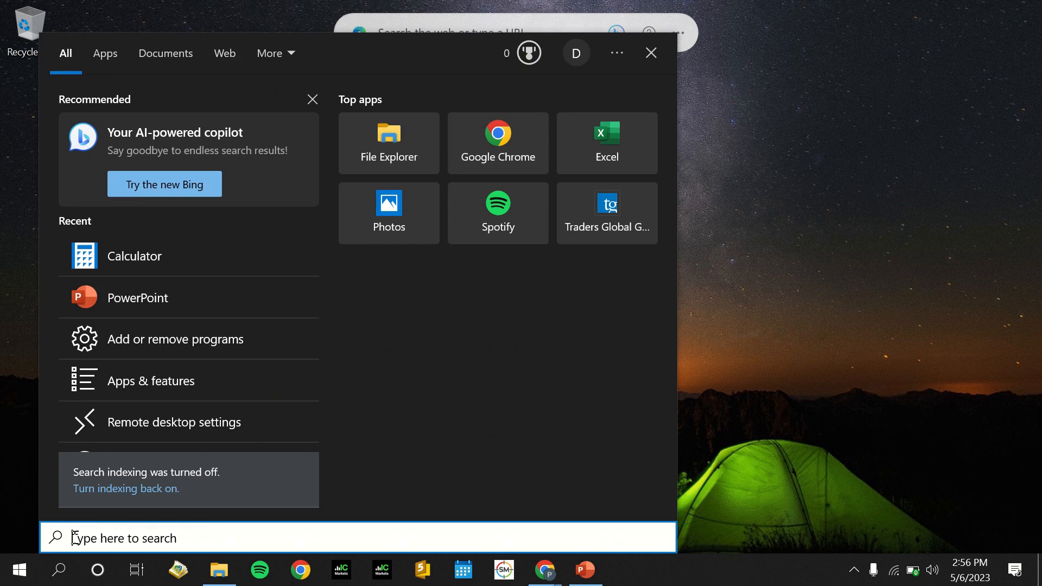
{"action": "type", "text": "red"}
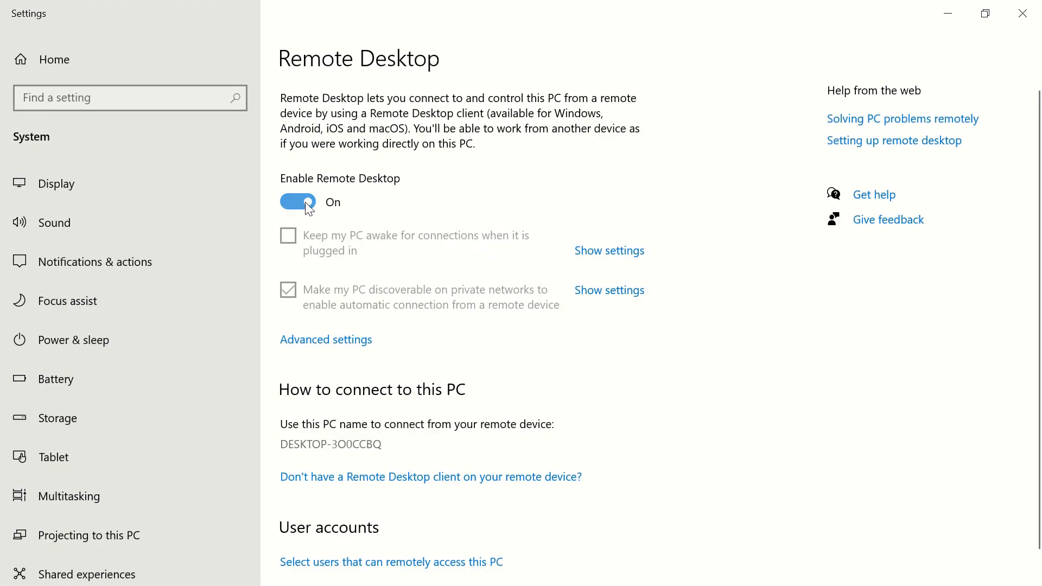
Step: Toggle Enable Remote Desktop, cancel the disable prompt so it stays enabled
{"action": "left_click", "coordinate": [297, 202]}
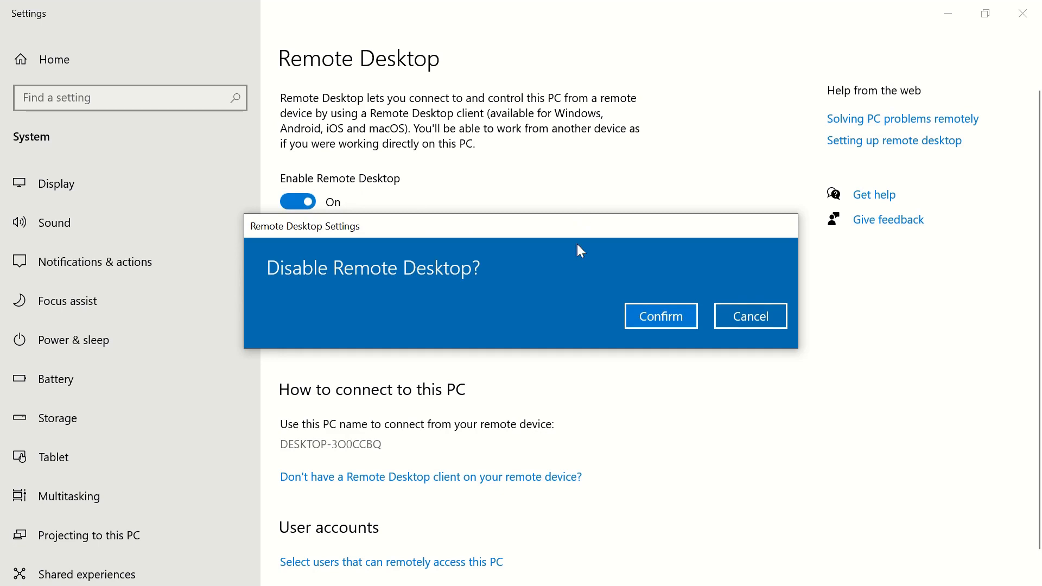
{"action": "left_click", "coordinate": [750, 316]}
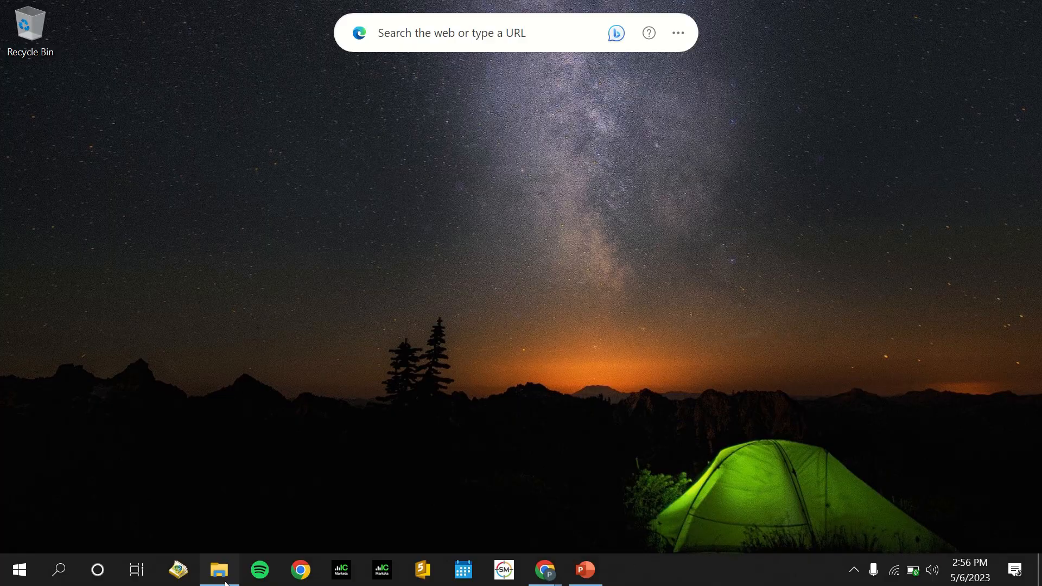
Step: Launch VM1.rdp from Downloads and connect to 23.97.131.48 despite the warning
{"action": "left_click", "coordinate": [218, 570]}
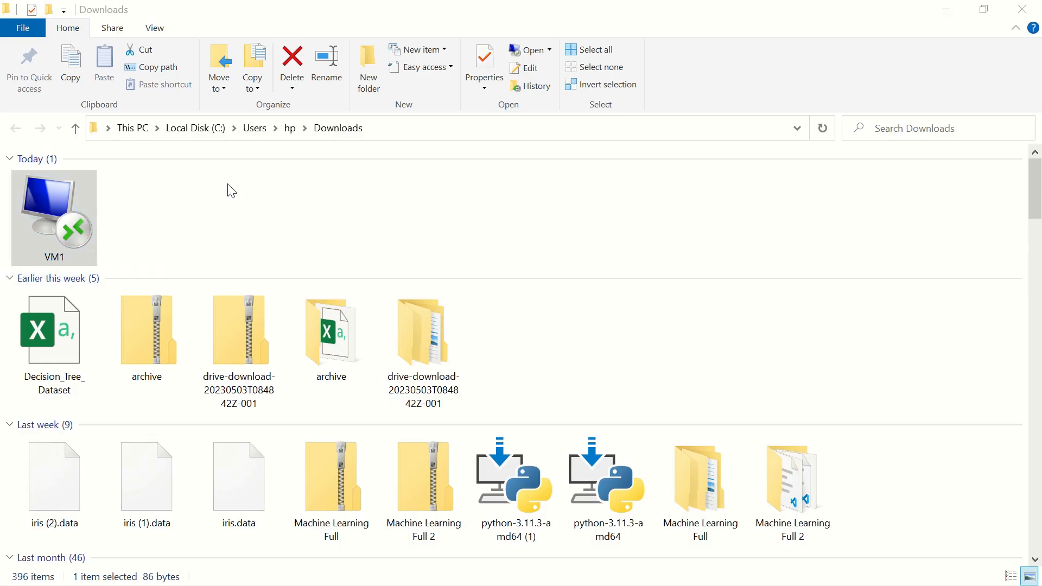
{"action": "double_click", "coordinate": [55, 217]}
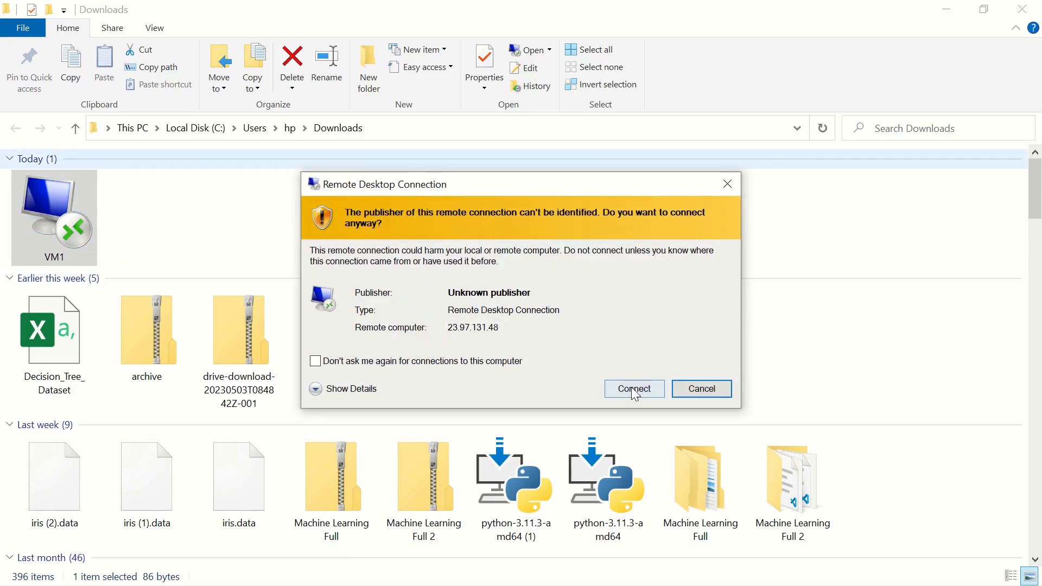
{"action": "left_click", "coordinate": [633, 388]}
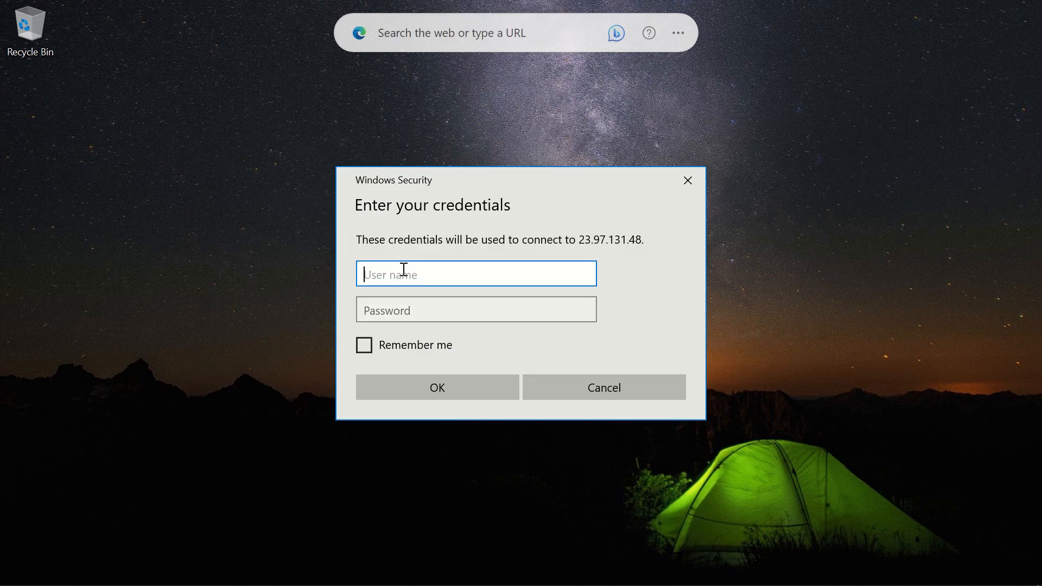
Step: Sign in to the VM with user name VM1 and its password
{"action": "type", "text": "VM1"}
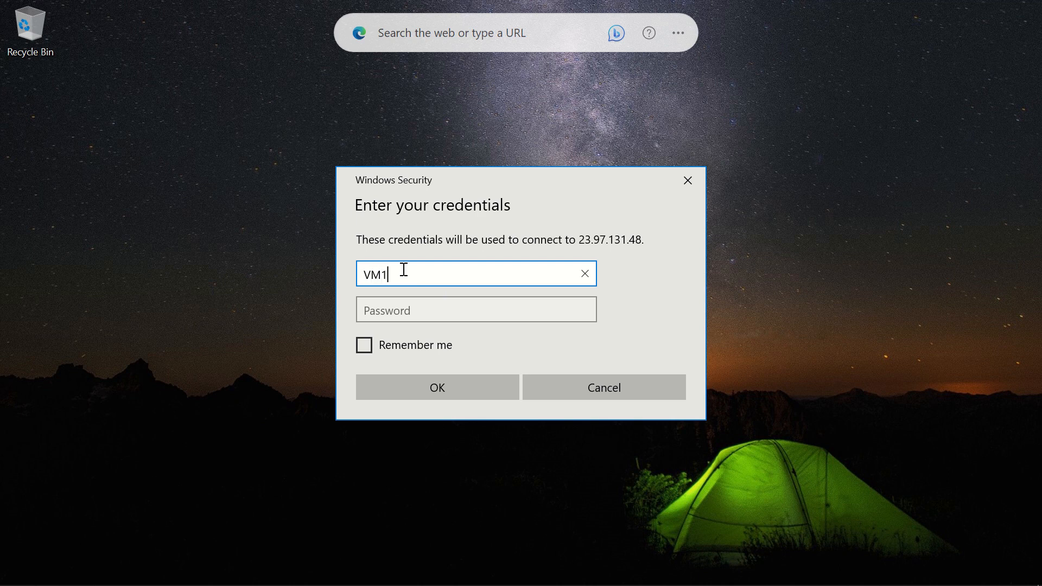
{"action": "left_click", "coordinate": [475, 310]}
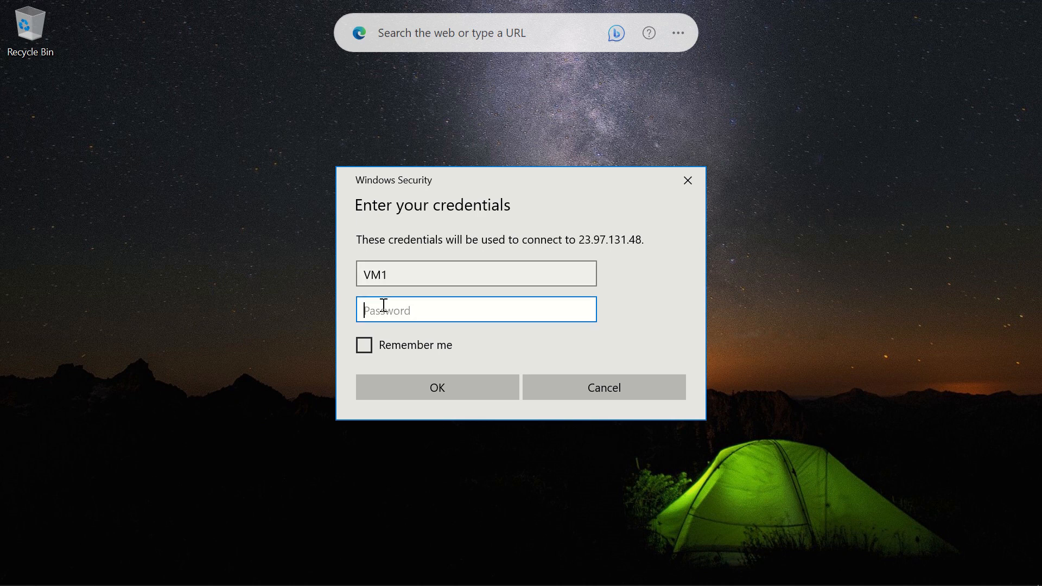
{"action": "type", "text": "password"}
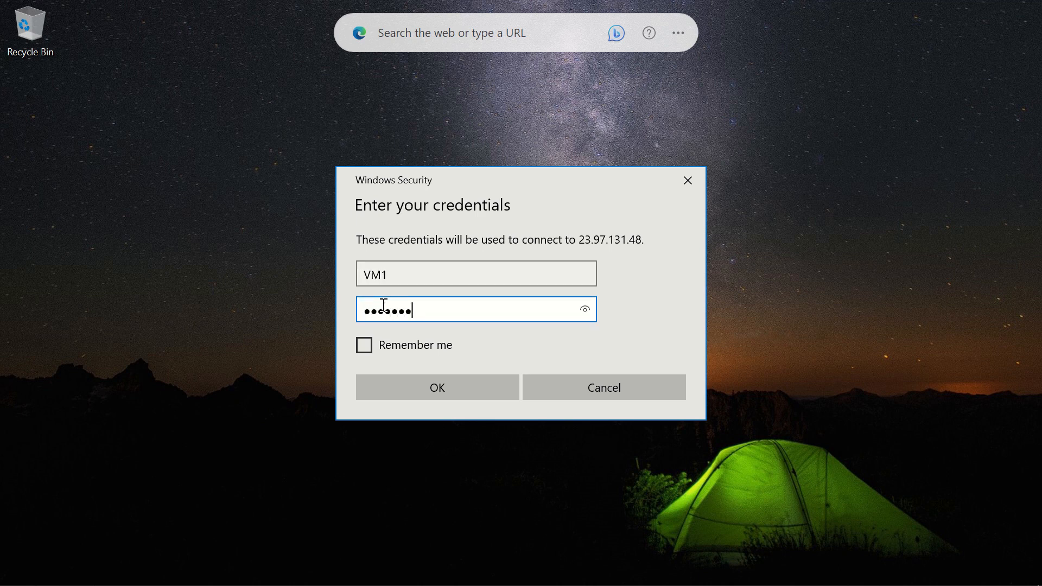
{"action": "type", "text": "password"}
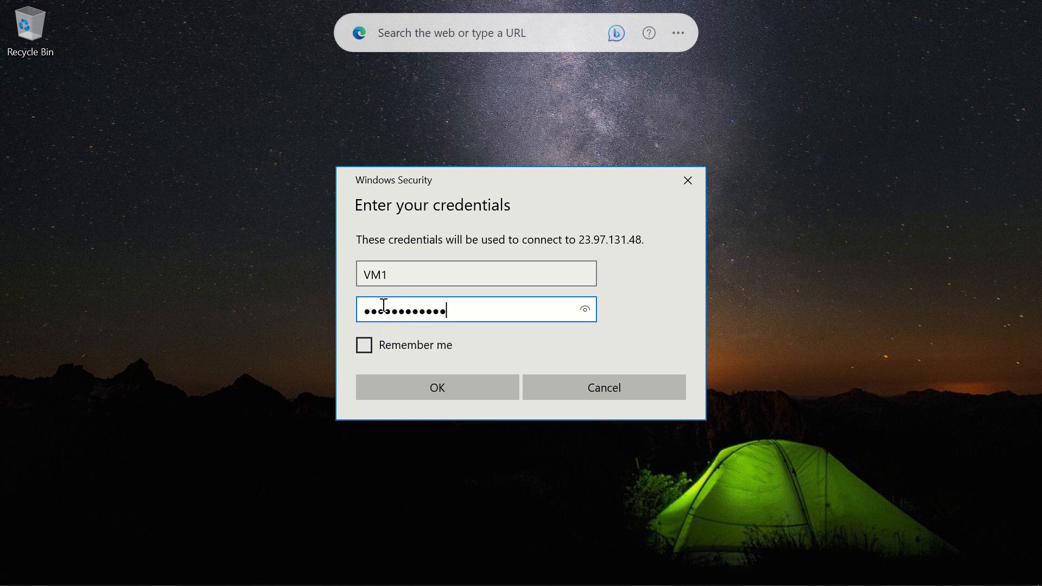
{"action": "left_click", "coordinate": [436, 386]}
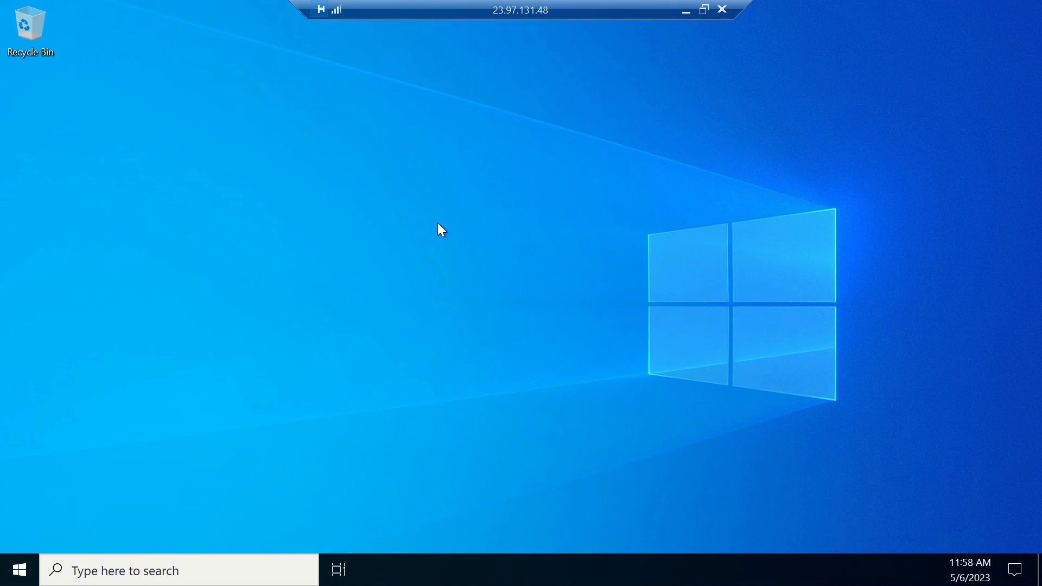
{"action": "mouse_move", "coordinate": [689, 11]}
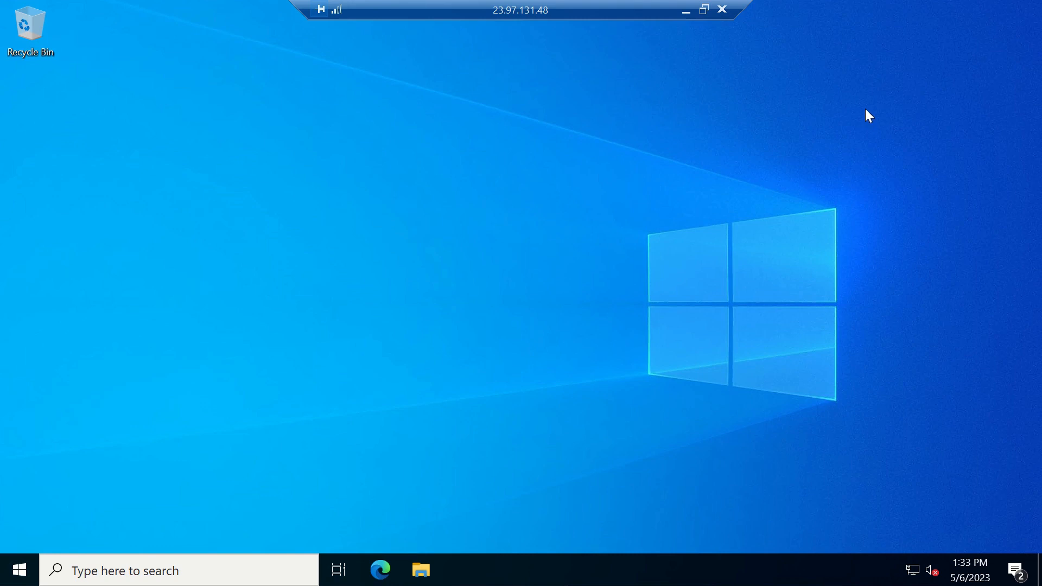
{"action": "mouse_move", "coordinate": [239, 266]}
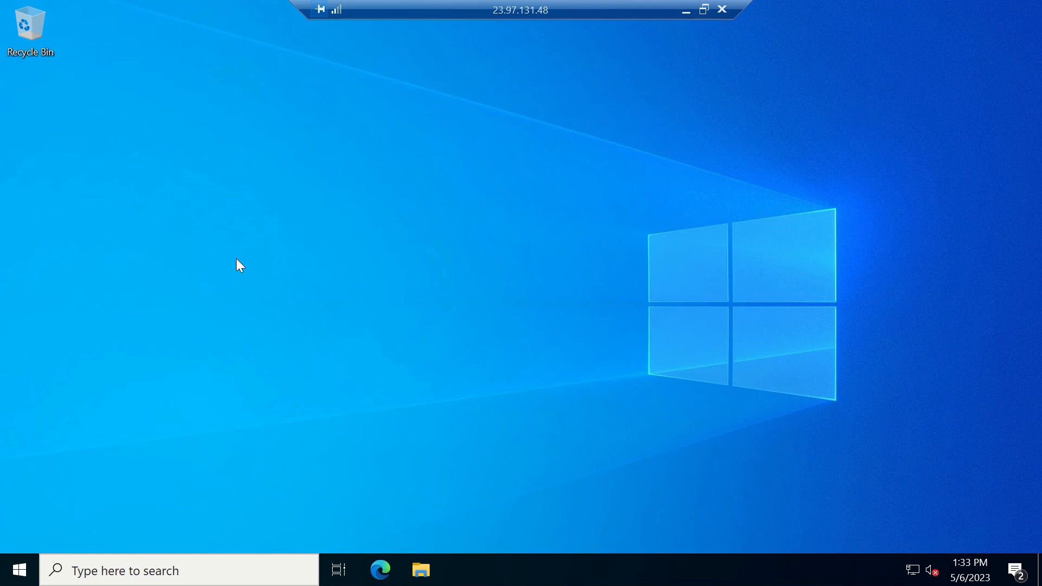
{"action": "mouse_move", "coordinate": [454, 285]}
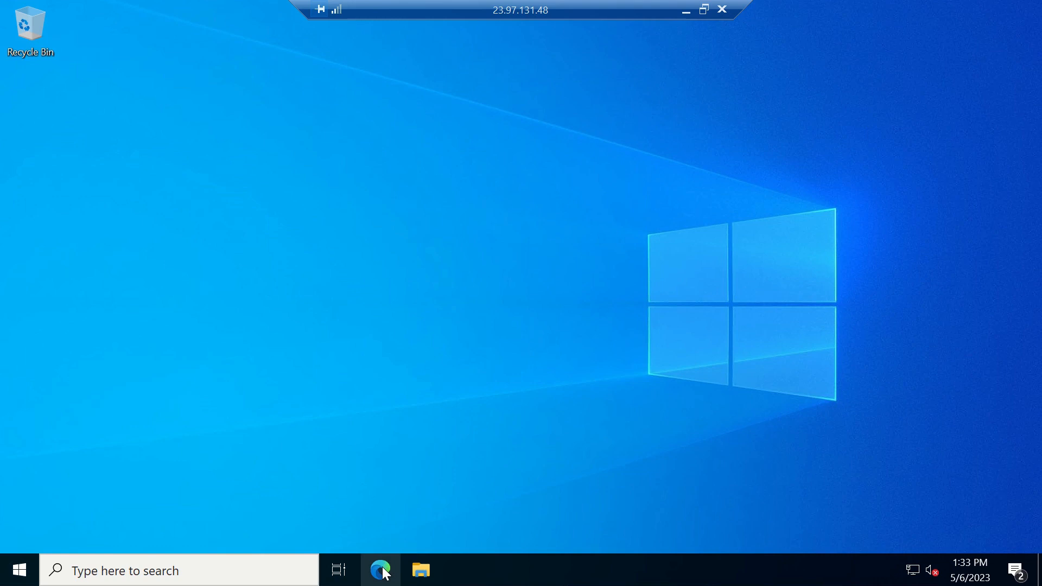
{"action": "mouse_move", "coordinate": [174, 265]}
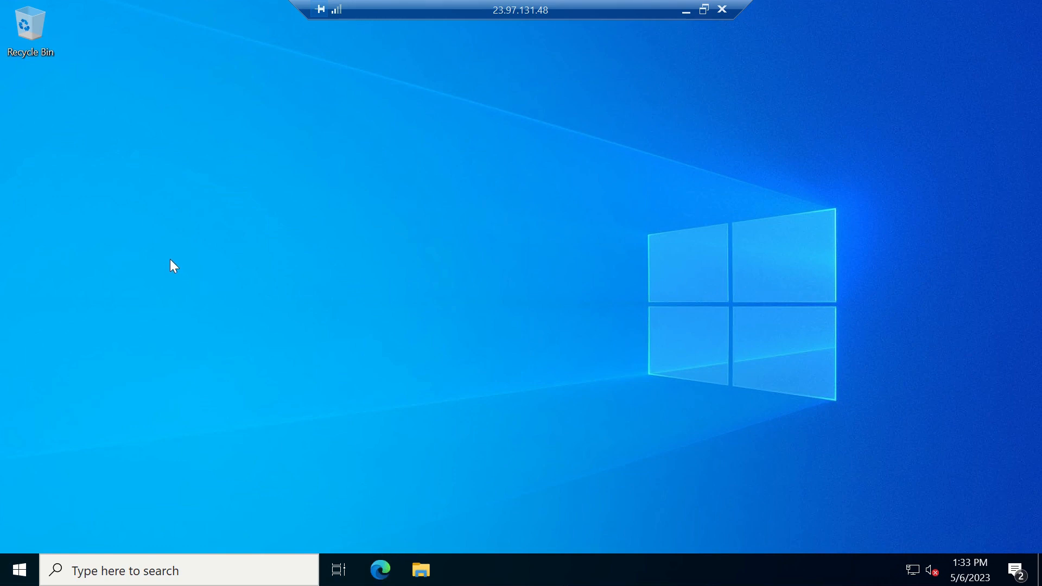
{"action": "mouse_move", "coordinate": [112, 102]}
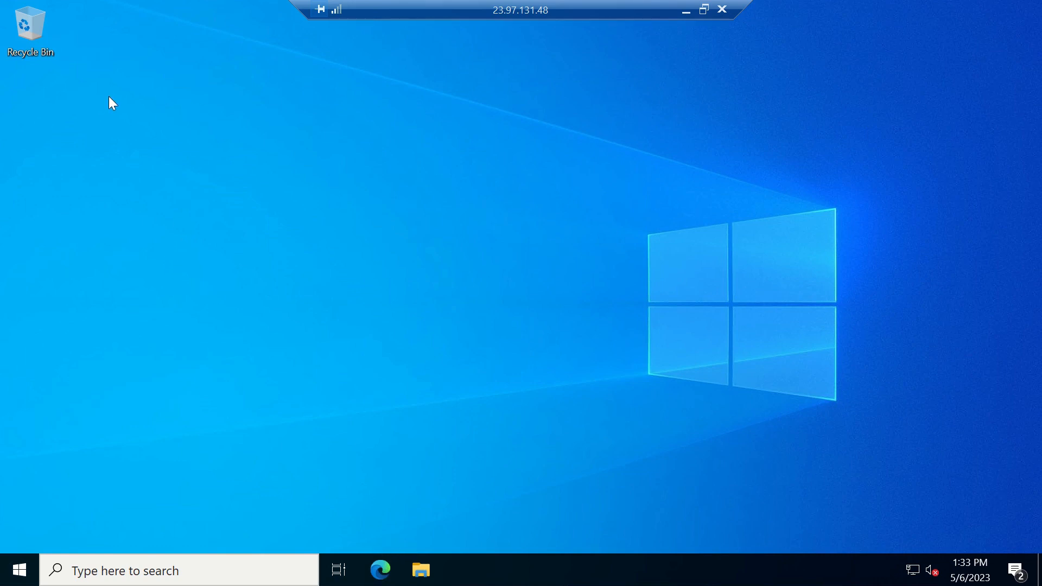
{"action": "mouse_move", "coordinate": [103, 73]}
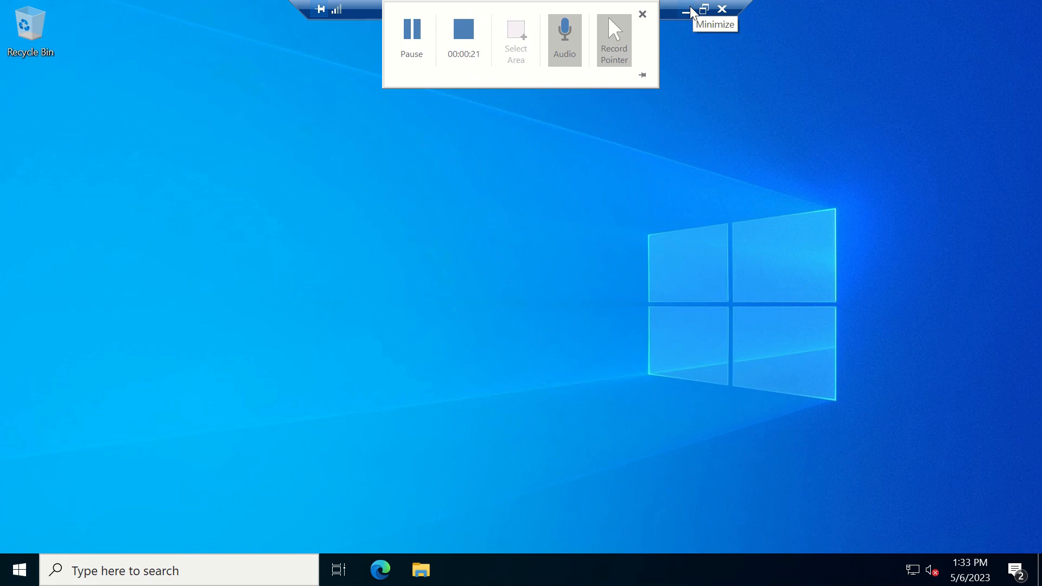
Step: Restore the full-screen VM1 session down to a window over the local desktop
{"action": "left_click", "coordinate": [686, 10]}
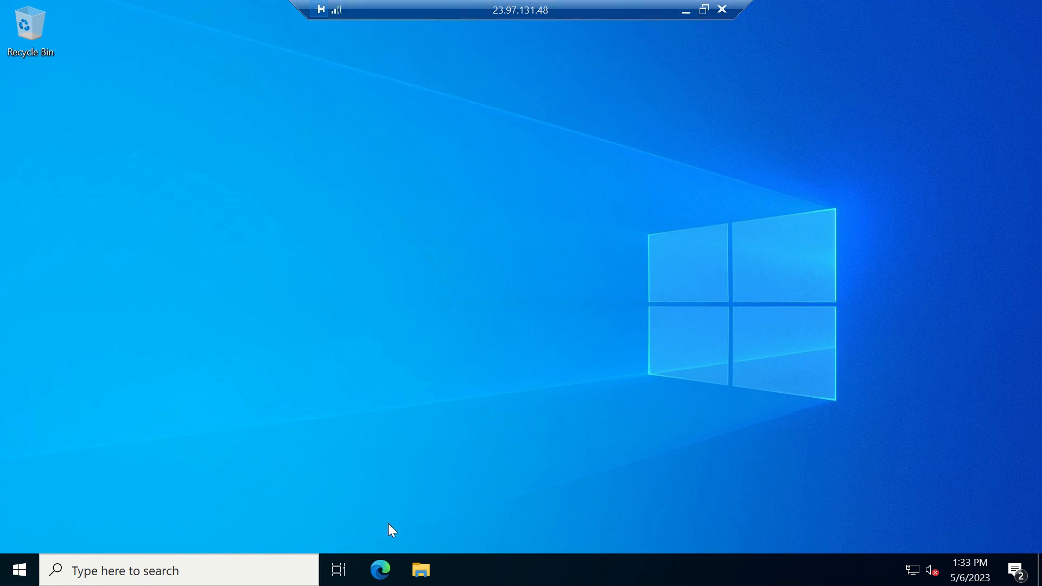
{"action": "mouse_move", "coordinate": [475, 268]}
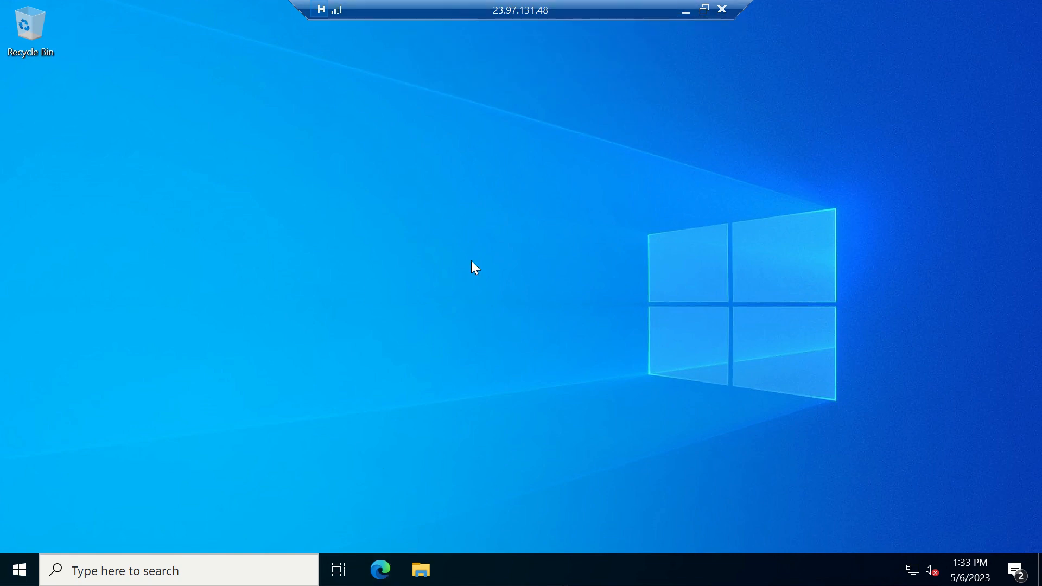
{"action": "mouse_move", "coordinate": [686, 13]}
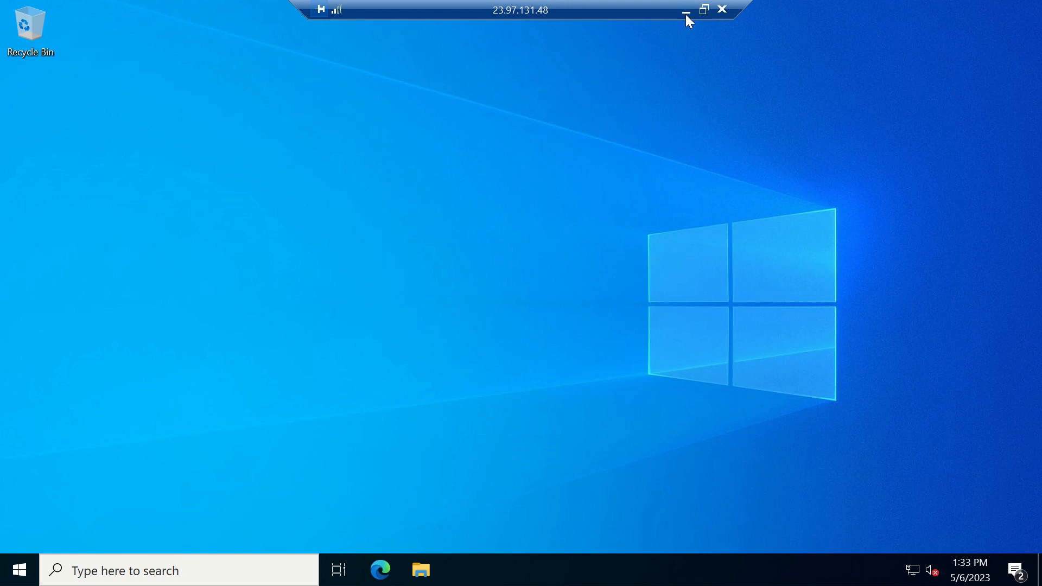
{"action": "left_click", "coordinate": [703, 9]}
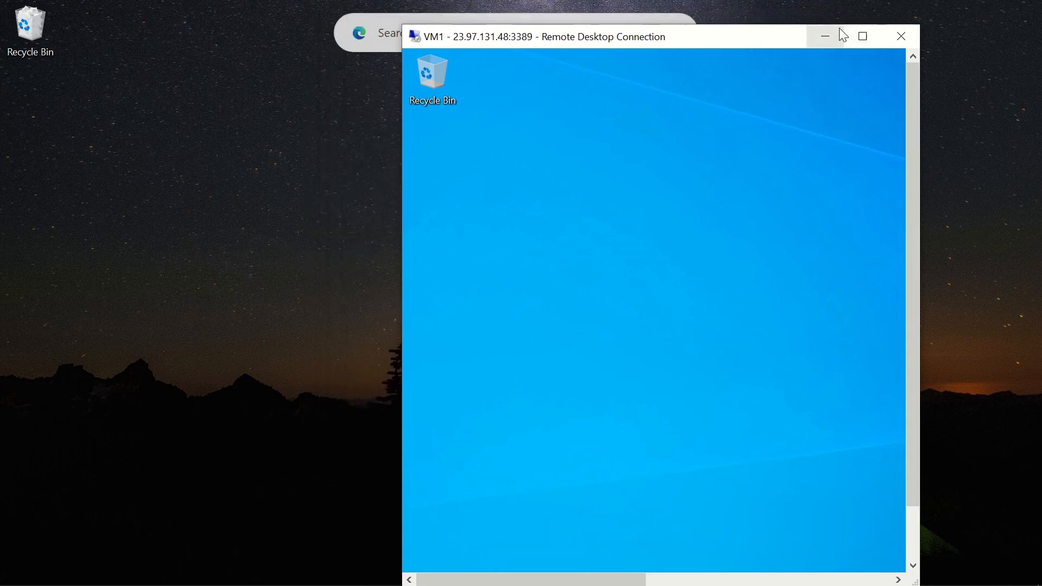
Step: Download the MetaTrader 5 Windows installer in Chrome and show all downloads
{"action": "left_click", "coordinate": [901, 35]}
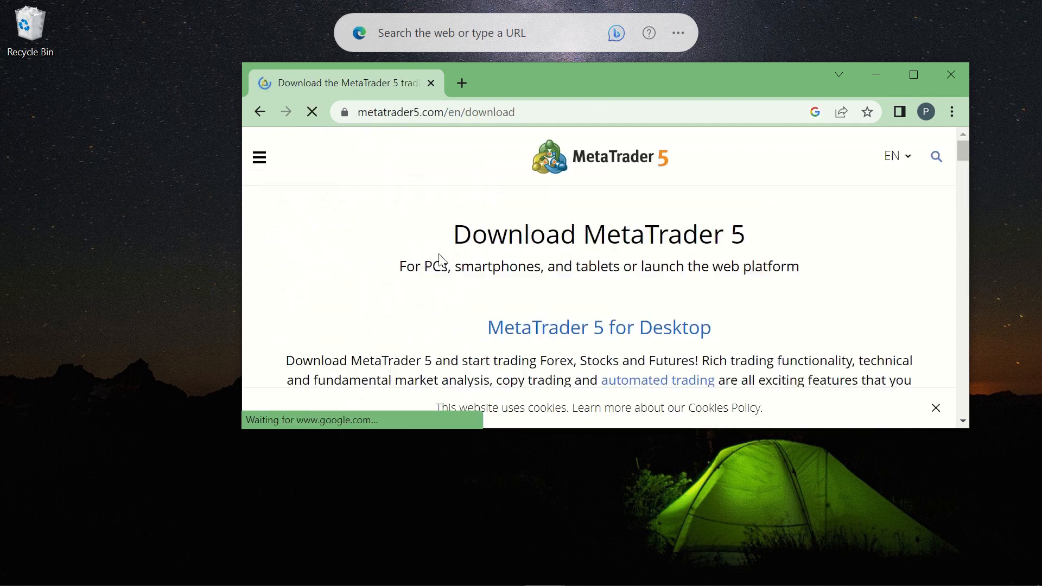
{"action": "scroll", "scroll_direction": "down", "scroll_amount": 3}
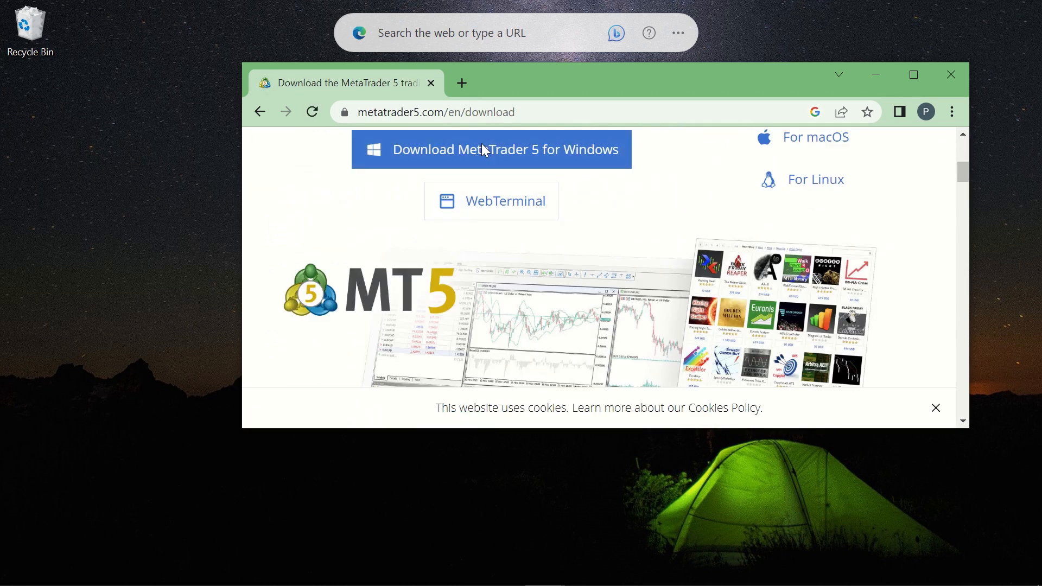
{"action": "left_click", "coordinate": [490, 148]}
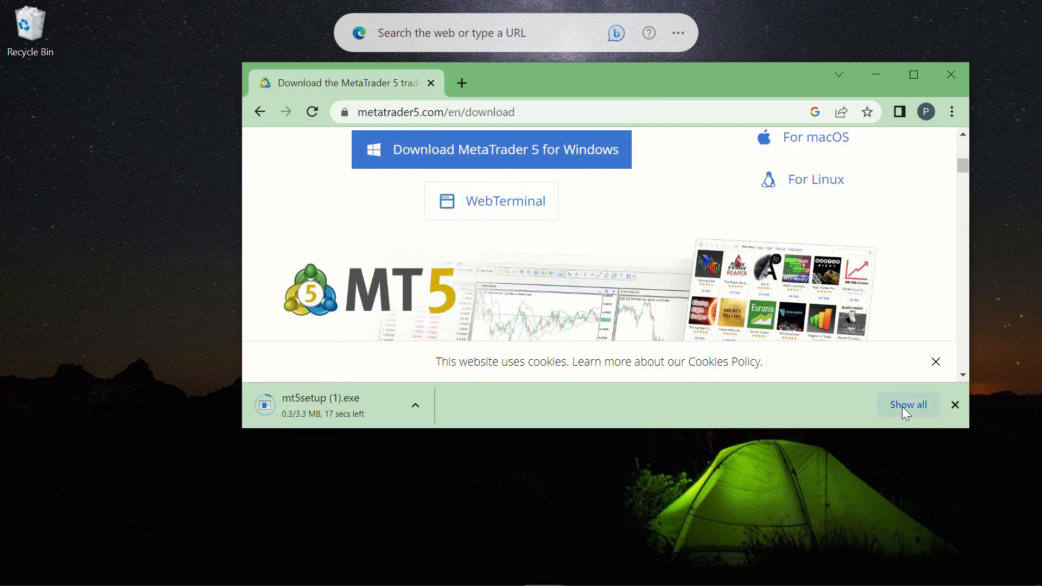
{"action": "left_click", "coordinate": [908, 405]}
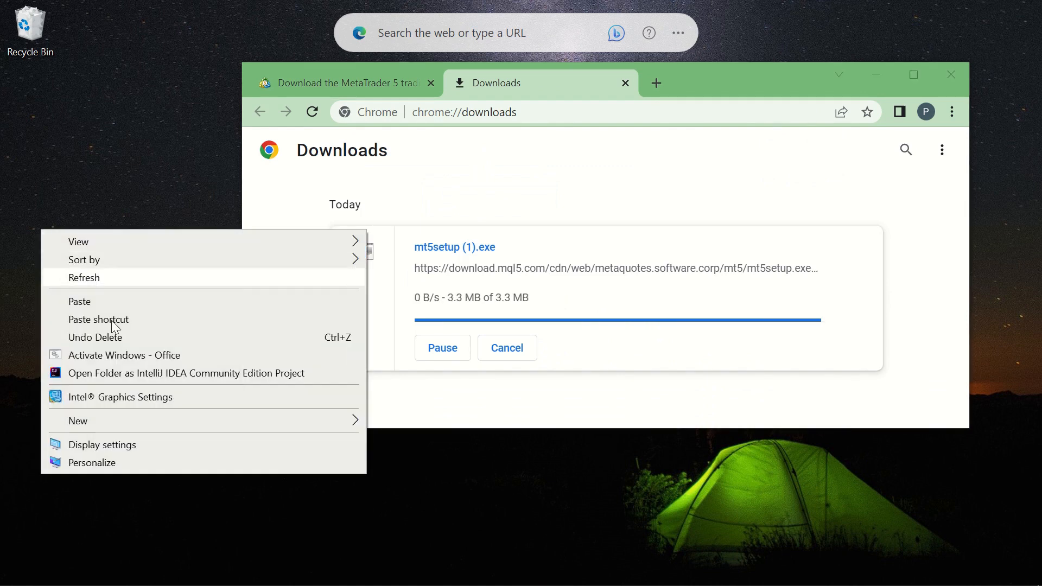
{"action": "mouse_move", "coordinate": [299, 424]}
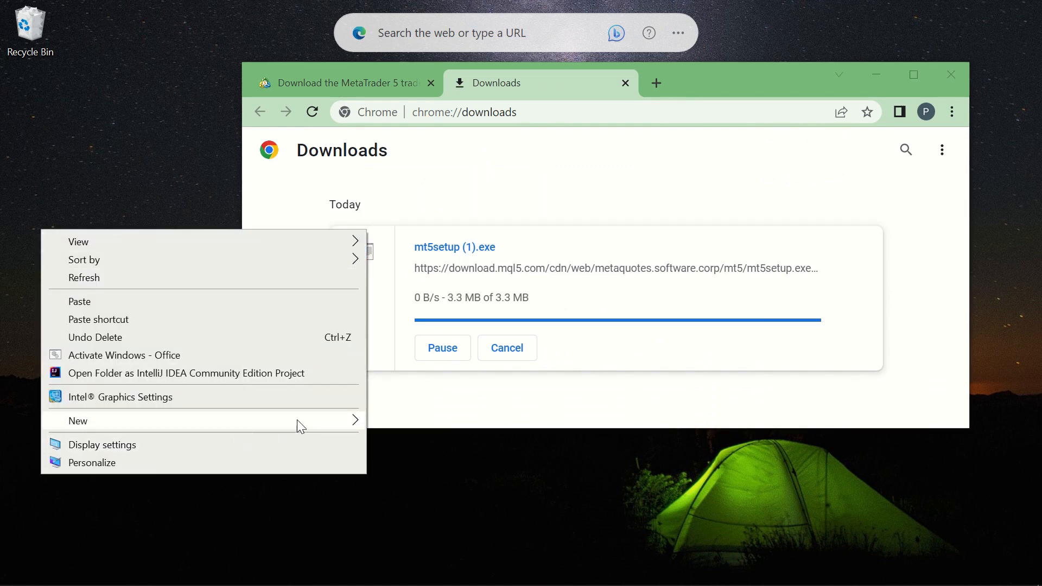
Step: Create a New folder on the desktop and show the installer in Downloads
{"action": "left_click", "coordinate": [78, 421]}
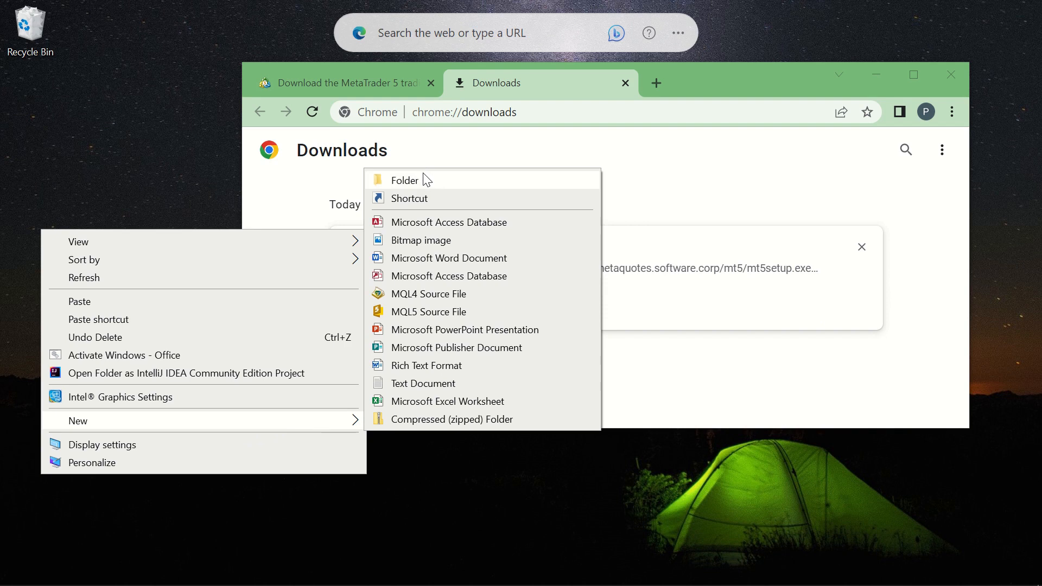
{"action": "left_click", "coordinate": [403, 180]}
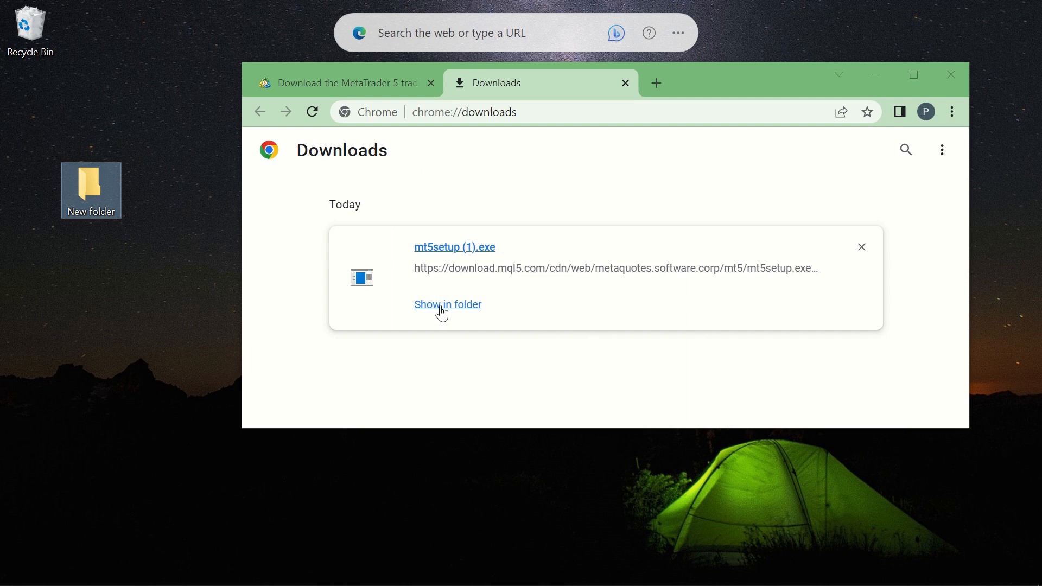
{"action": "left_click", "coordinate": [448, 304]}
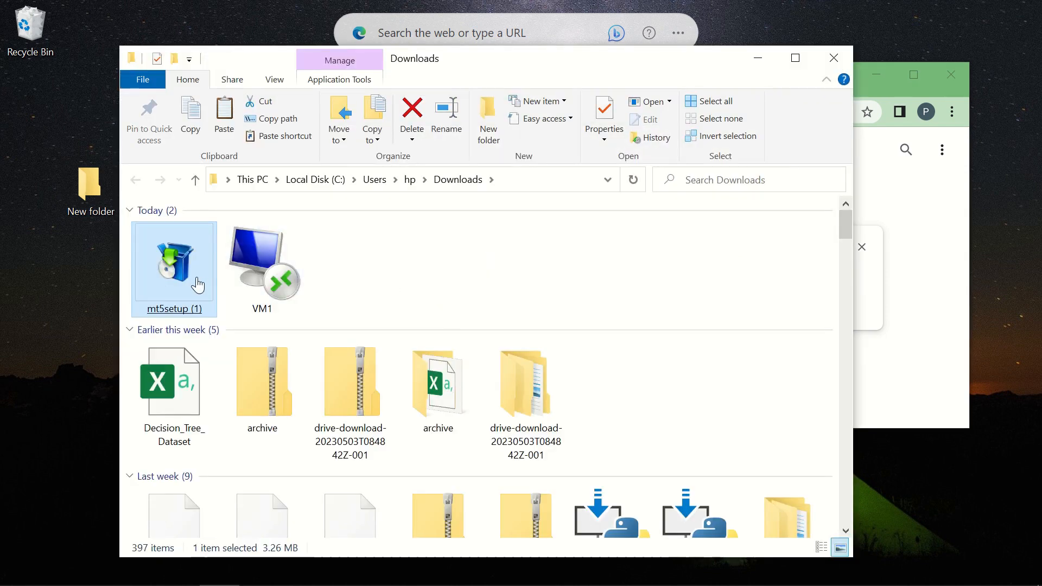
Step: Run mt5setup and set the installation location to Desktop > New folder
{"action": "double_click", "coordinate": [174, 259]}
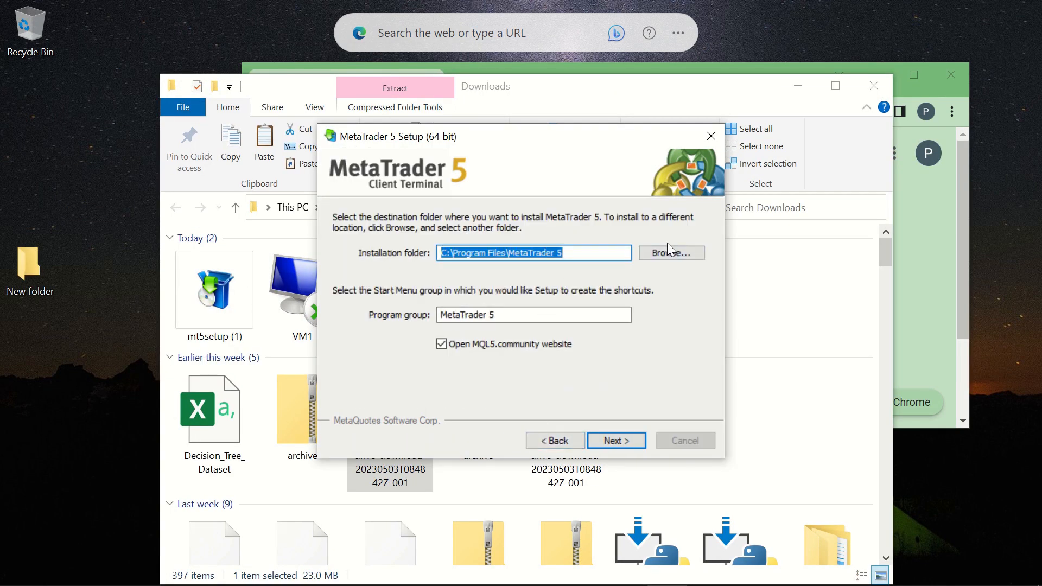
{"action": "left_click", "coordinate": [671, 253]}
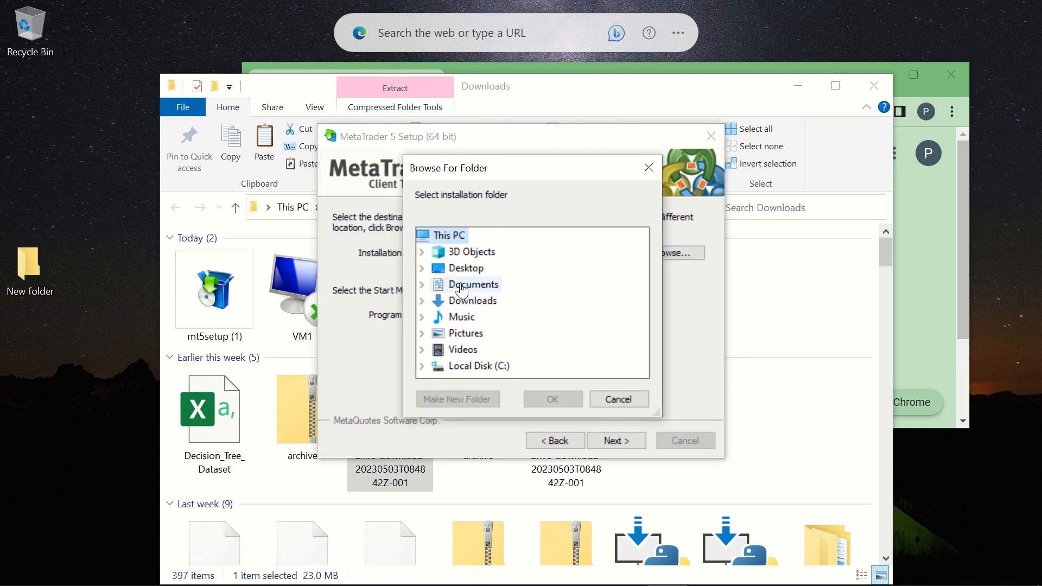
{"action": "left_click", "coordinate": [422, 268]}
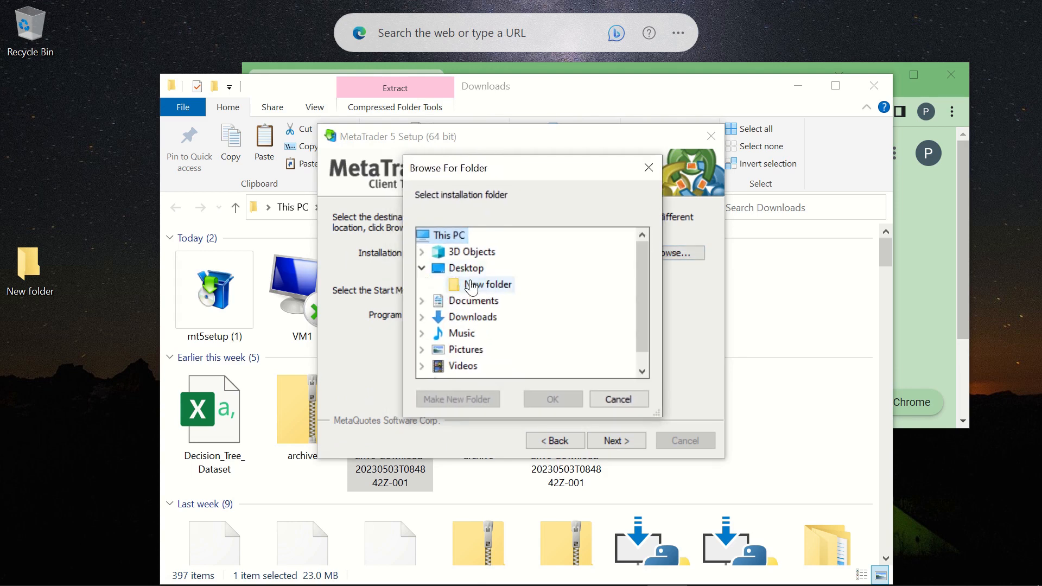
{"action": "left_click", "coordinate": [492, 283]}
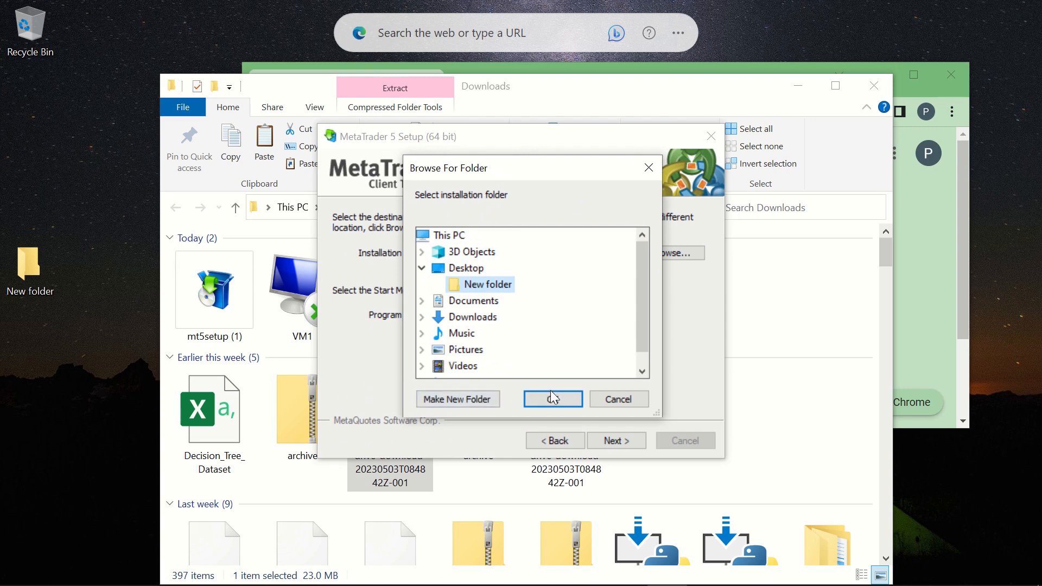
{"action": "left_click", "coordinate": [553, 398]}
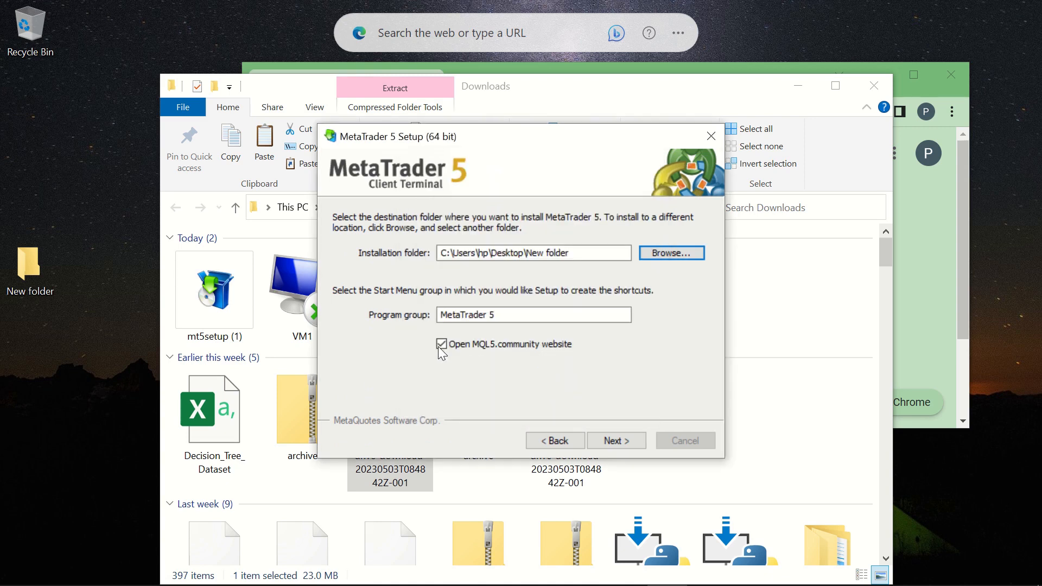
Step: Install without opening the MQL5.community website, then finish the installer
{"action": "left_click", "coordinate": [442, 344]}
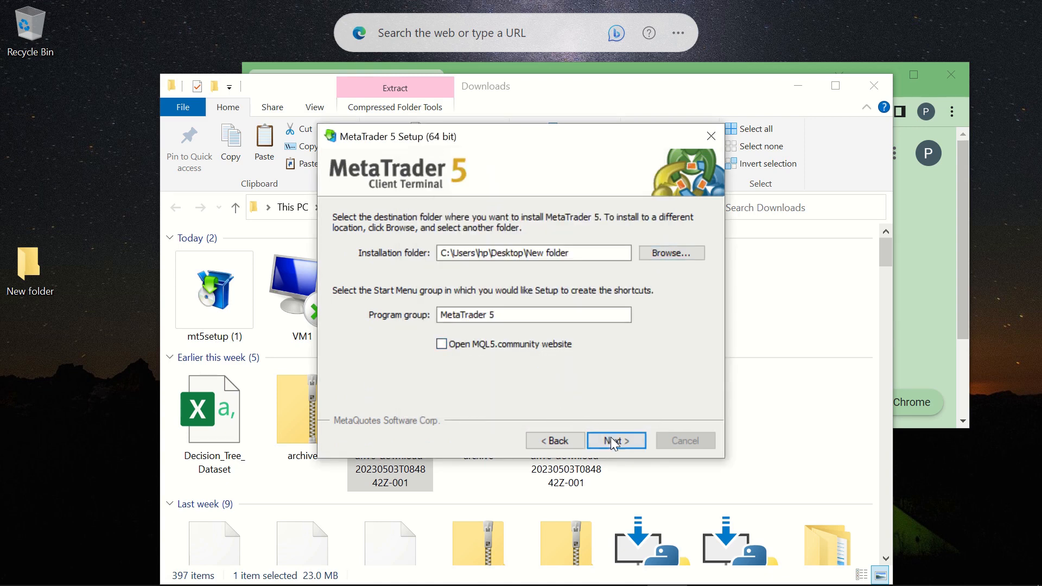
{"action": "left_click", "coordinate": [614, 440]}
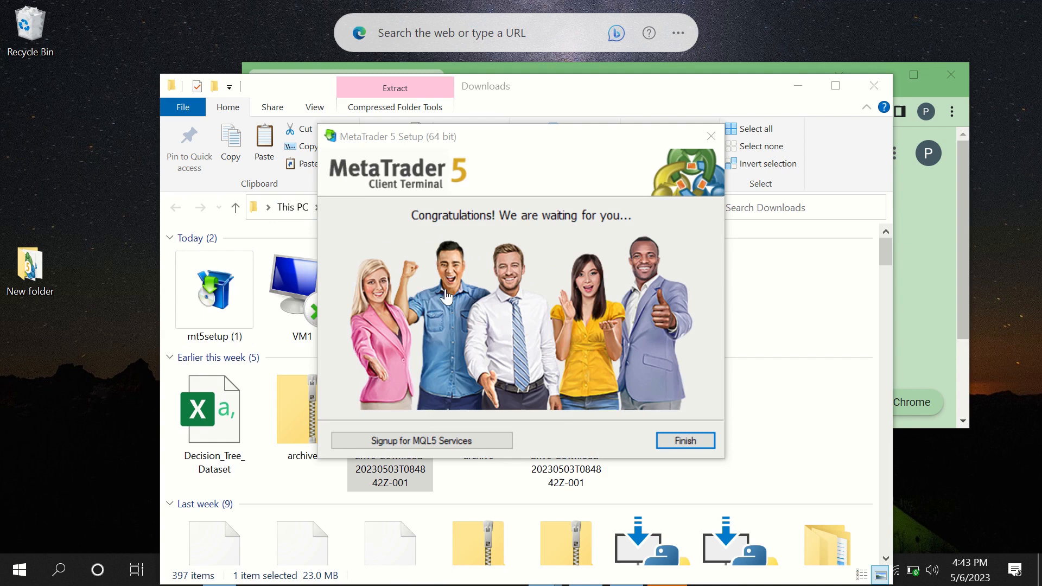
{"action": "left_click", "coordinate": [685, 441]}
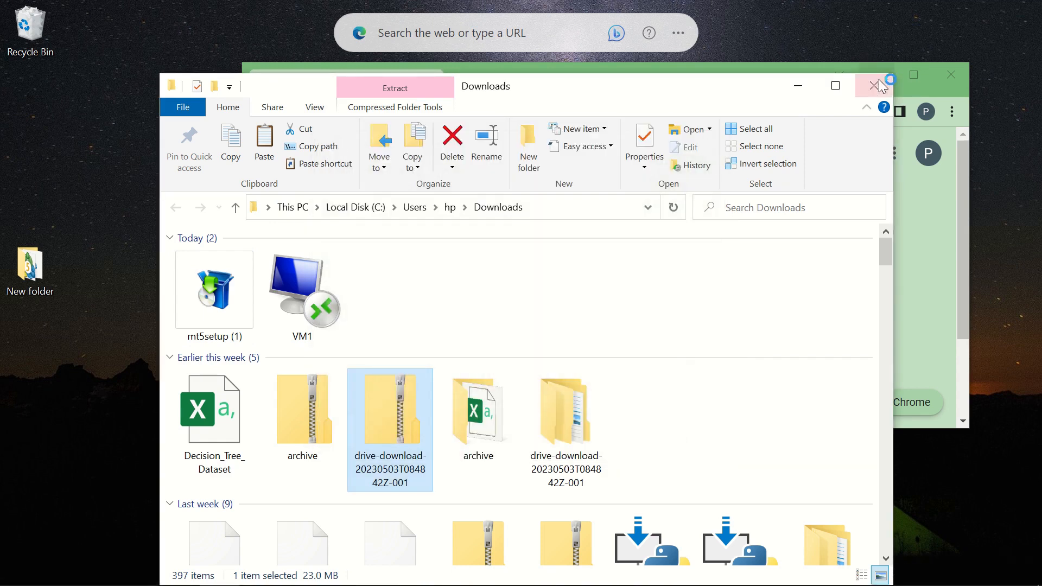
Step: Copy the MetaTrader New folder and paste it onto VM1's remote desktop
{"action": "left_click", "coordinate": [879, 86]}
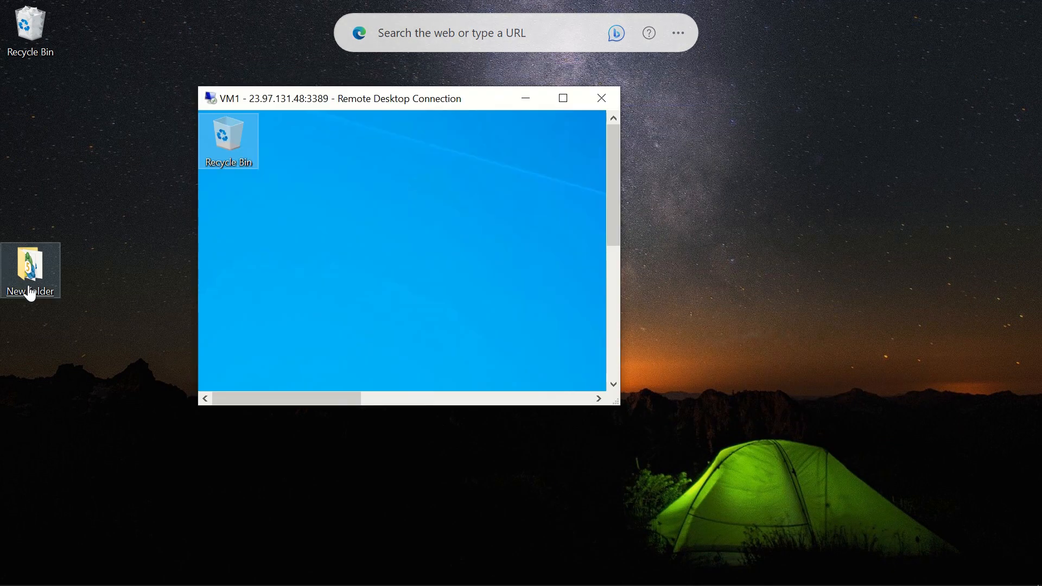
{"action": "right_click", "coordinate": [31, 271]}
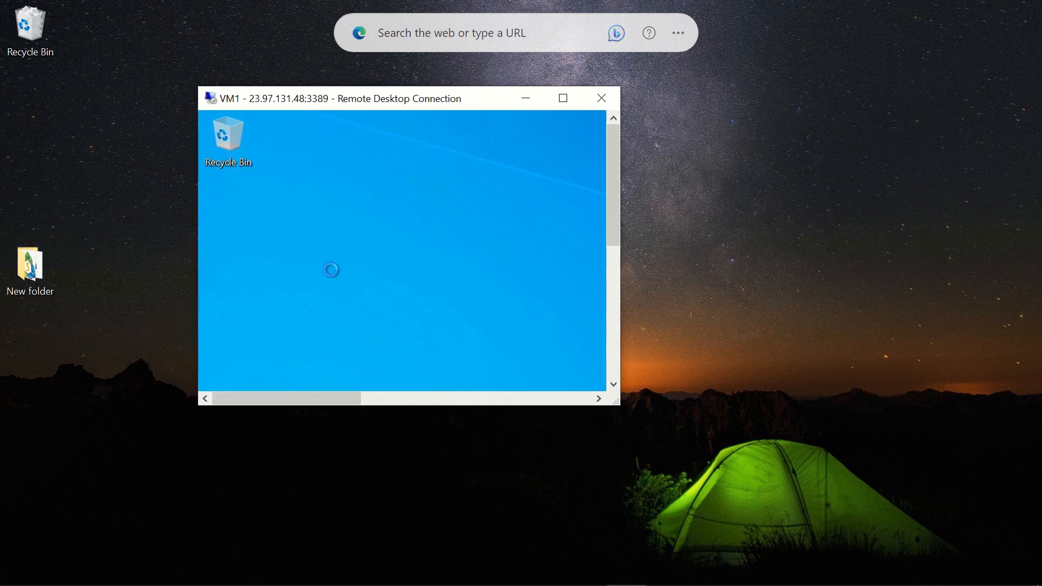
{"action": "mouse_move", "coordinate": [524, 141]}
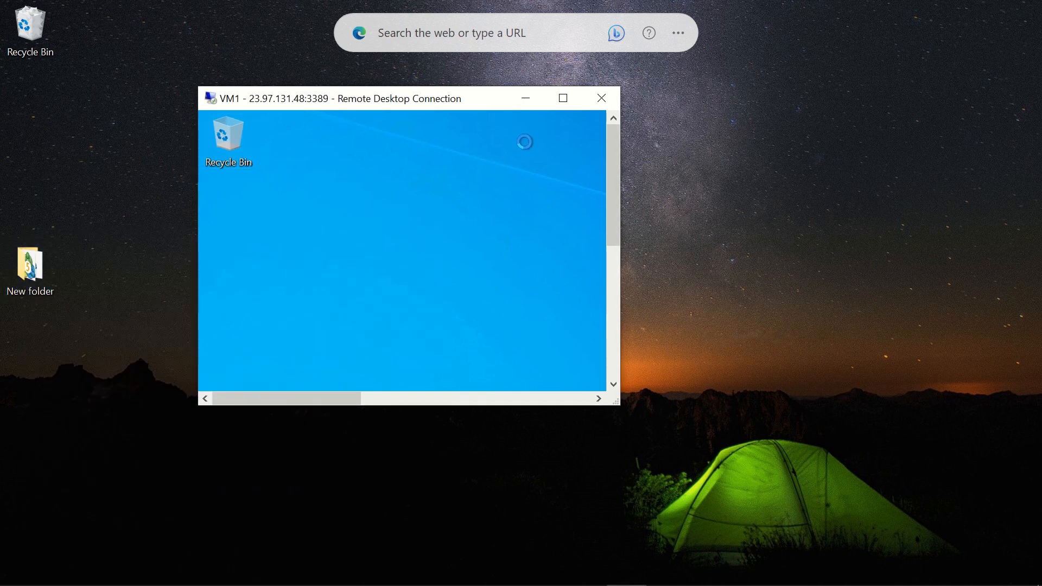
{"action": "left_click", "coordinate": [561, 97]}
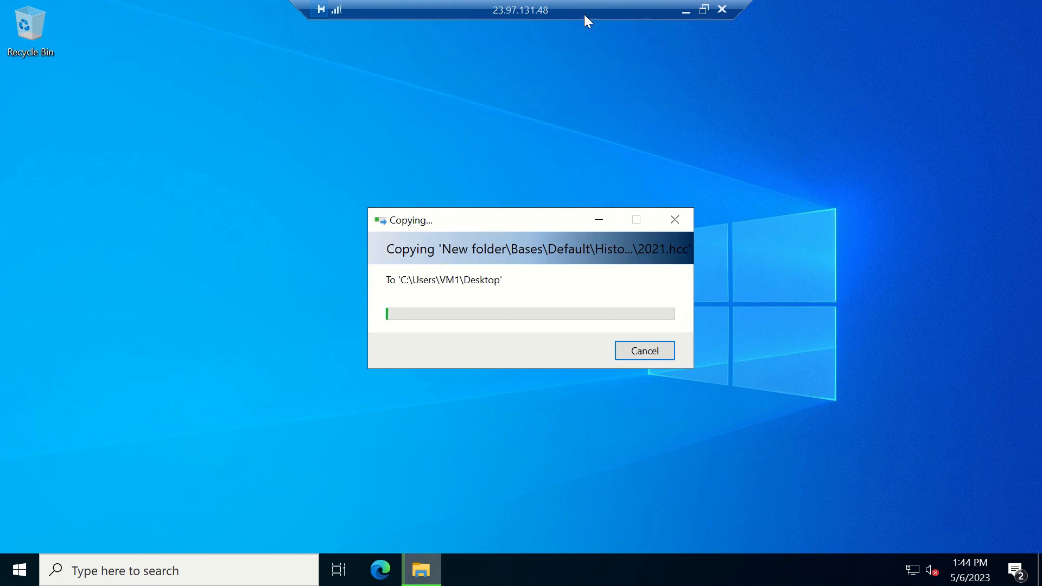
{"action": "left_click", "coordinate": [703, 10]}
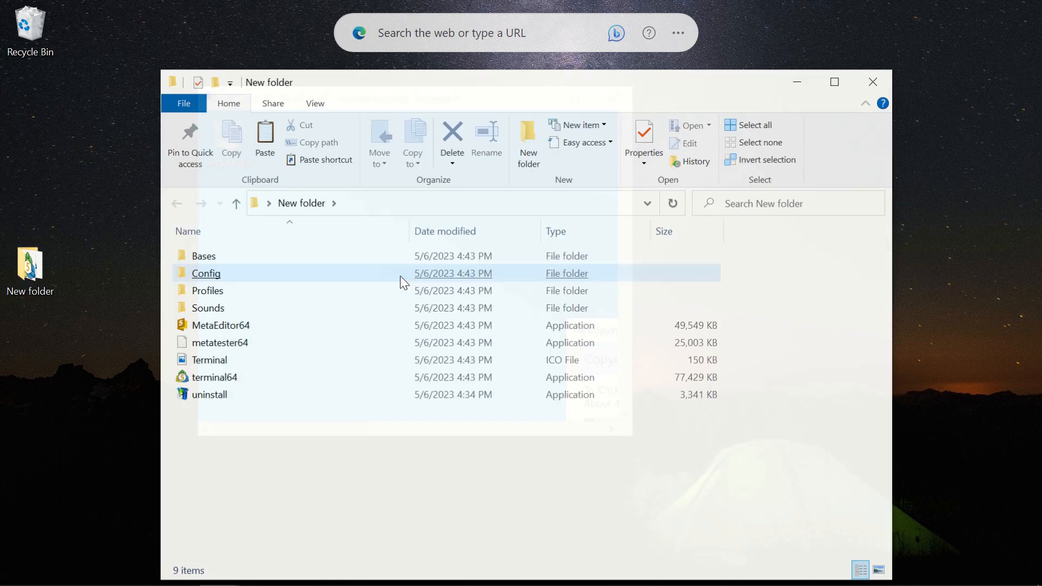
Step: Test-launch terminal64 locally from the installed folder, then close MetaTrader 5
{"action": "left_click", "coordinate": [214, 377]}
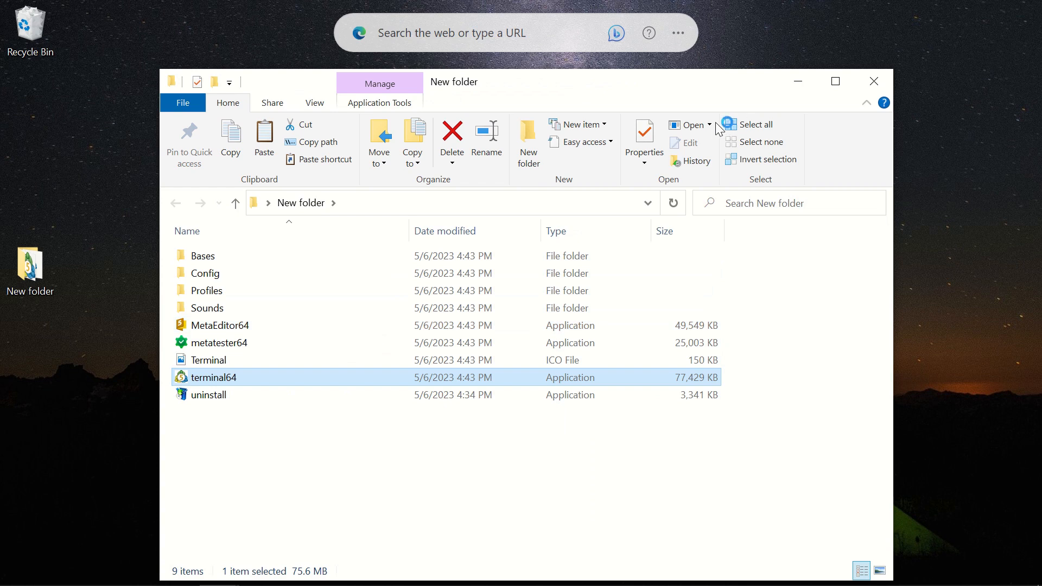
{"action": "double_click", "coordinate": [214, 377]}
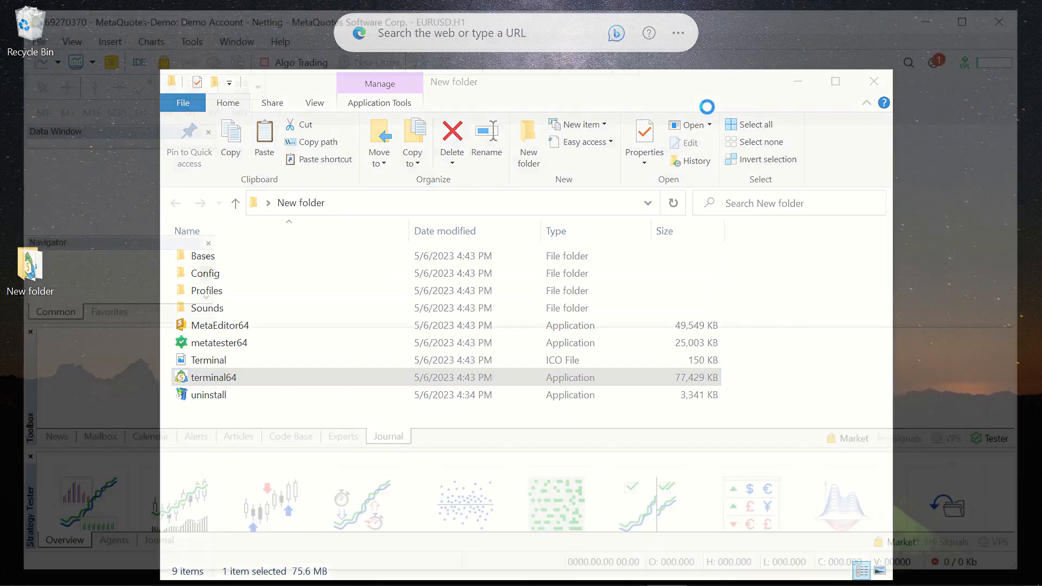
{"action": "left_click", "coordinate": [873, 81]}
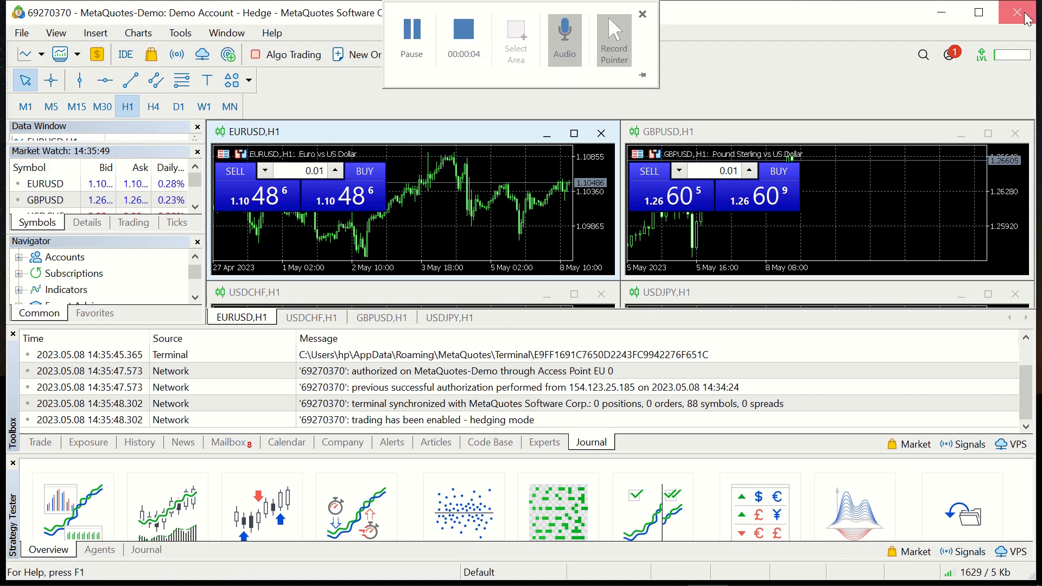
{"action": "left_click", "coordinate": [1023, 12]}
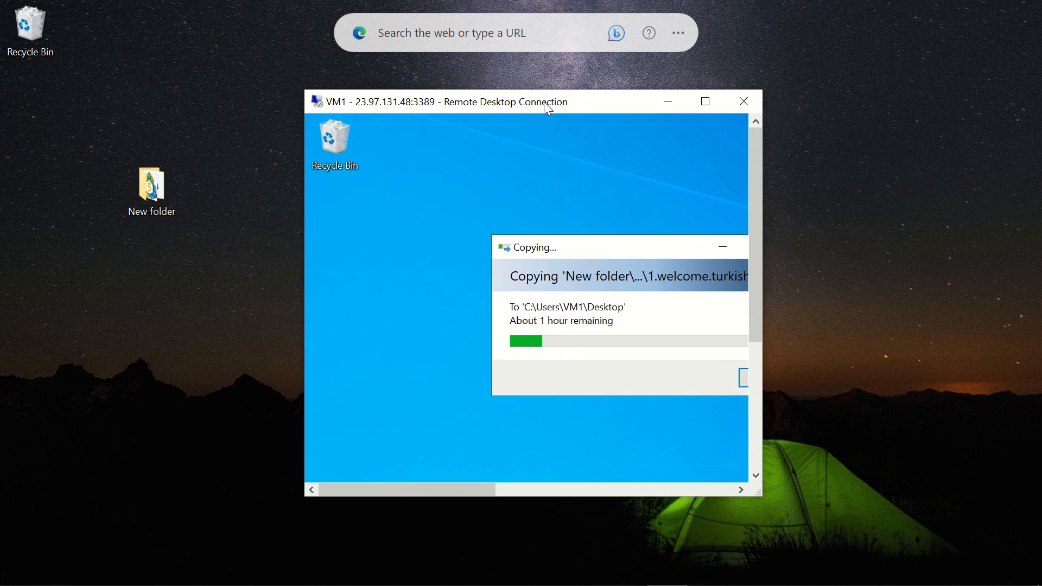
{"action": "mouse_move", "coordinate": [546, 109]}
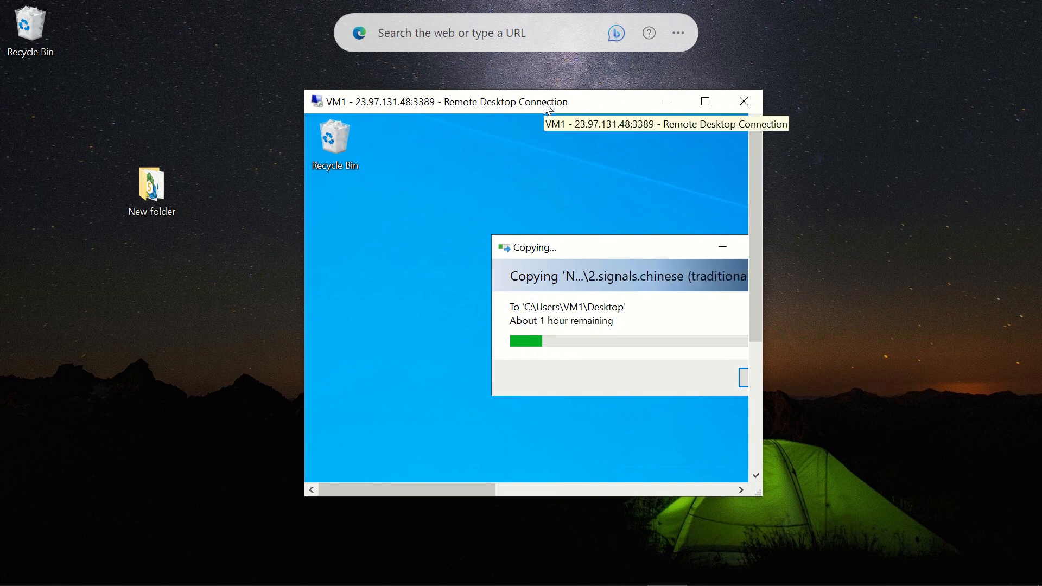